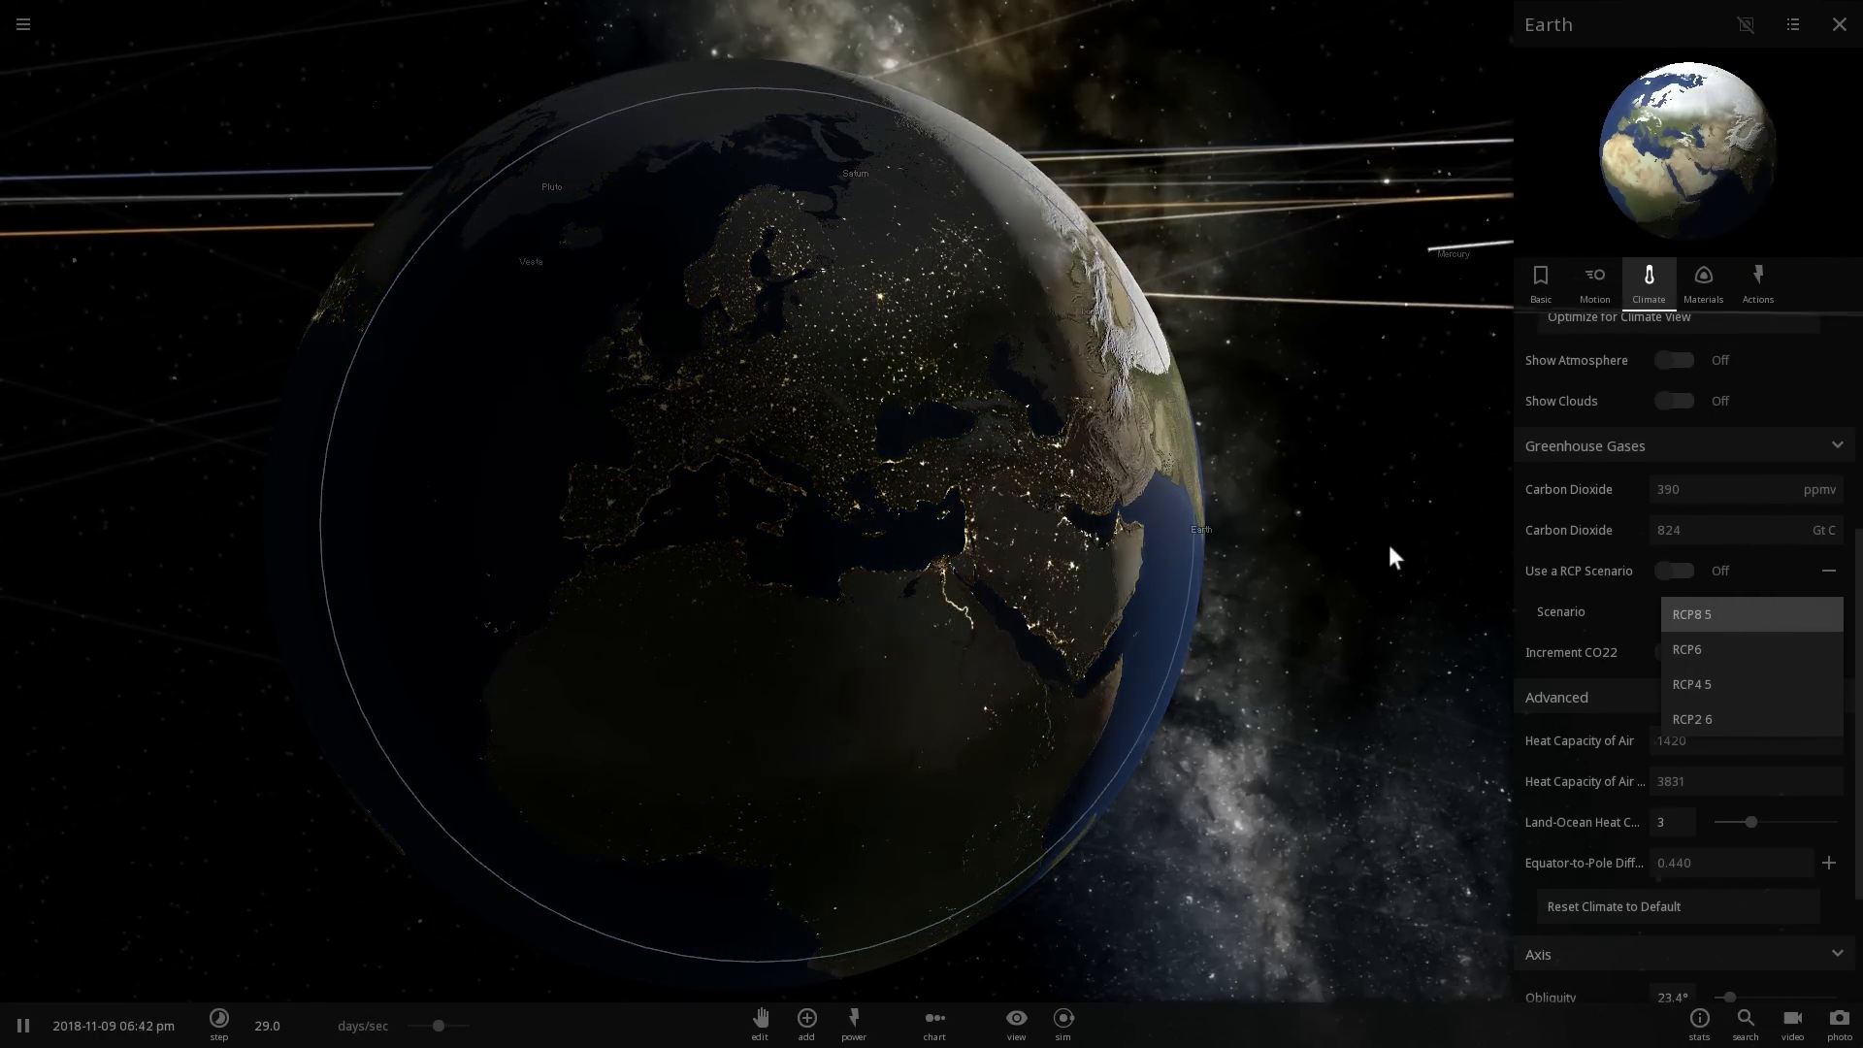
Keep RCP8.5 as Earth's greenhouse gas scenario and close the dropdown.
left_click(1699, 613)
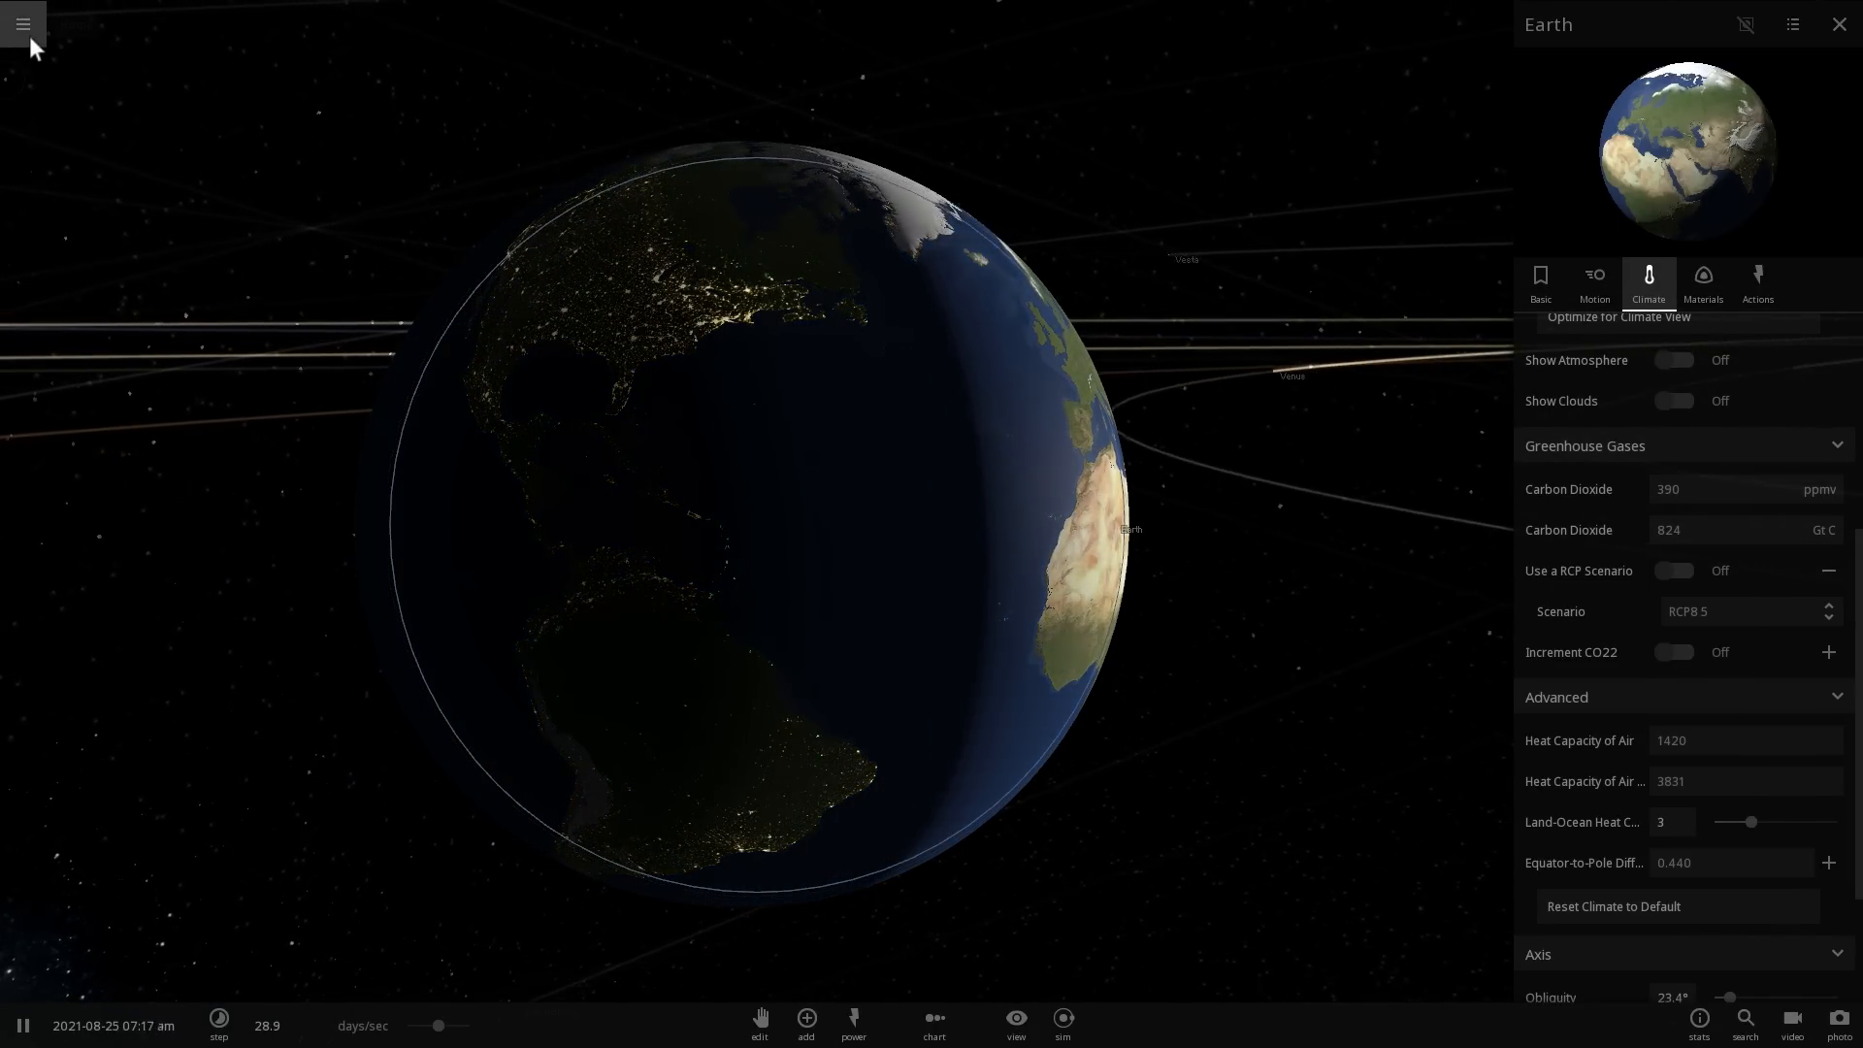
Load a saved Earth simulation through Open in the main menu.
left_click(22, 22)
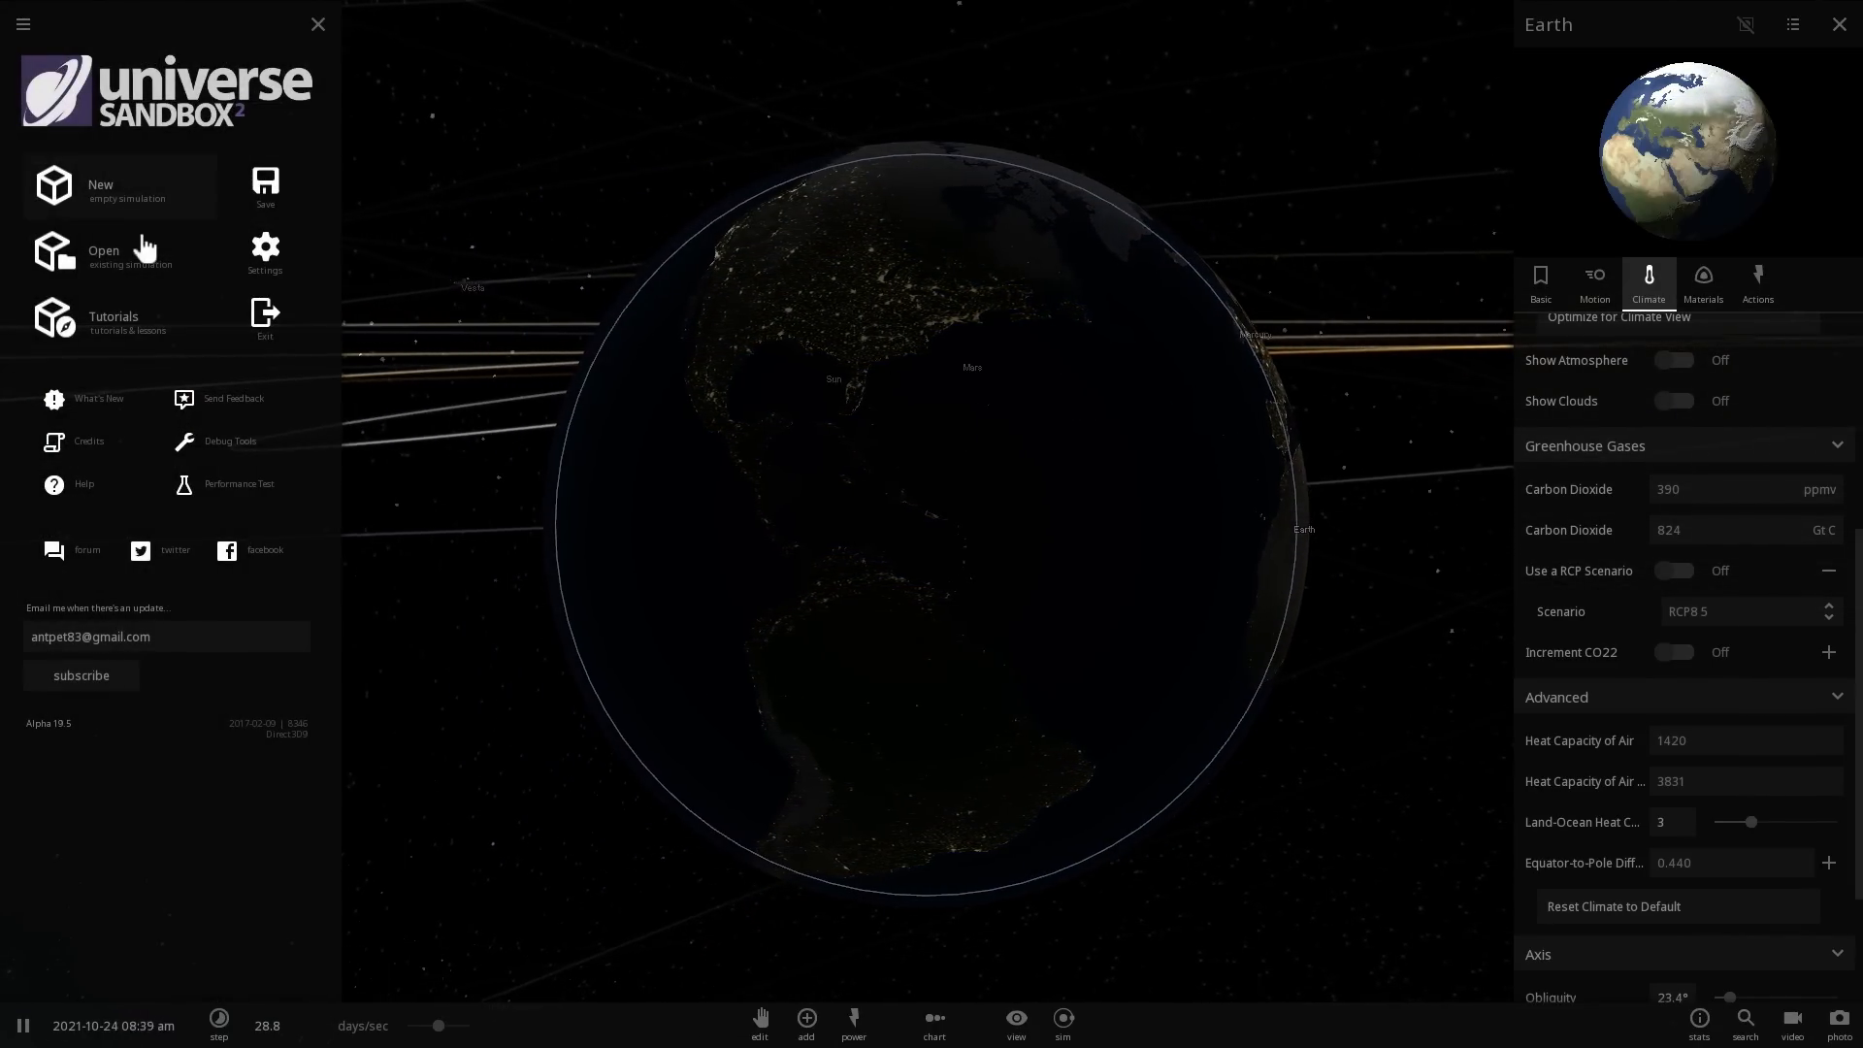
left_click(104, 250)
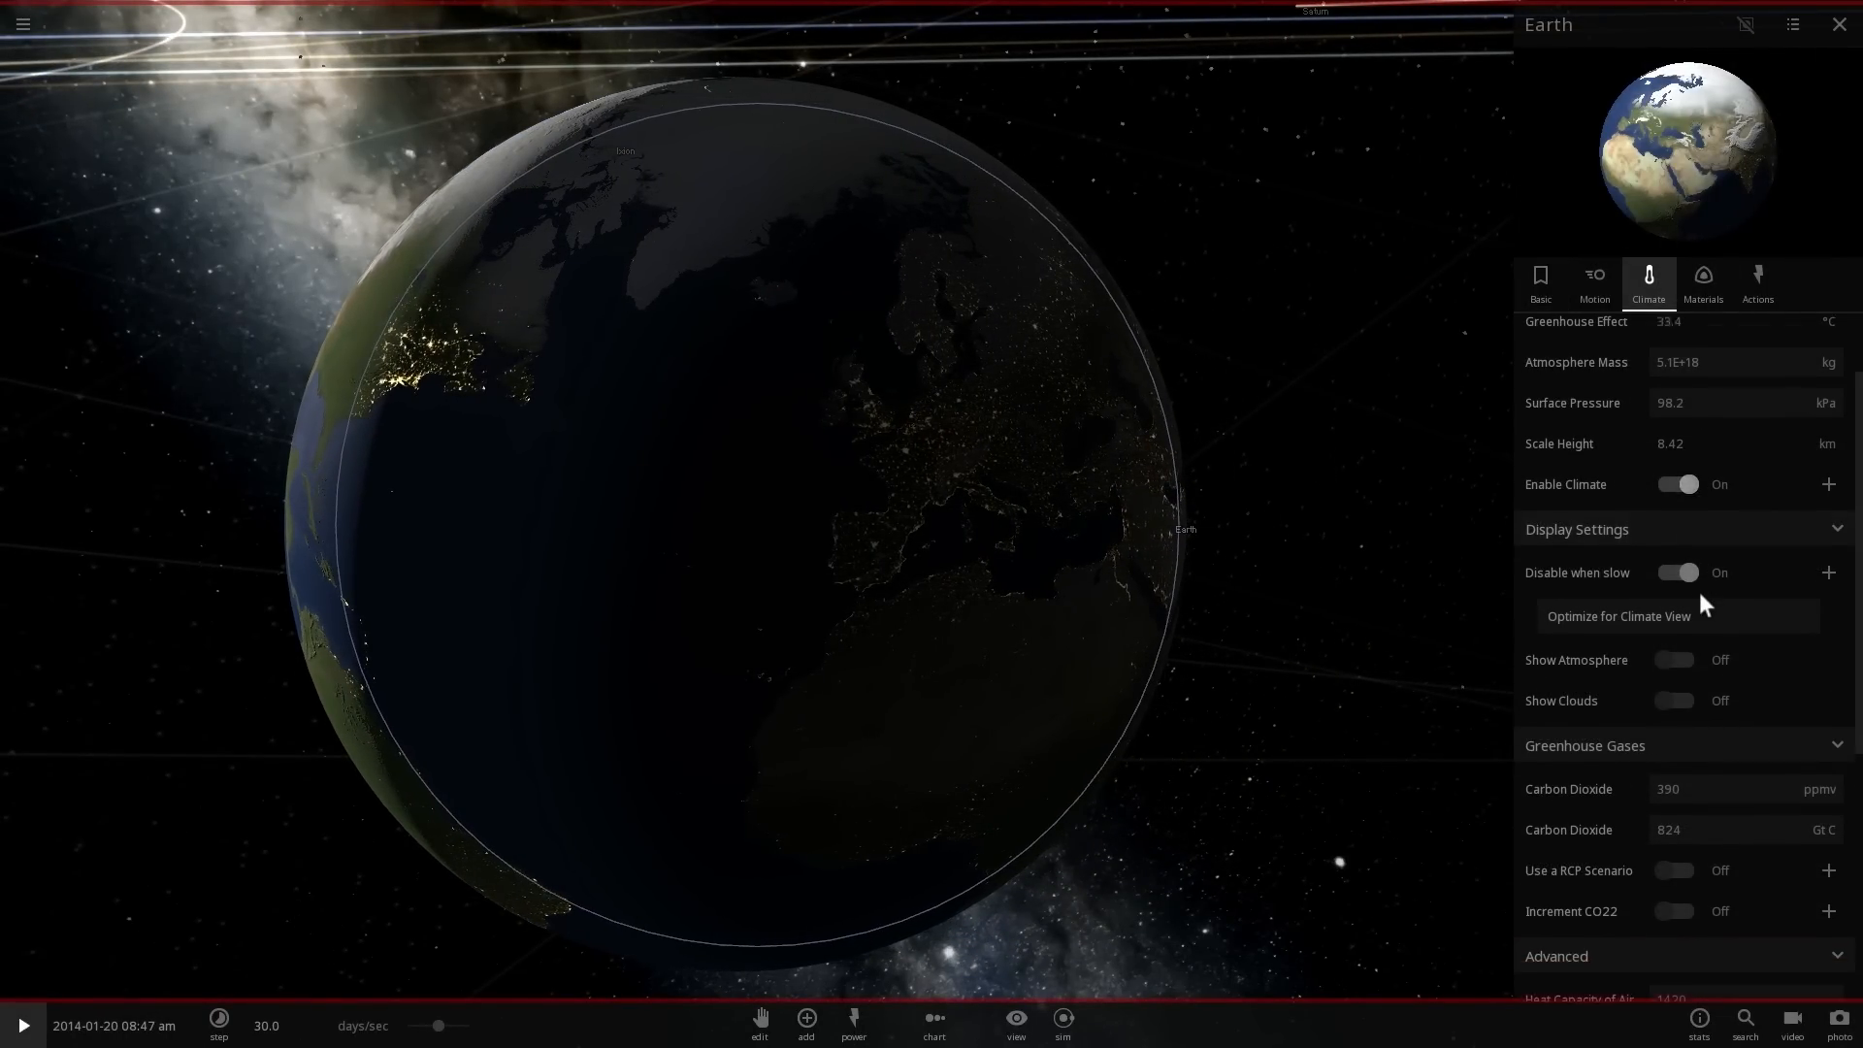
Under Greenhouse Gases, enable Use a RCP Scenario and pick a scenario.
scroll("down", 3)
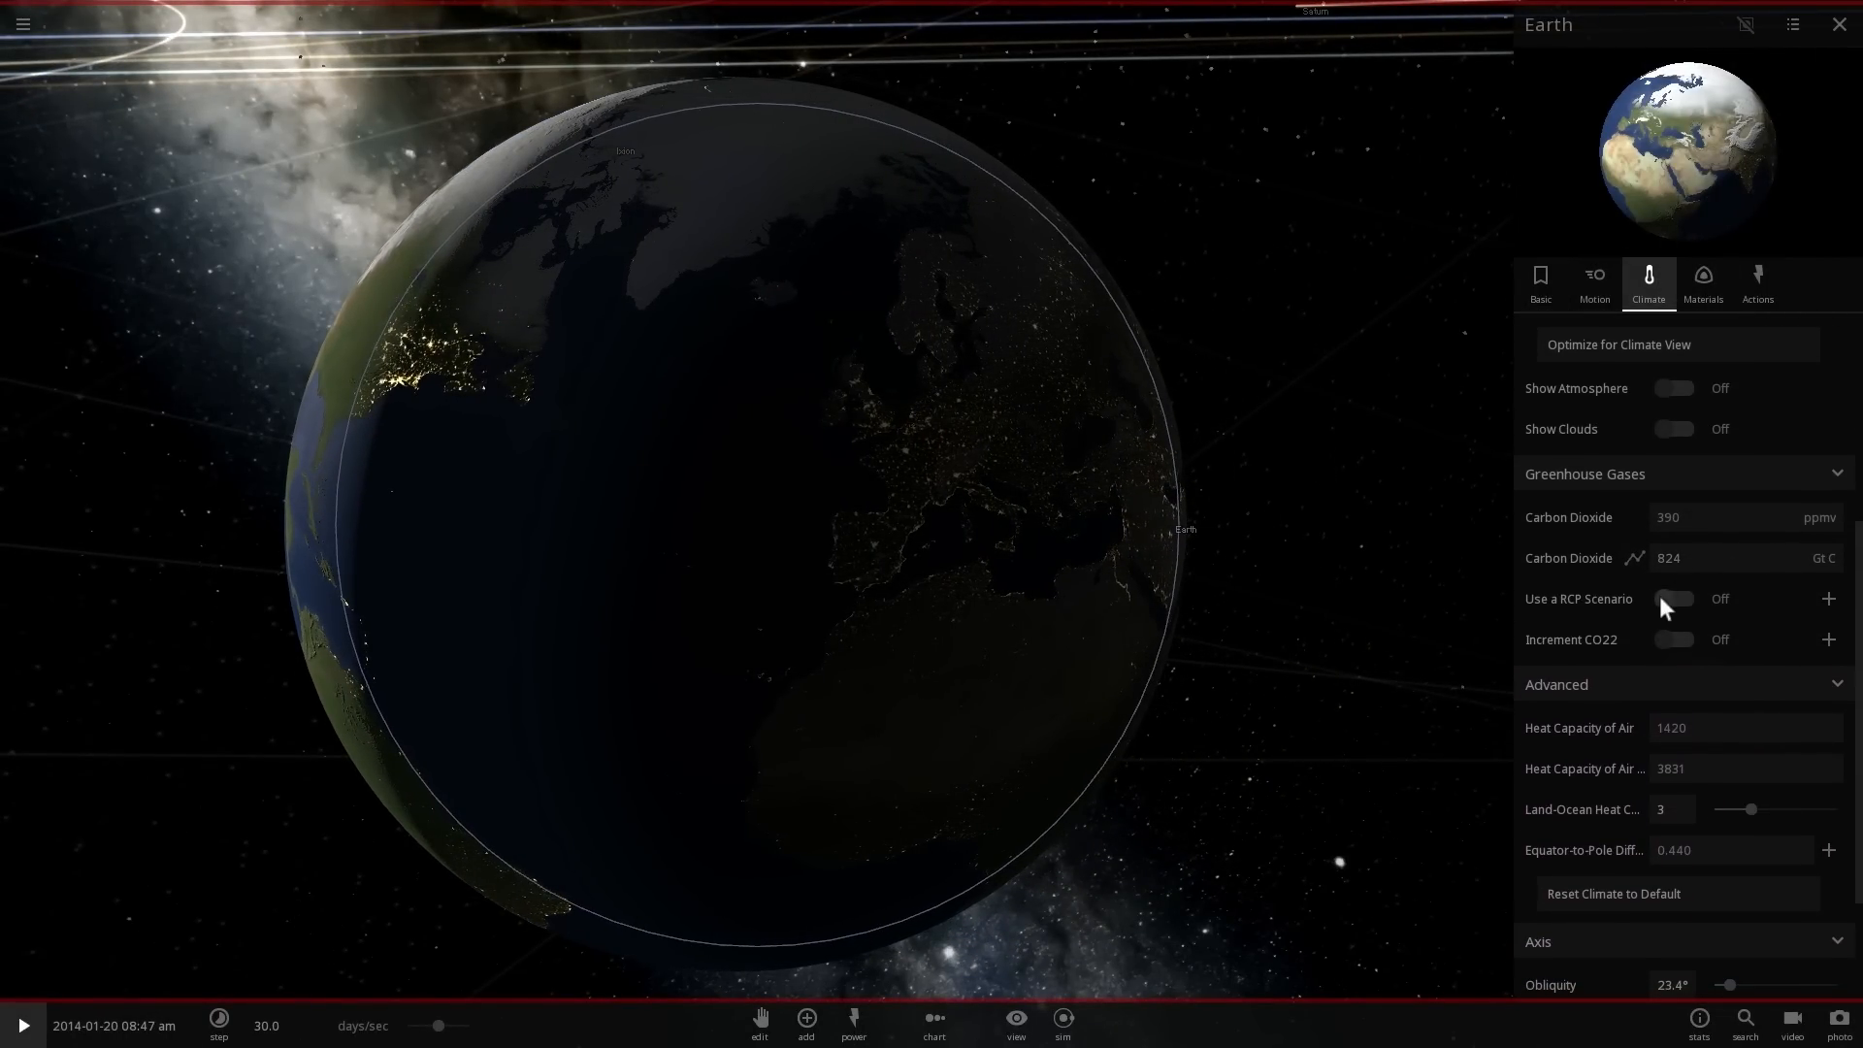
left_click(1673, 598)
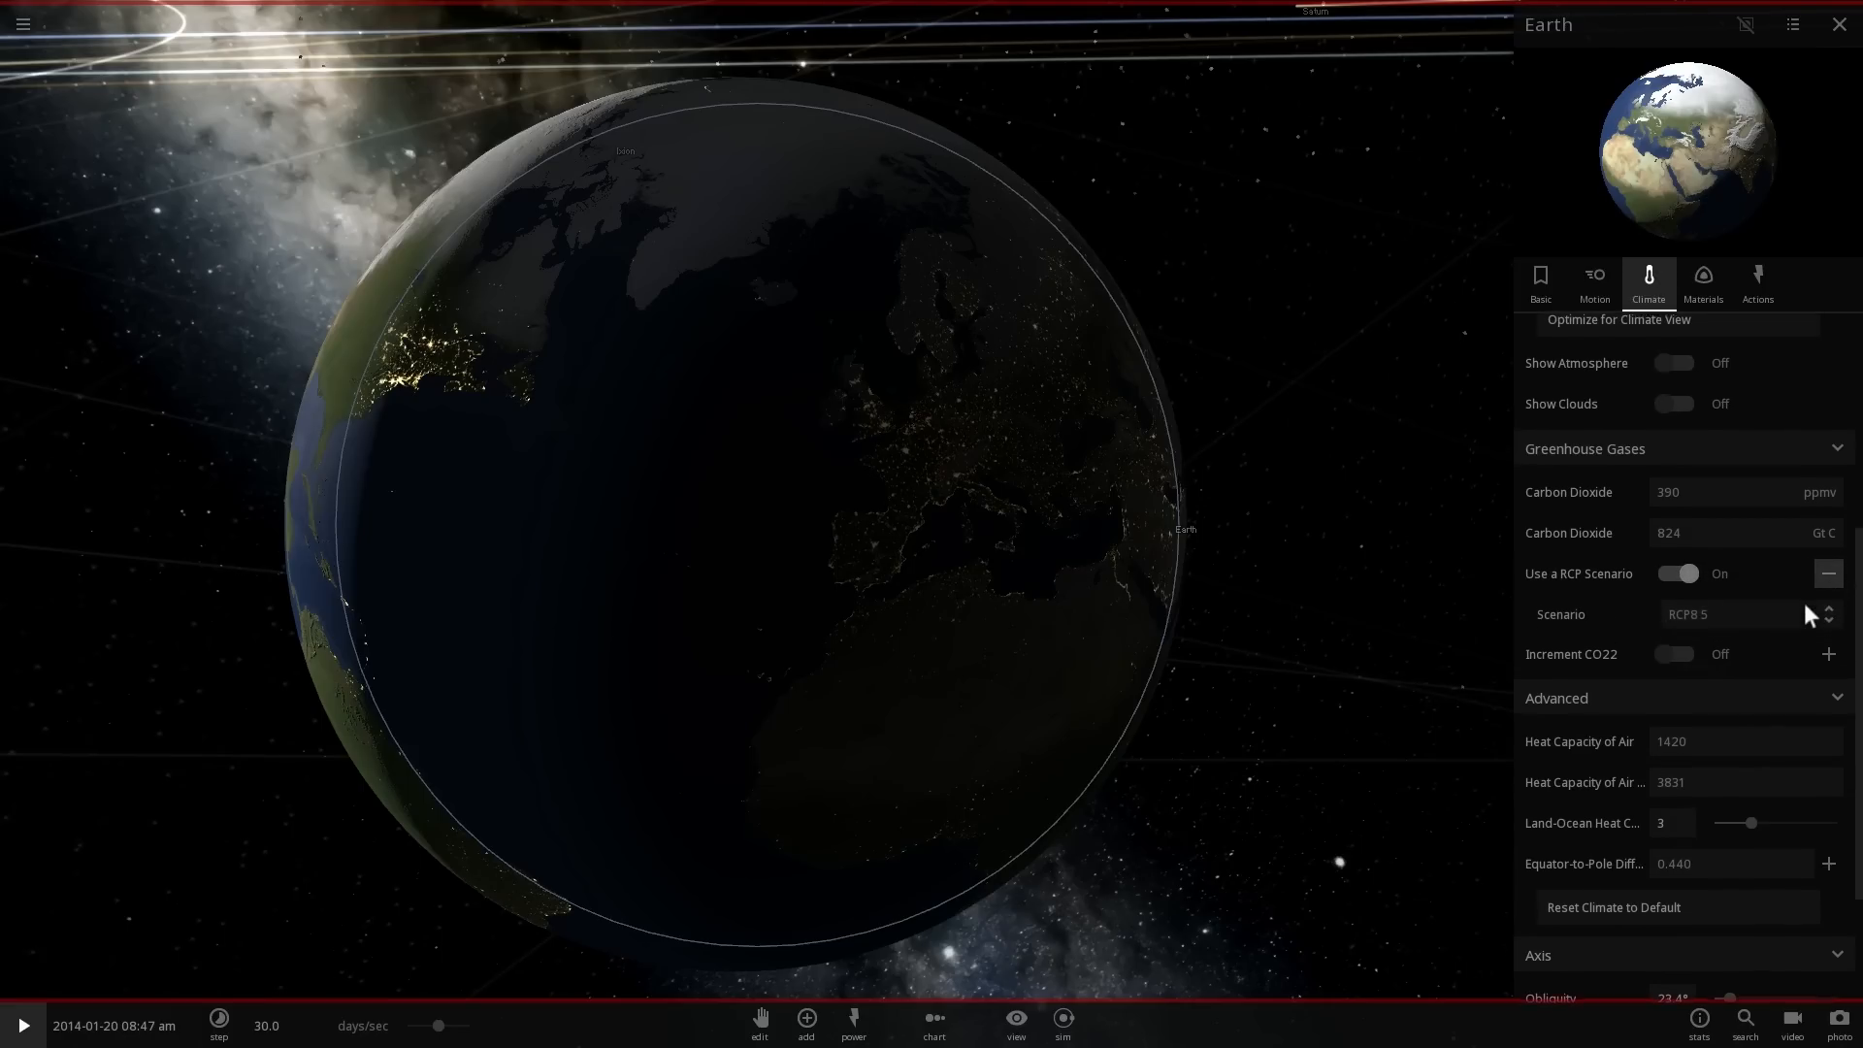
left_click(1735, 614)
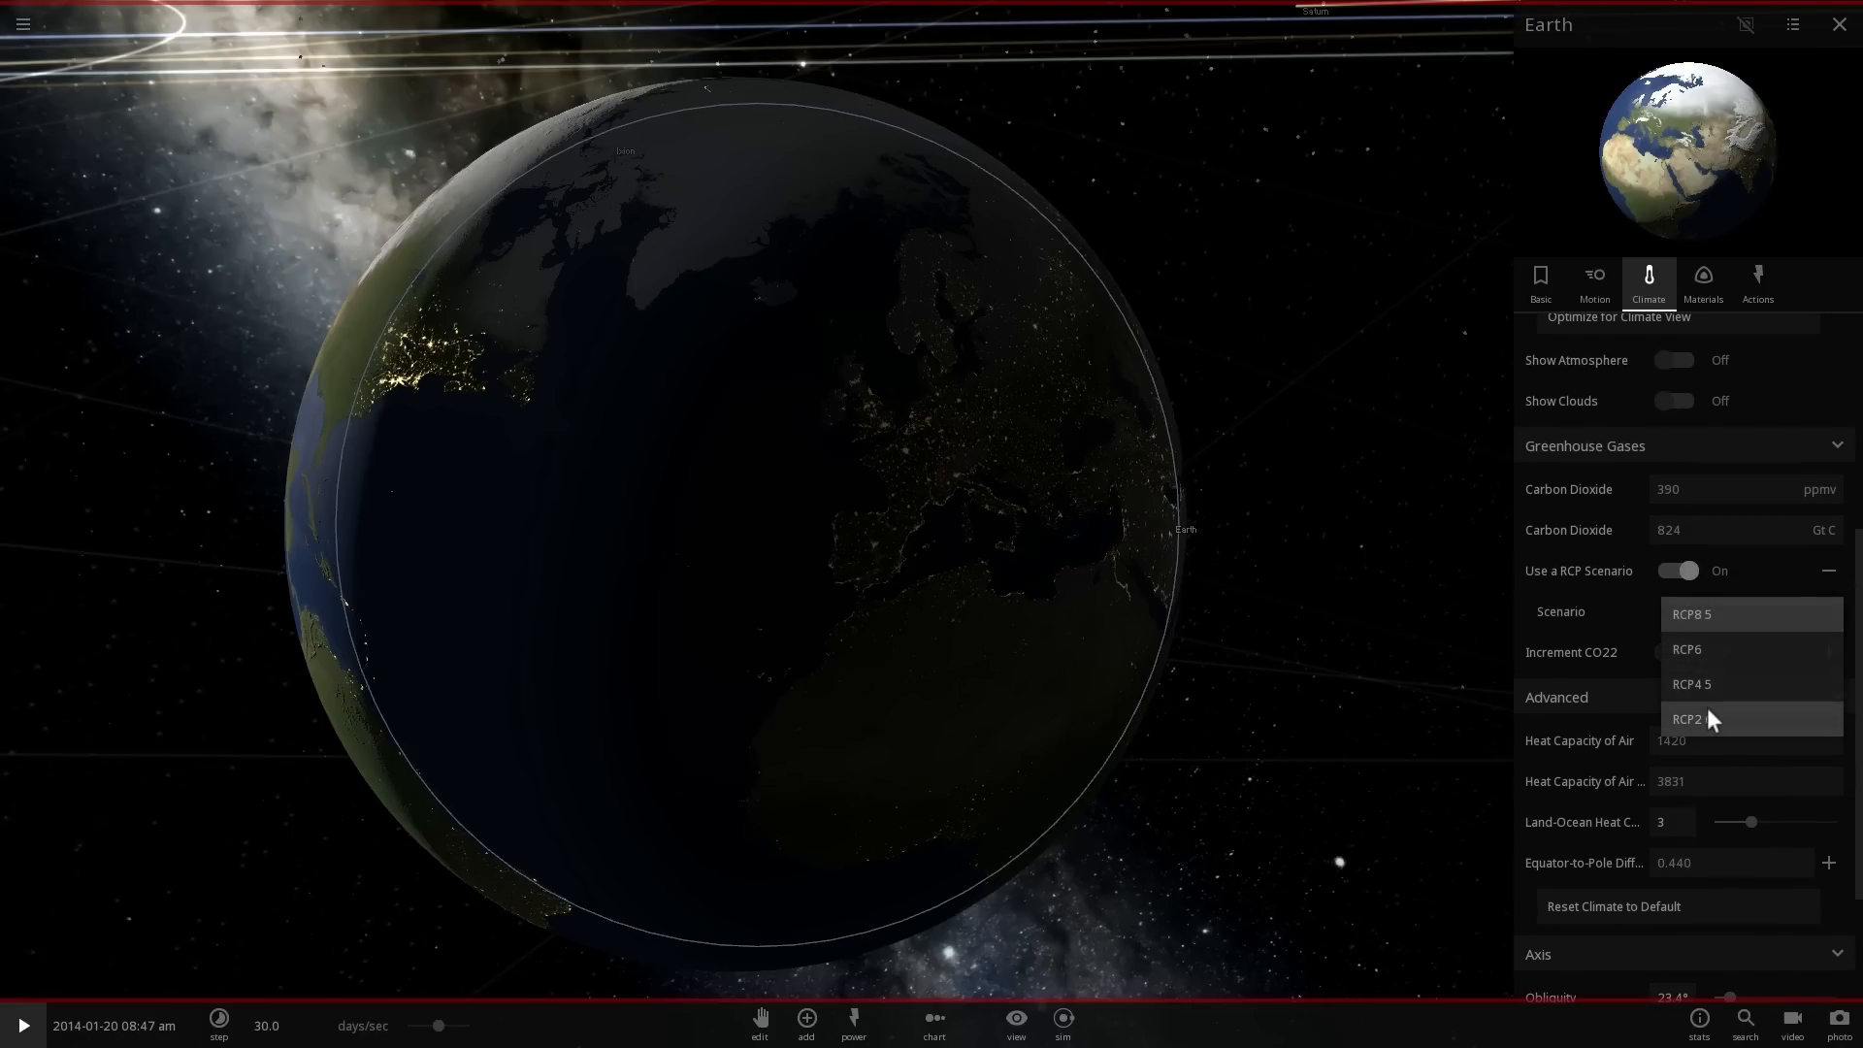
left_click(1687, 718)
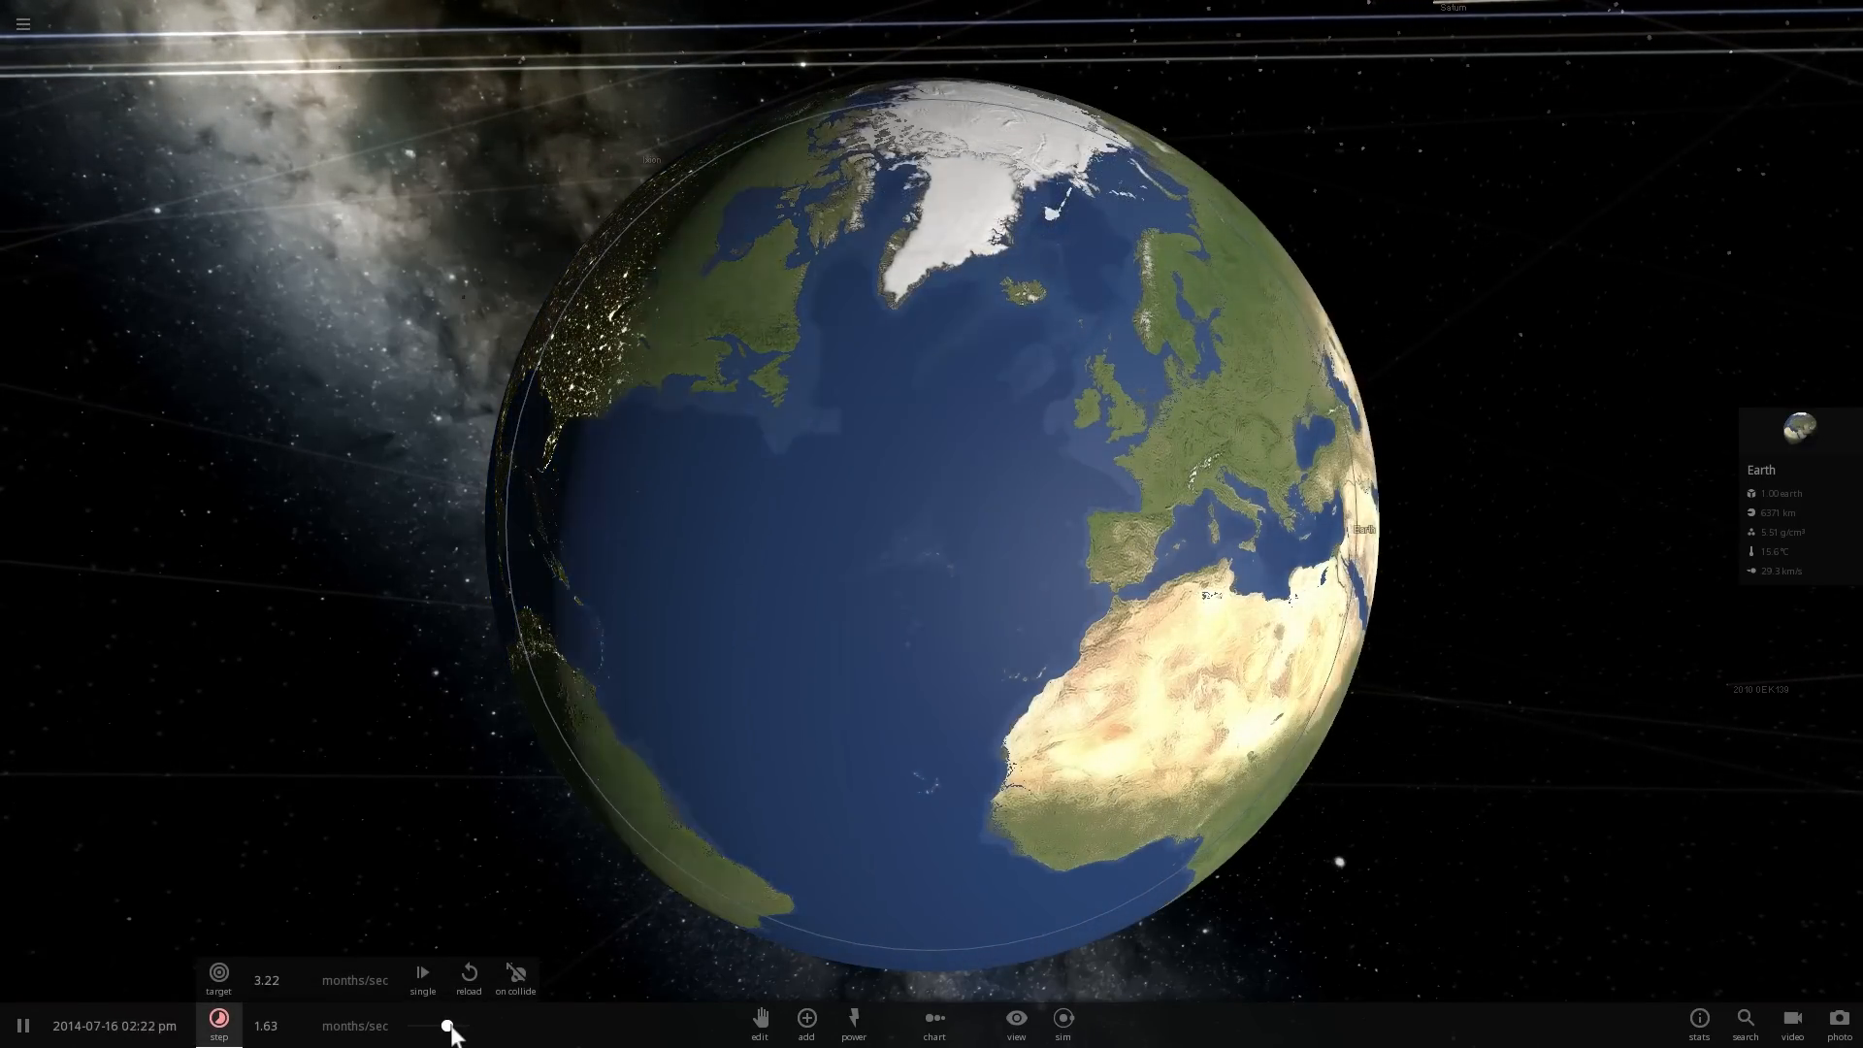
Set simulation speed to about 5.4 months per second, then pause.
left_click_drag(449, 1026, 438, 1026)
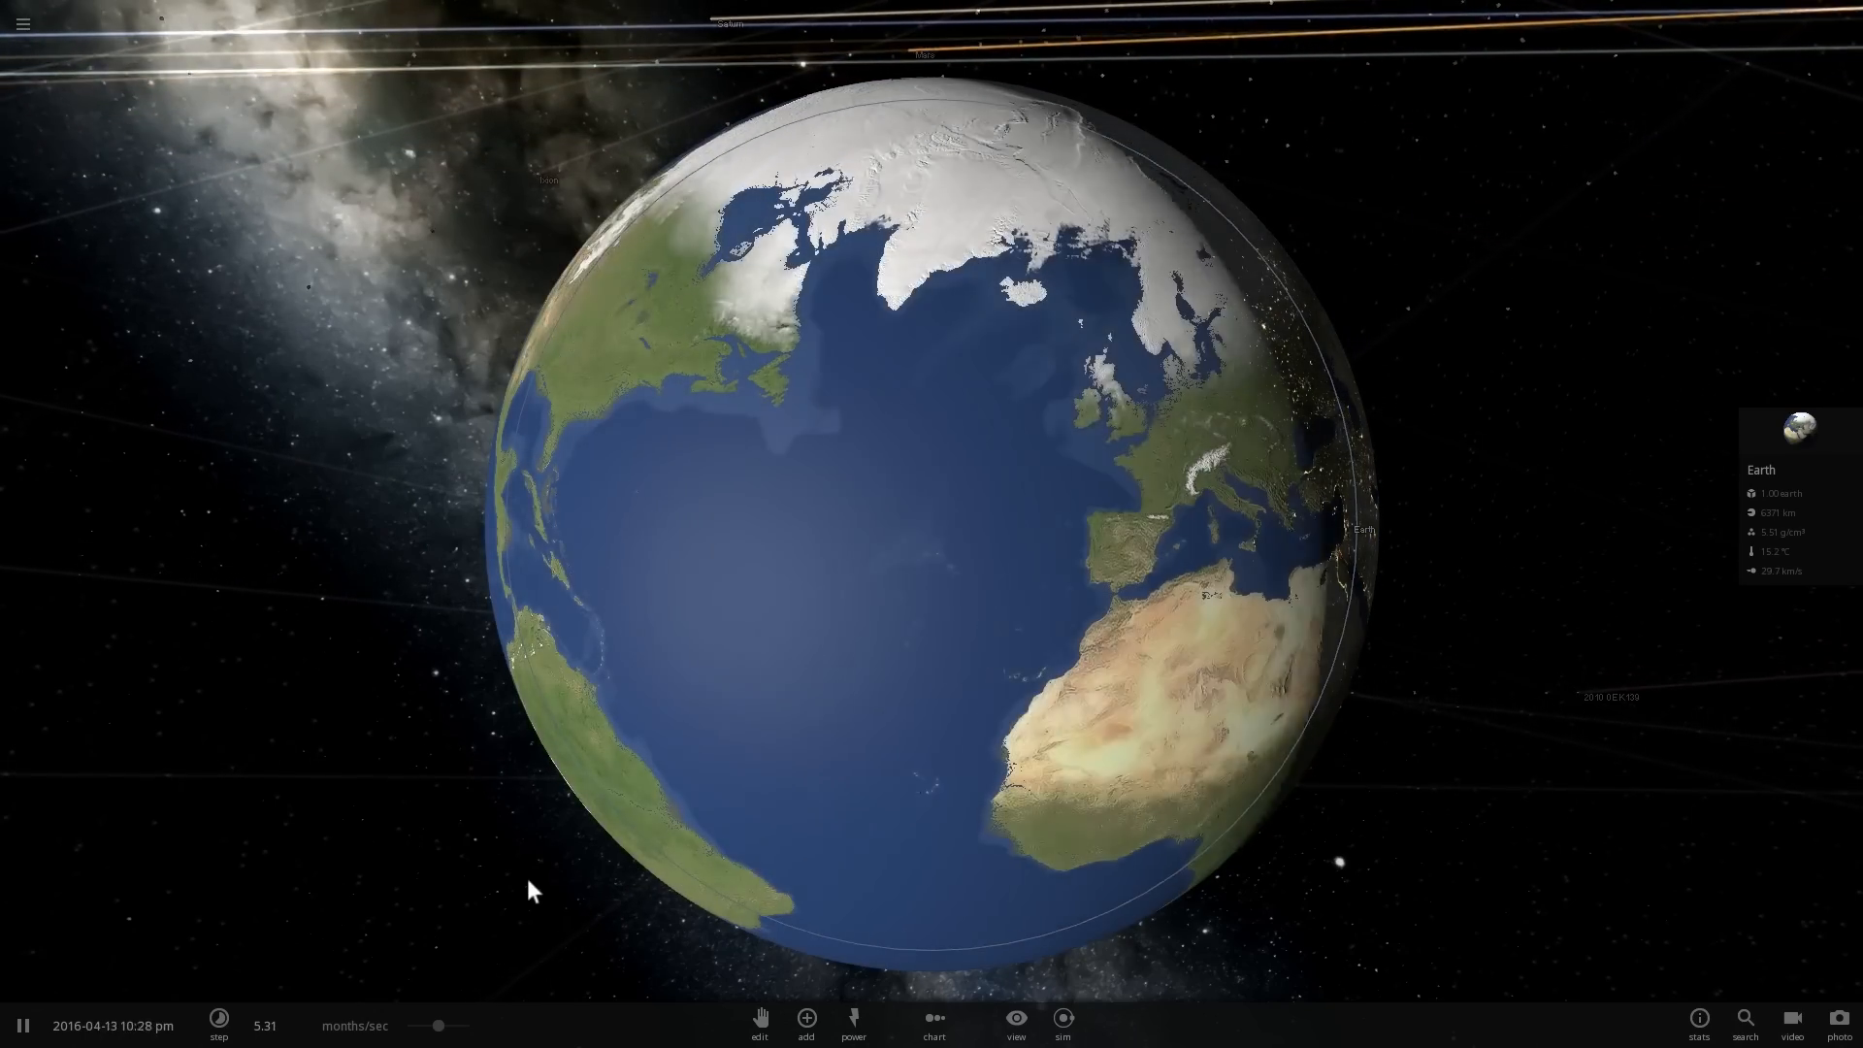
left_click(21, 1025)
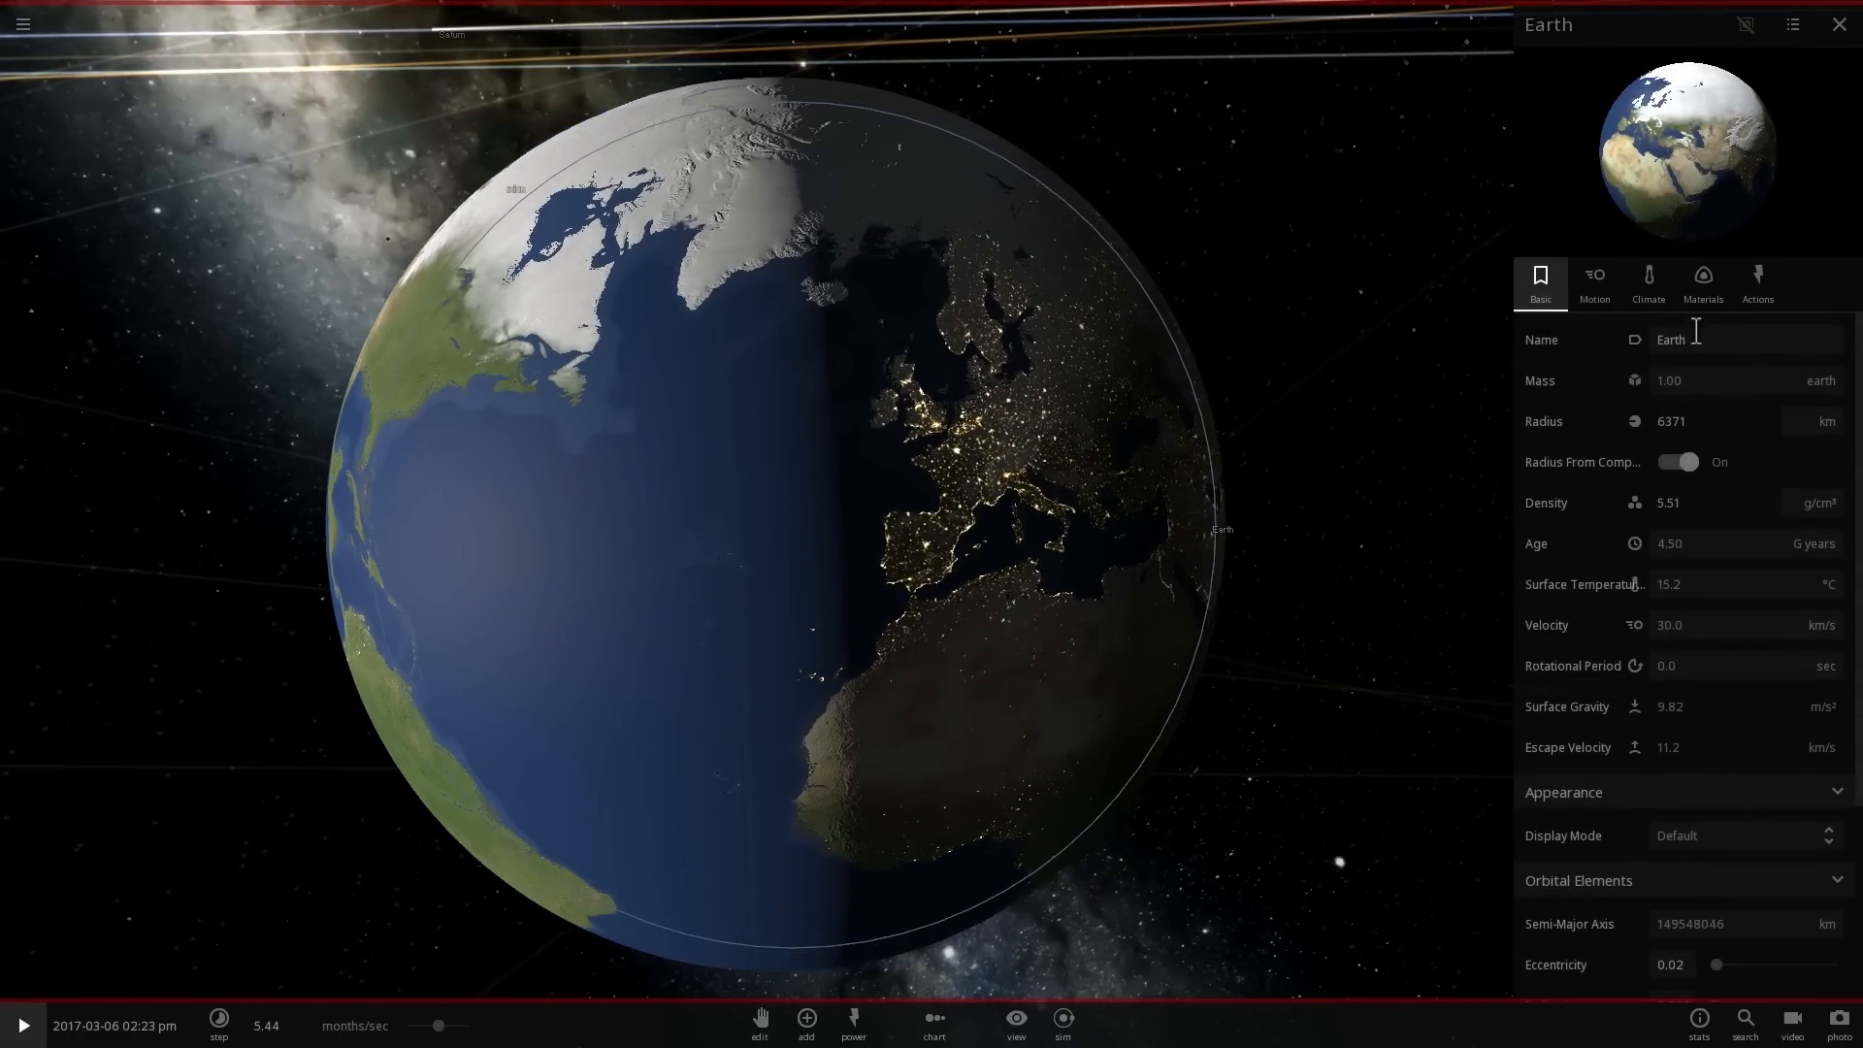
Show Earth's Climate tab, with CO2 at 406 ppmv and RCP scenario off.
left_click(1648, 282)
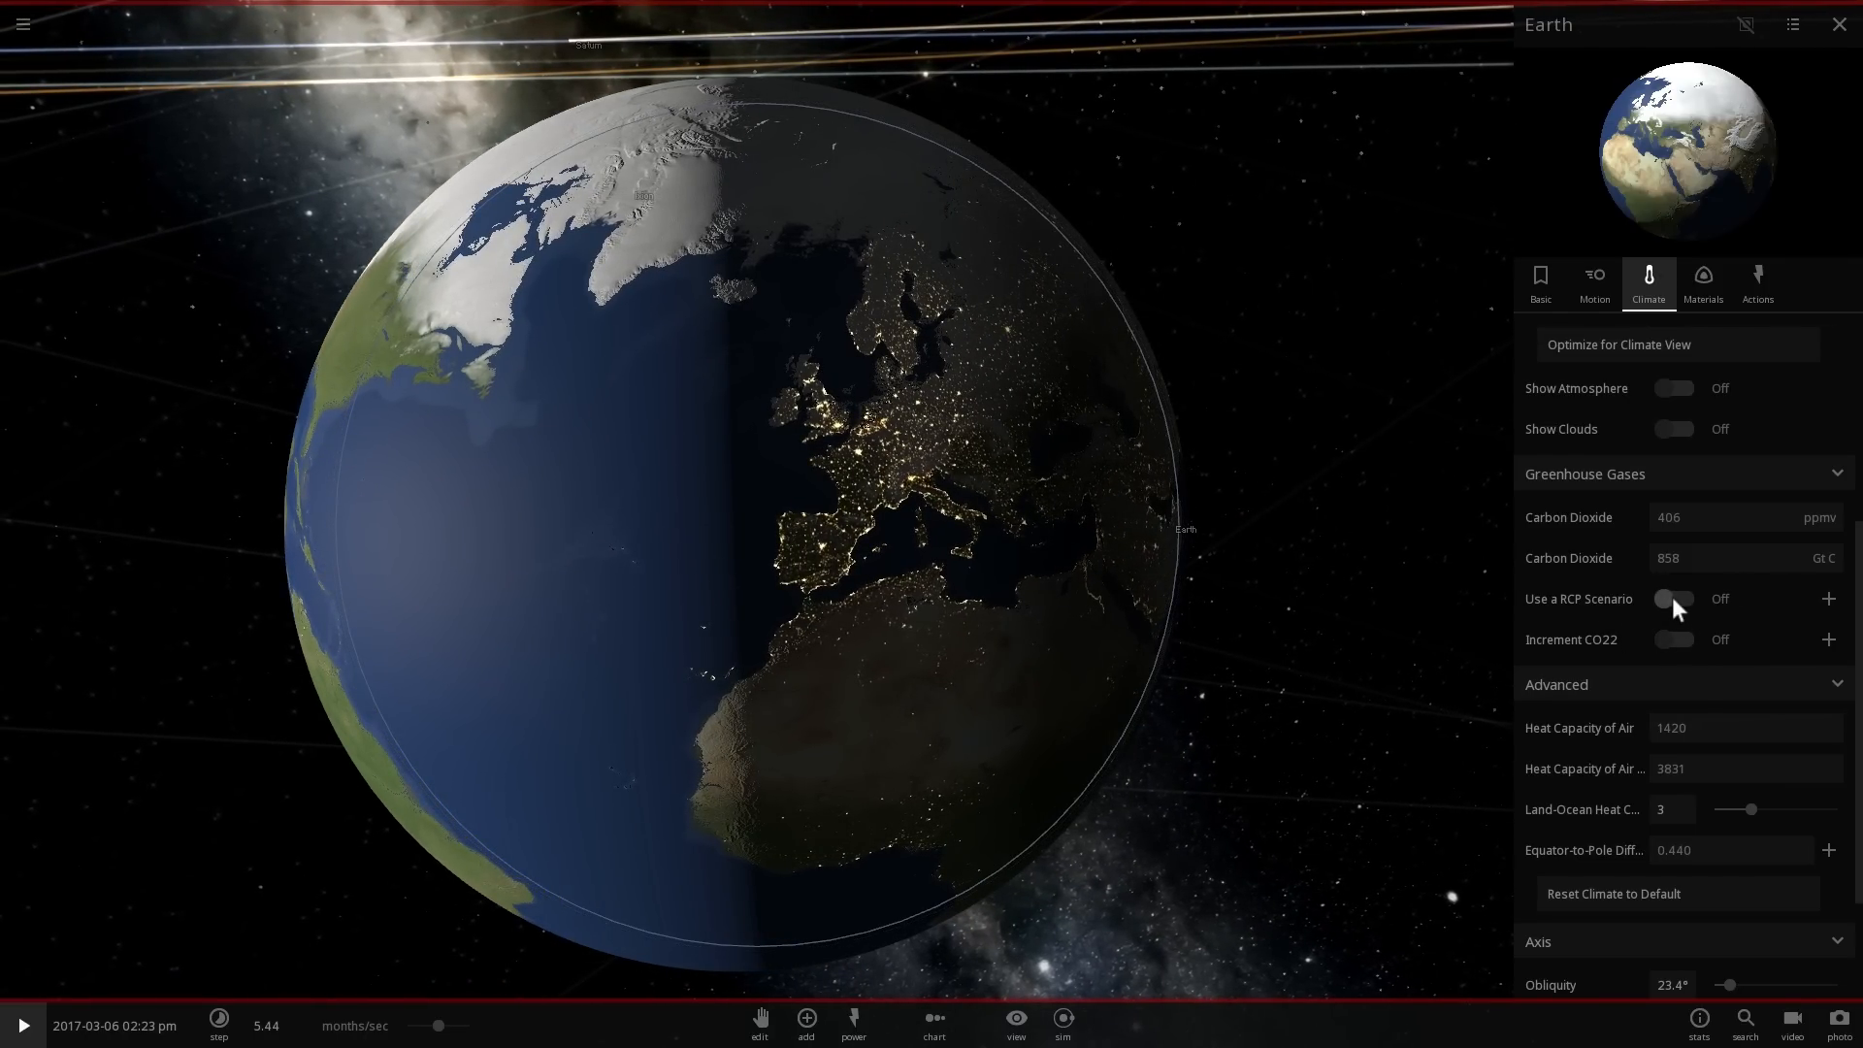
Enable Increment CO2 and expand its 2.30 emission and 1.20 Gt C/yr deposition rates.
left_click(1674, 639)
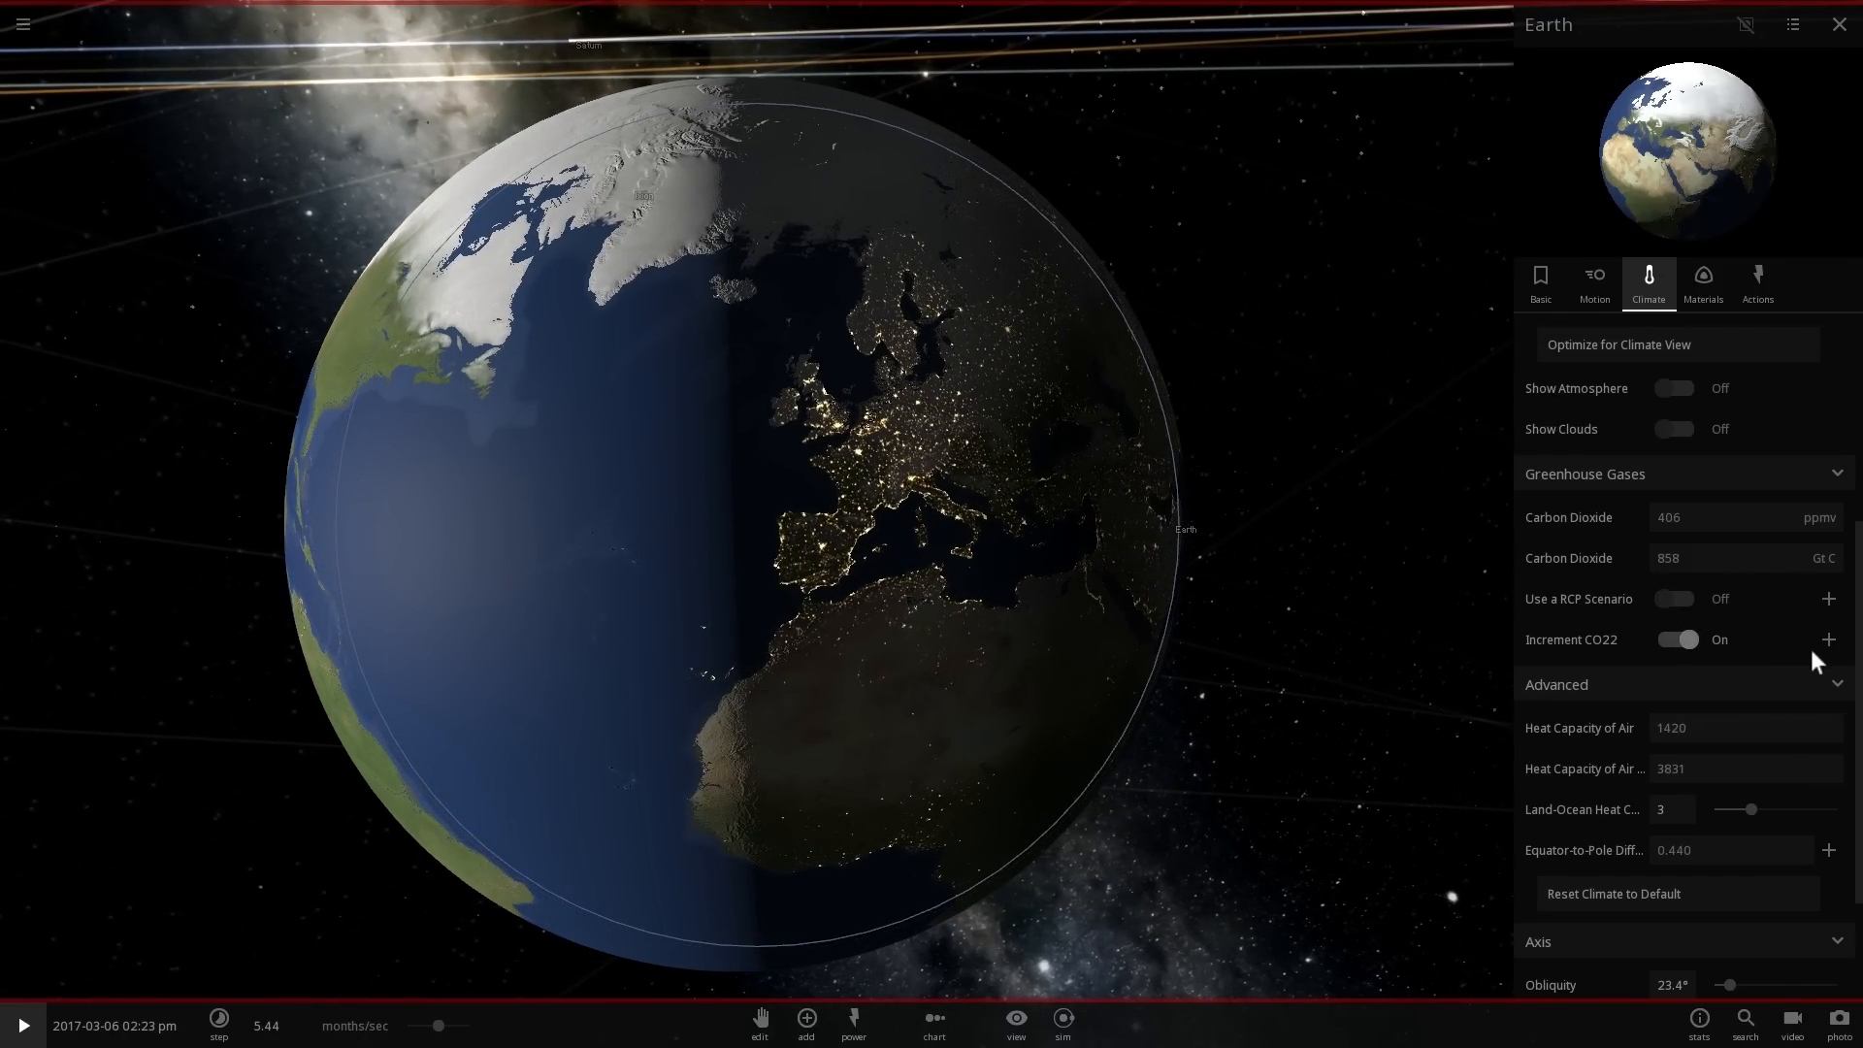
left_click(1828, 639)
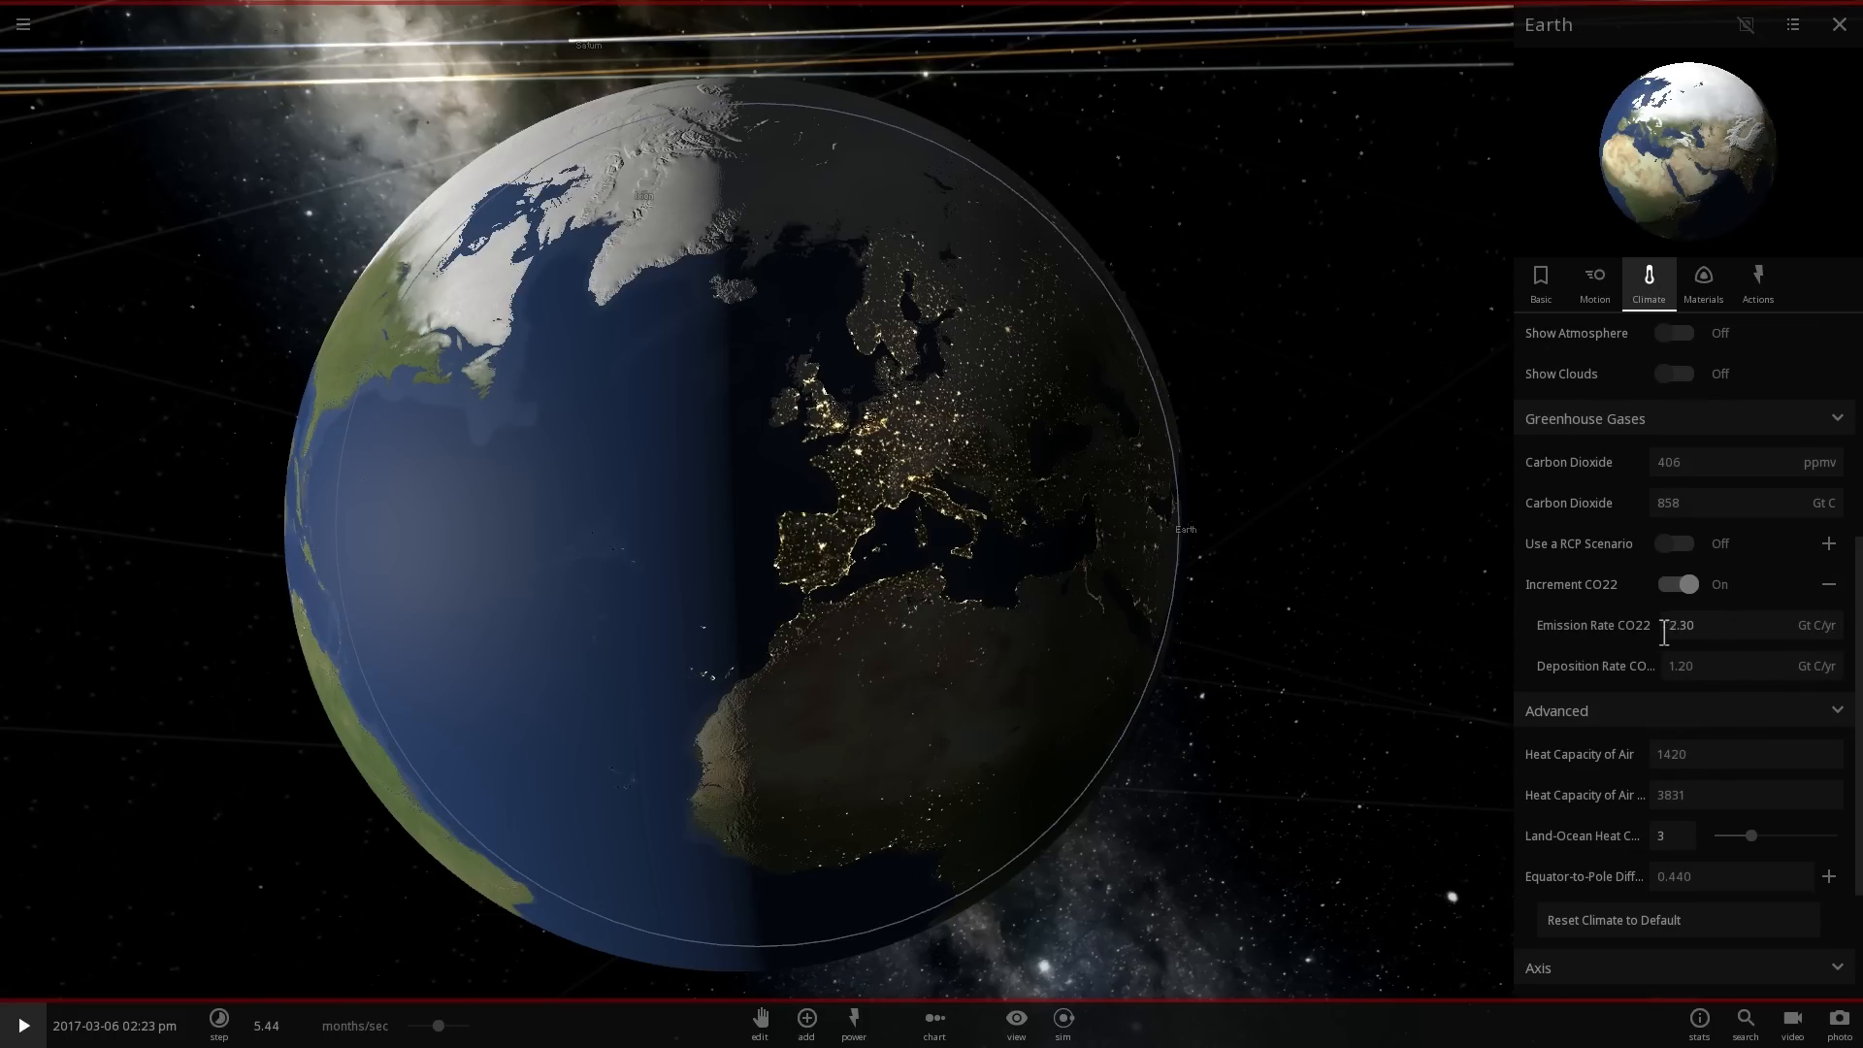
mouse_move(1705, 613)
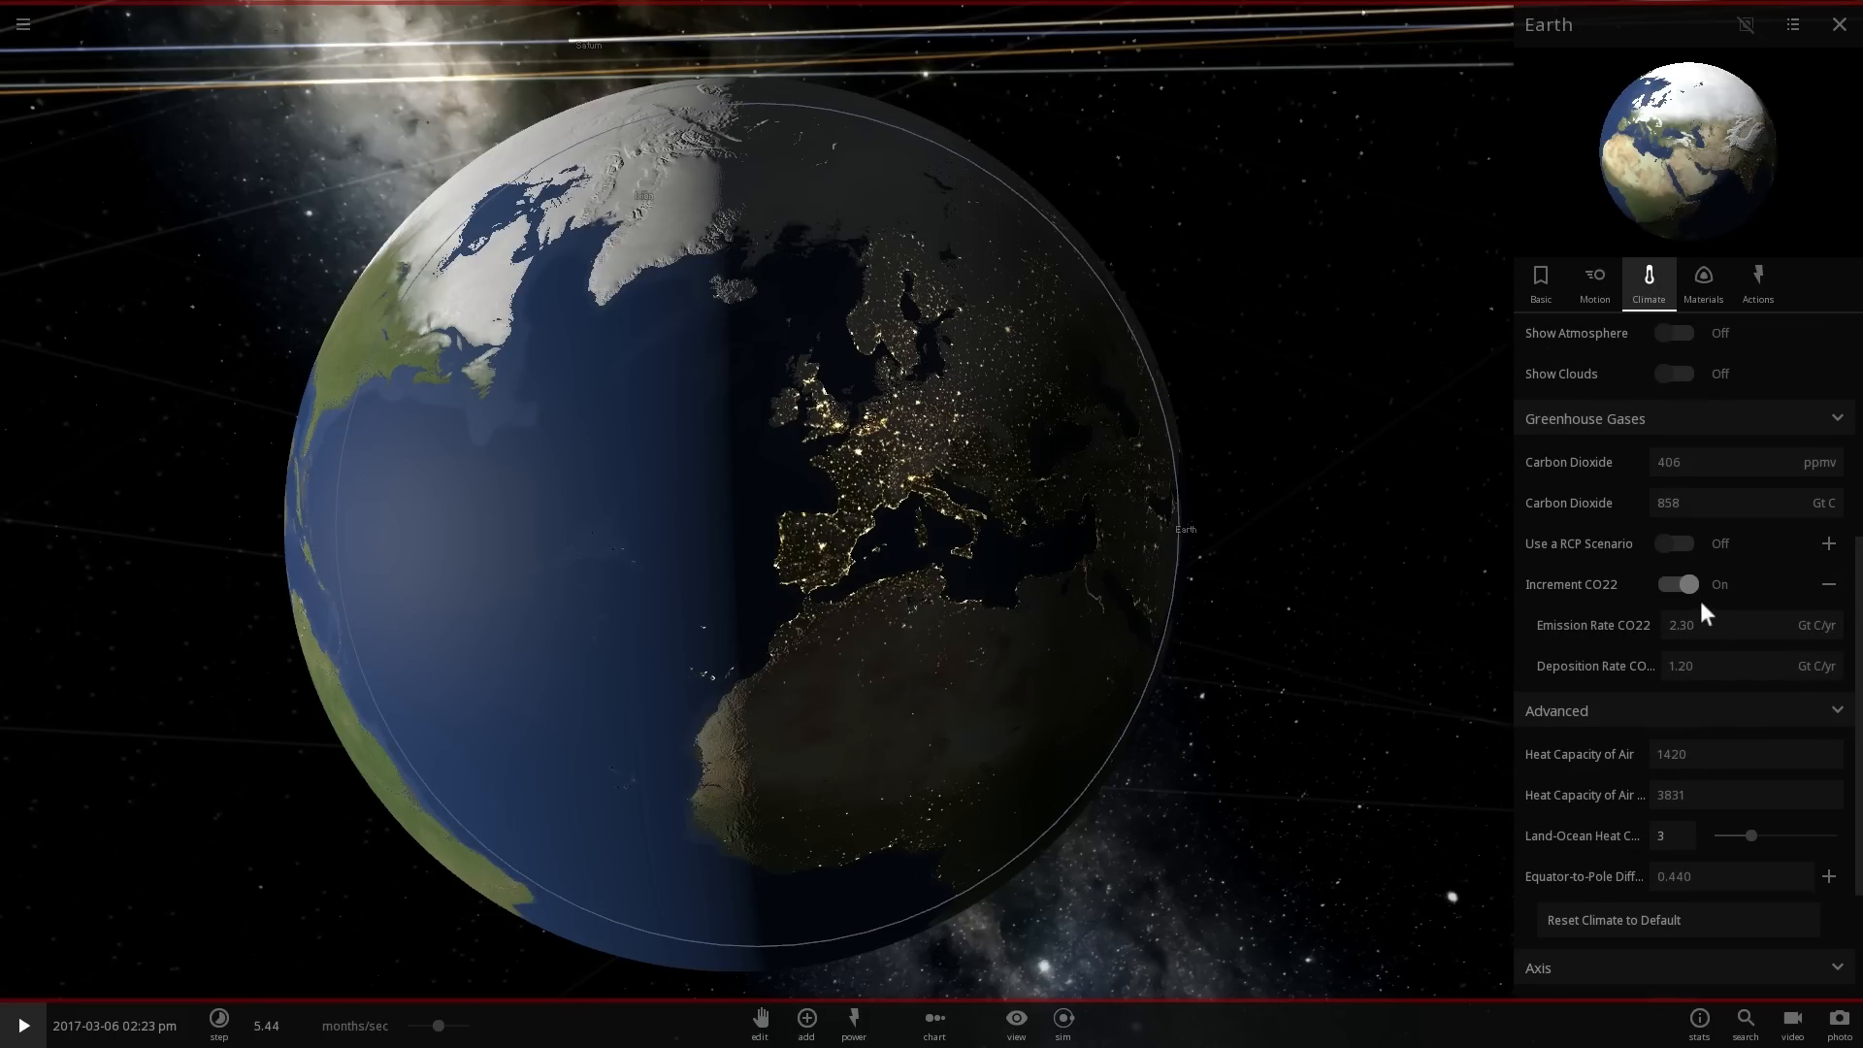
left_click(1688, 625)
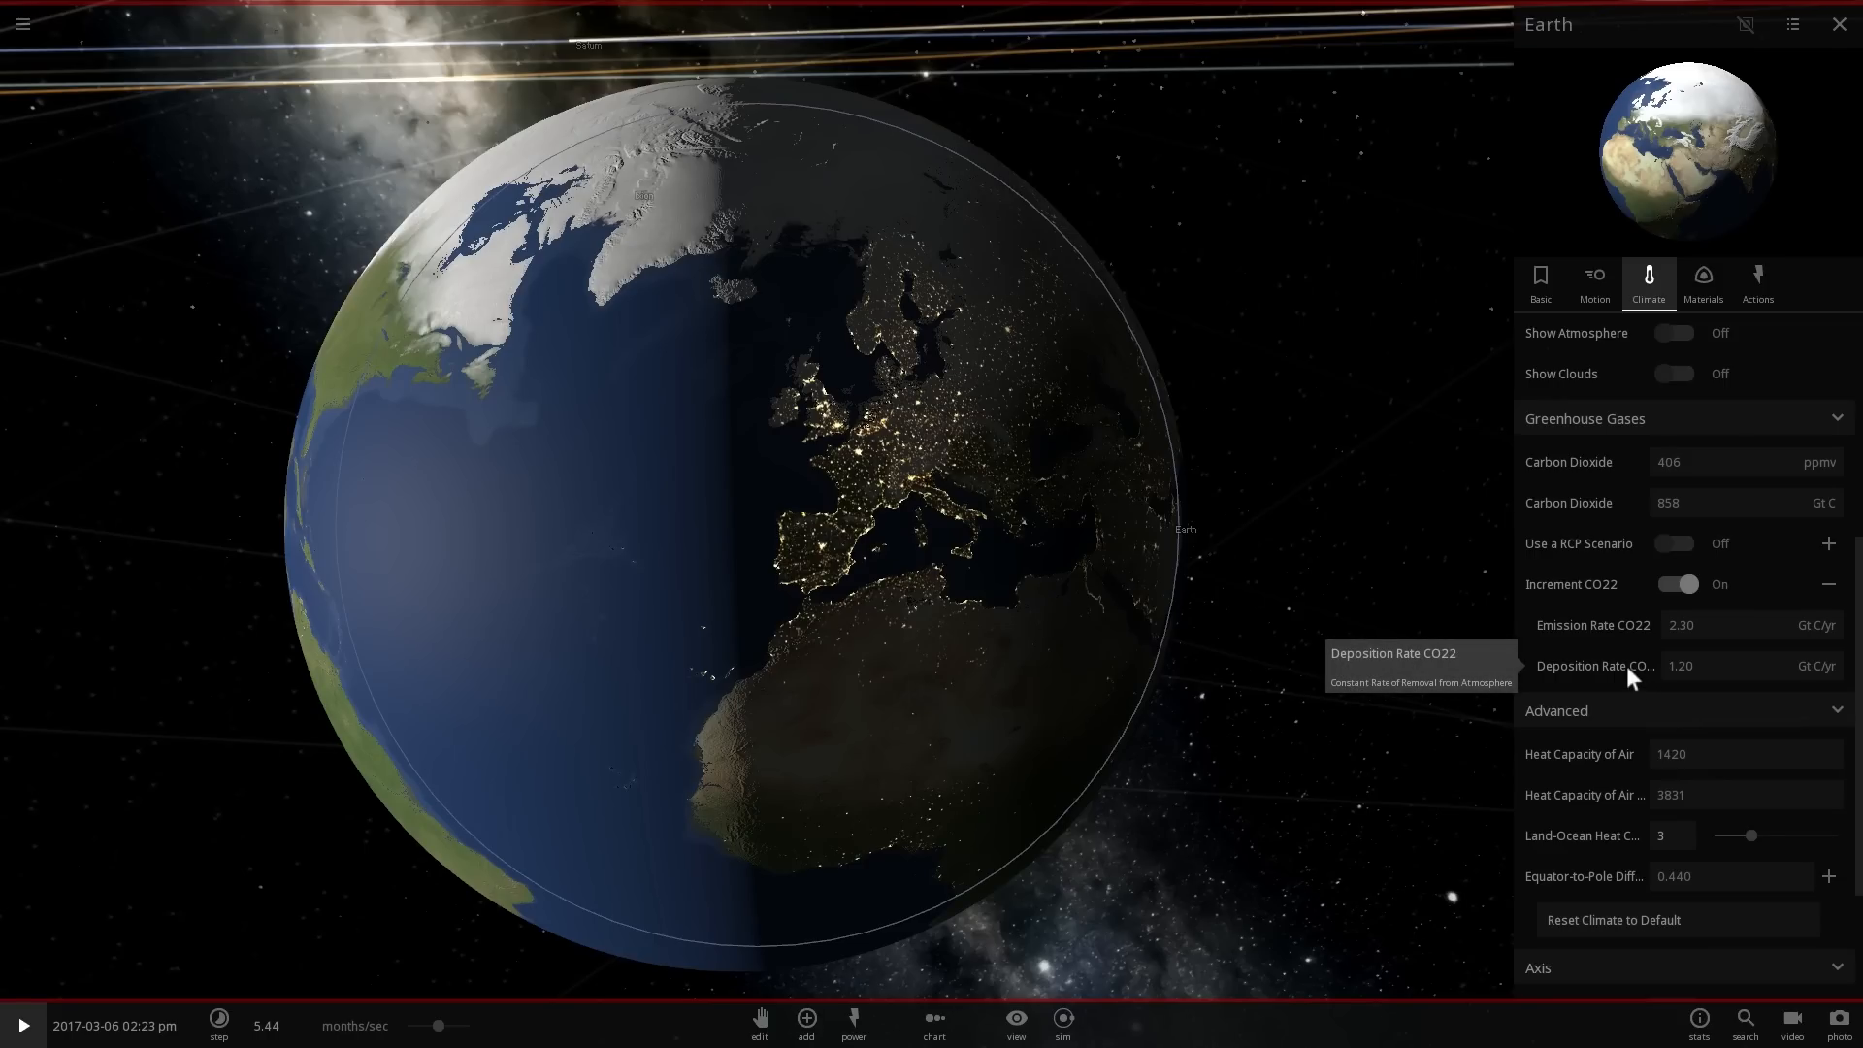
mouse_move(1354, 639)
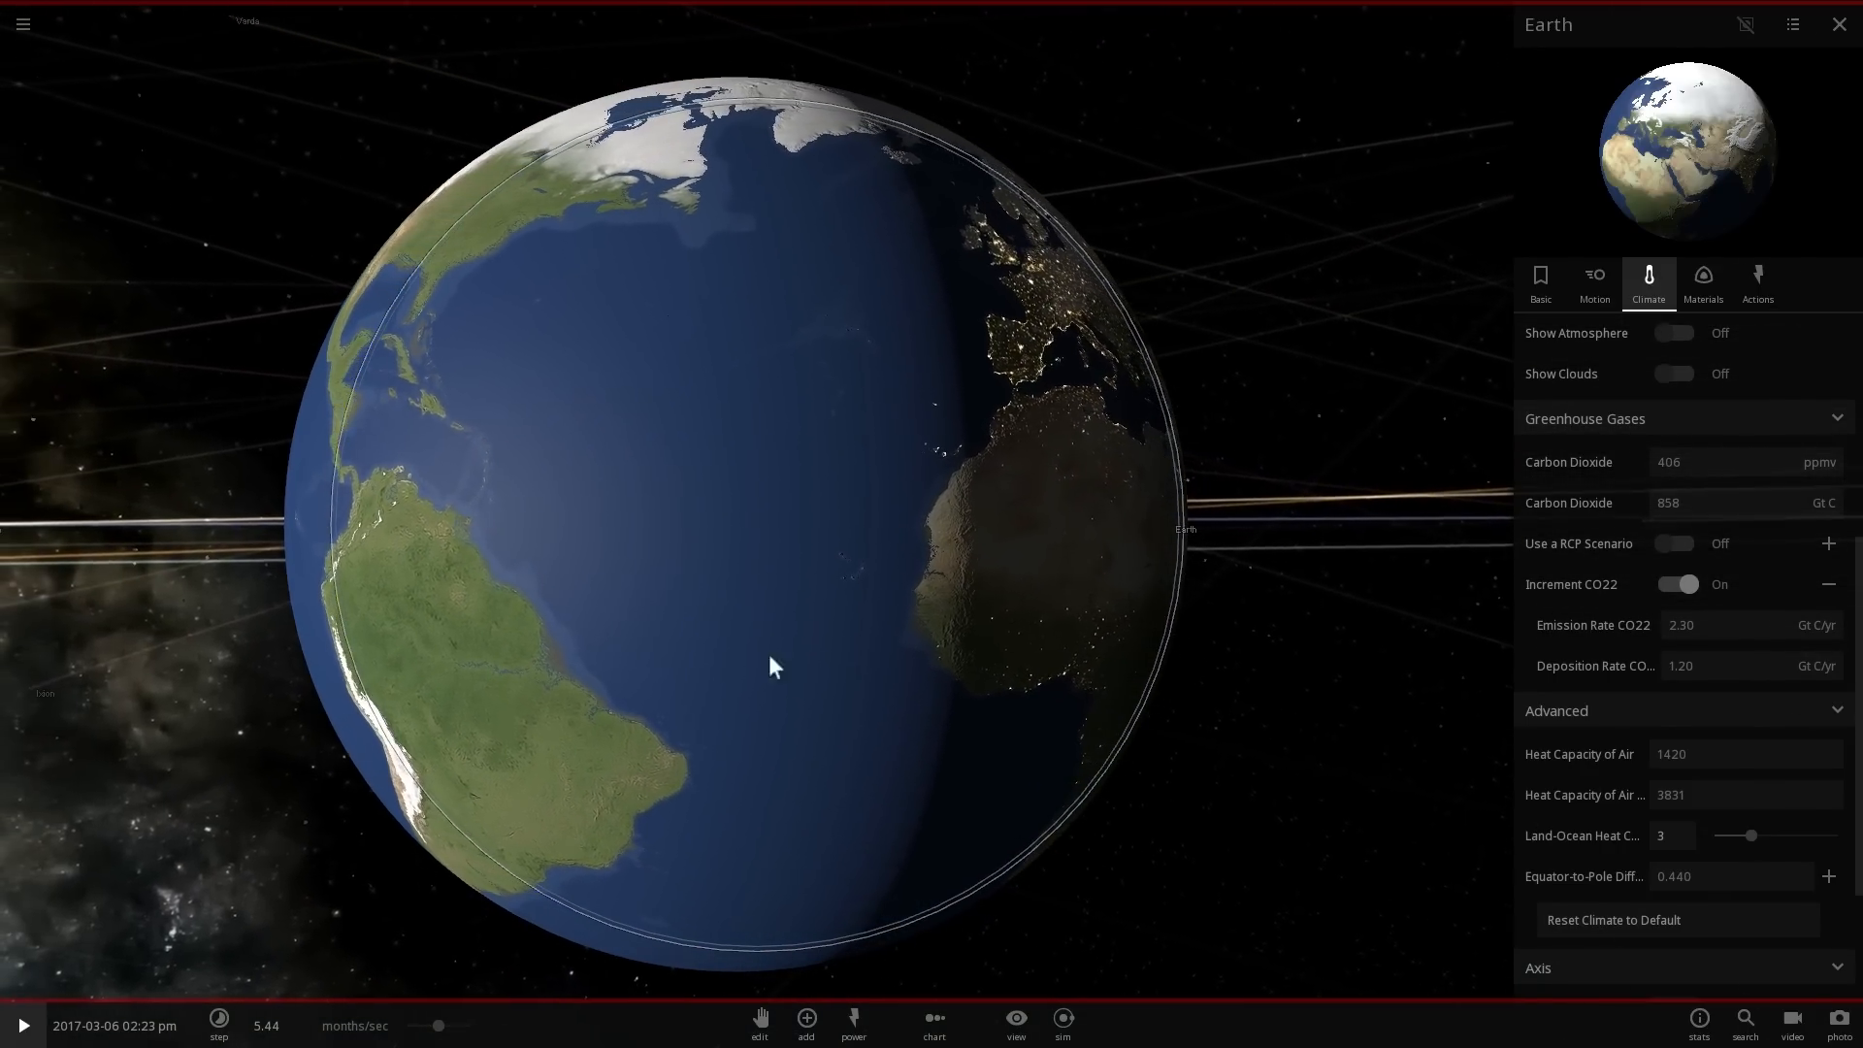
Rotate the globe toward the Atlantic and South America, pulling the view back.
left_click_drag(770, 666, 830, 581)
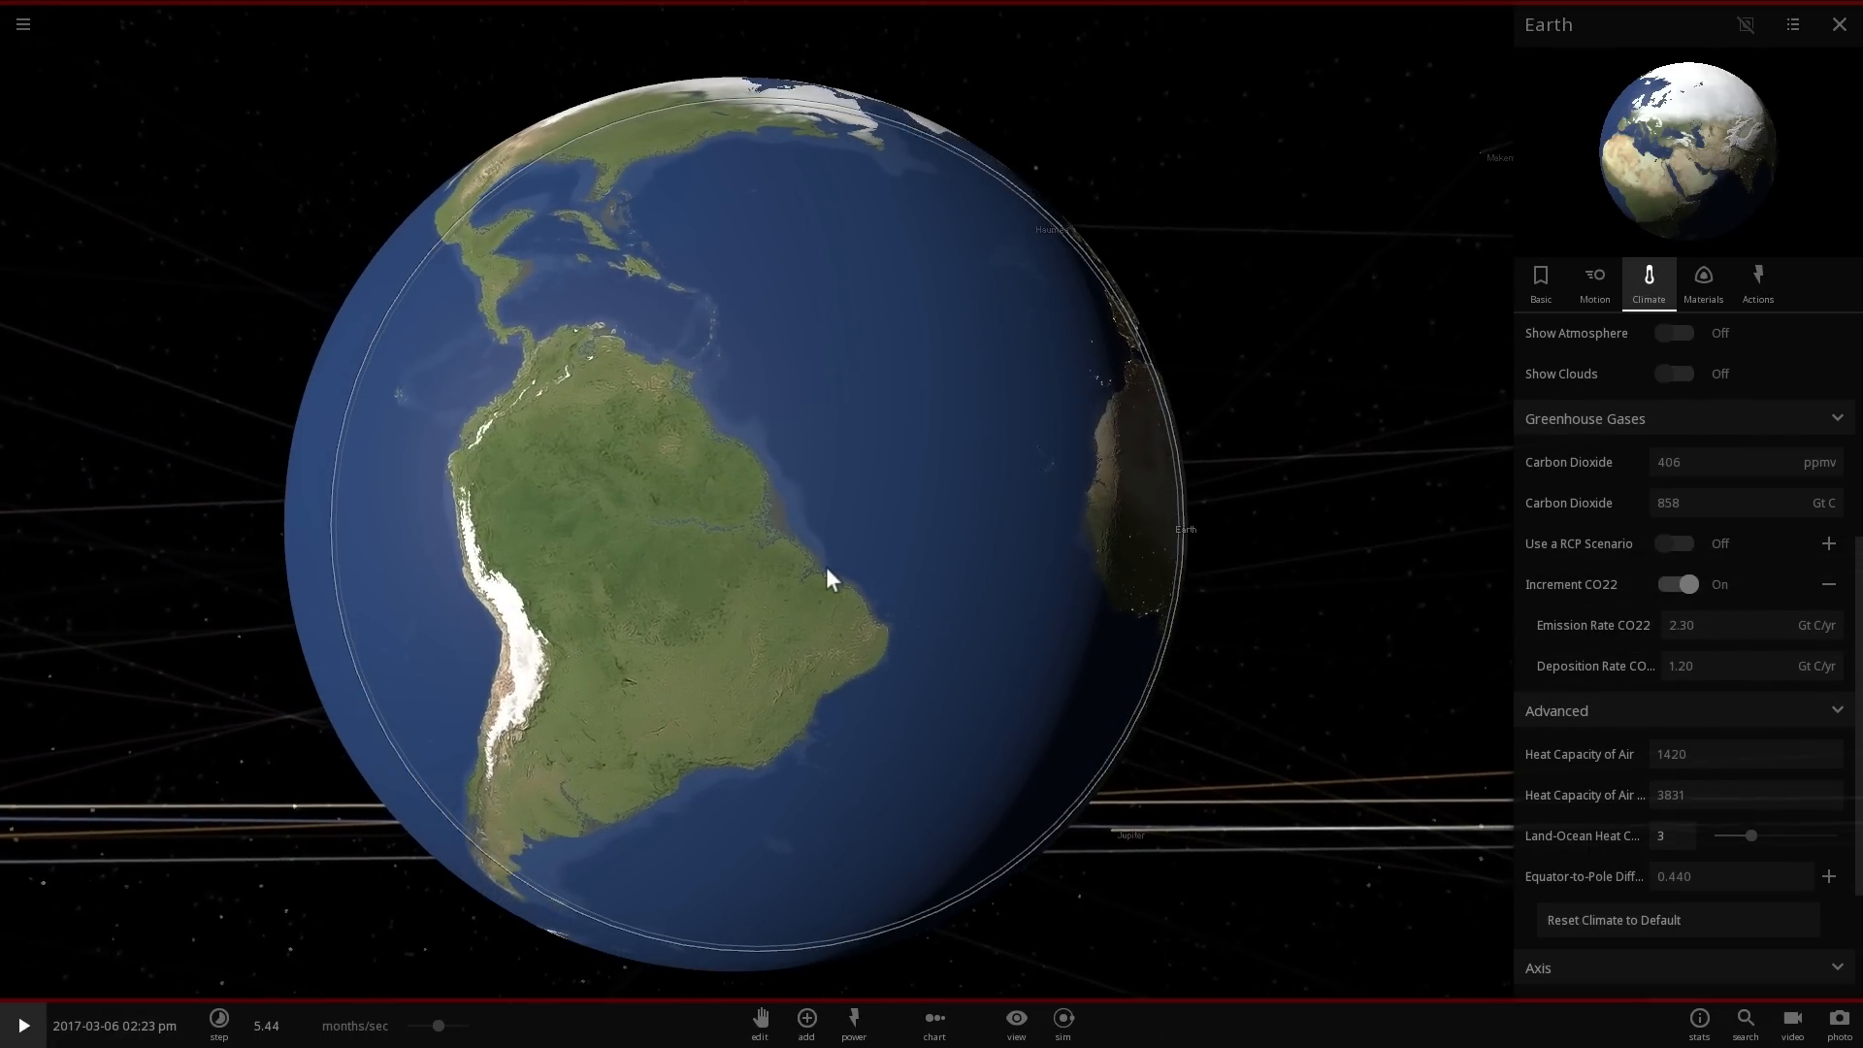
left_click_drag(832, 580, 641, 428)
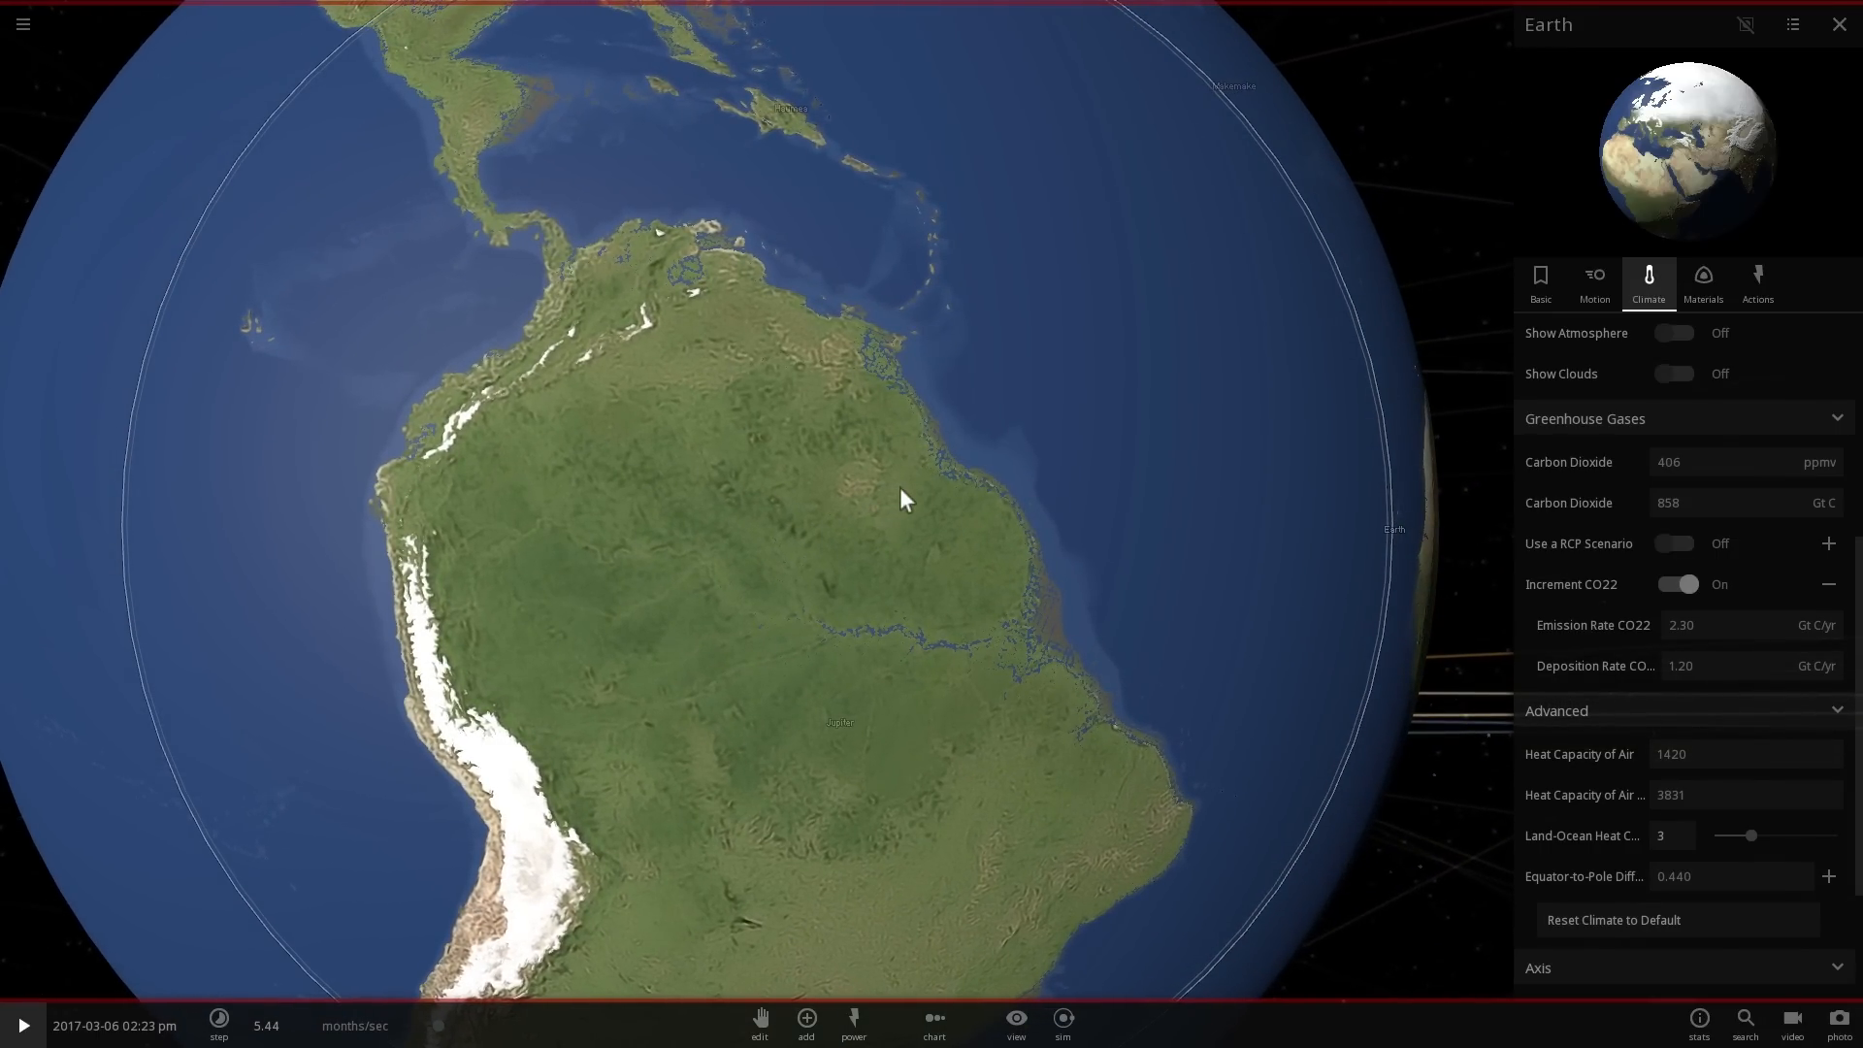
mouse_move(883, 566)
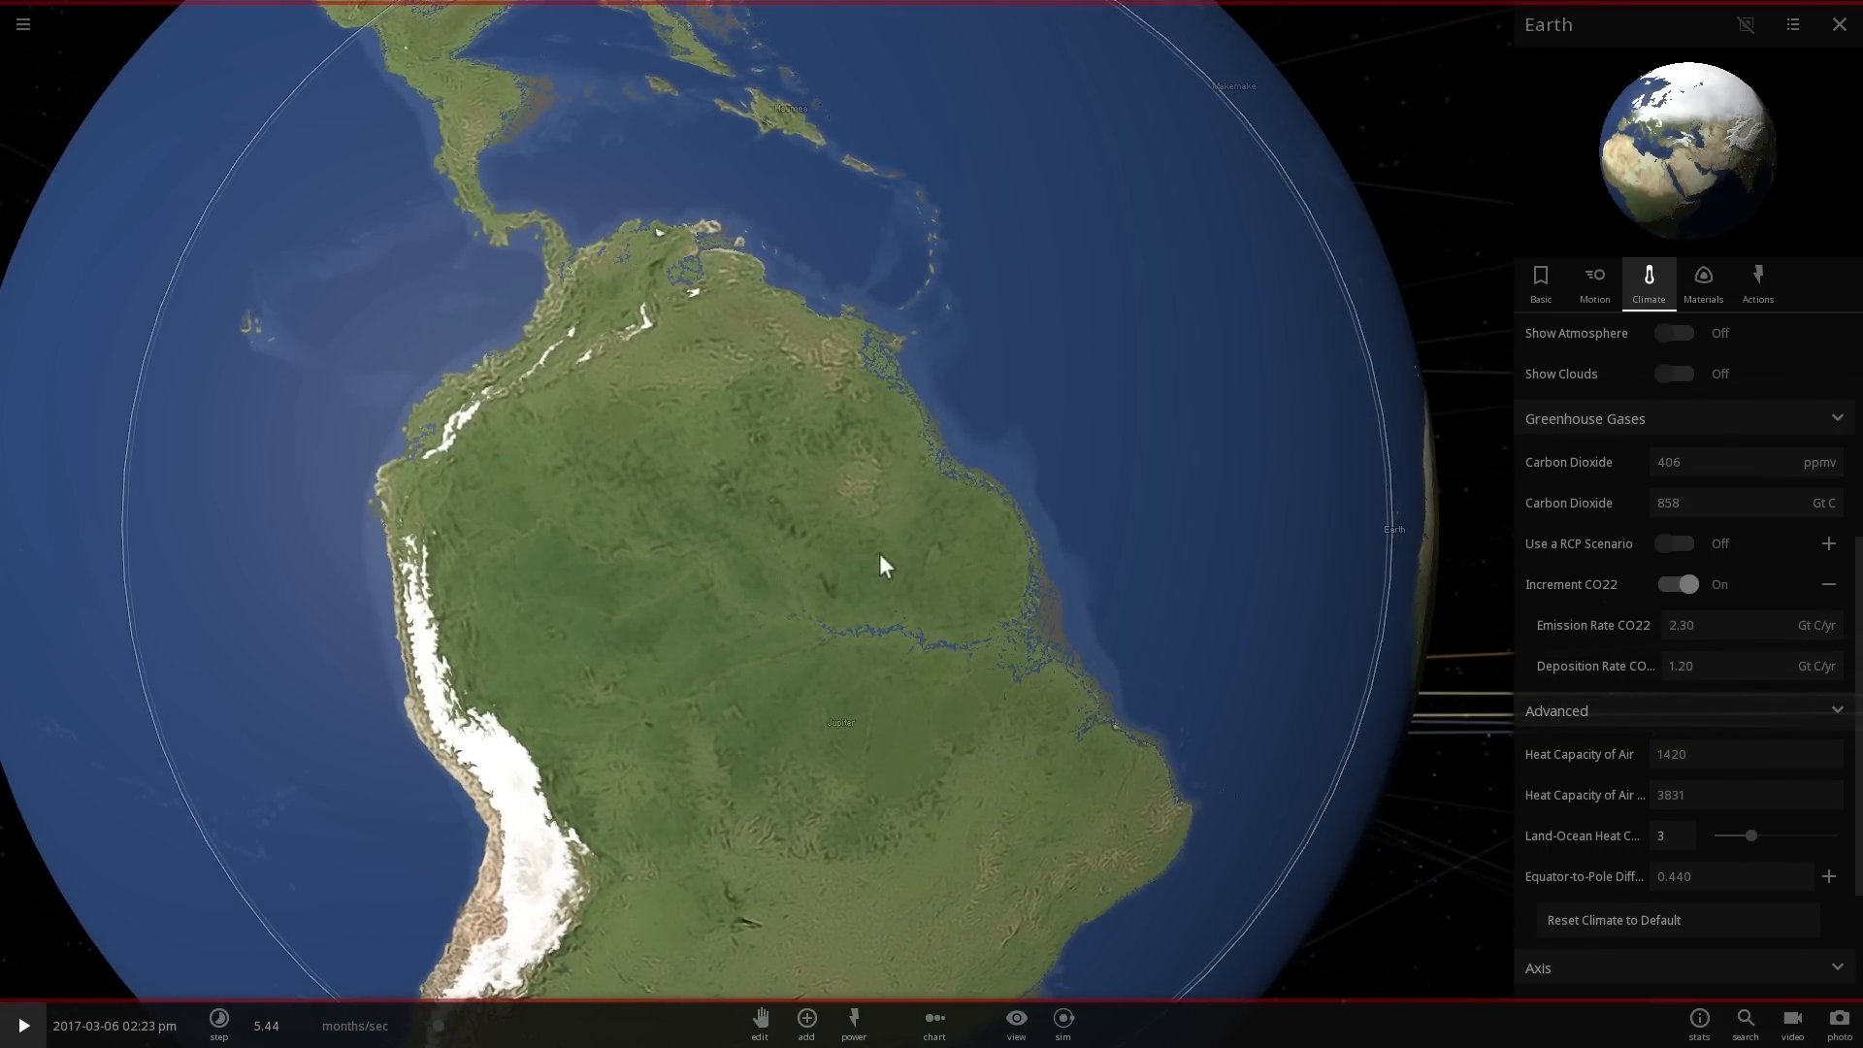
left_click_drag(883, 565, 689, 514)
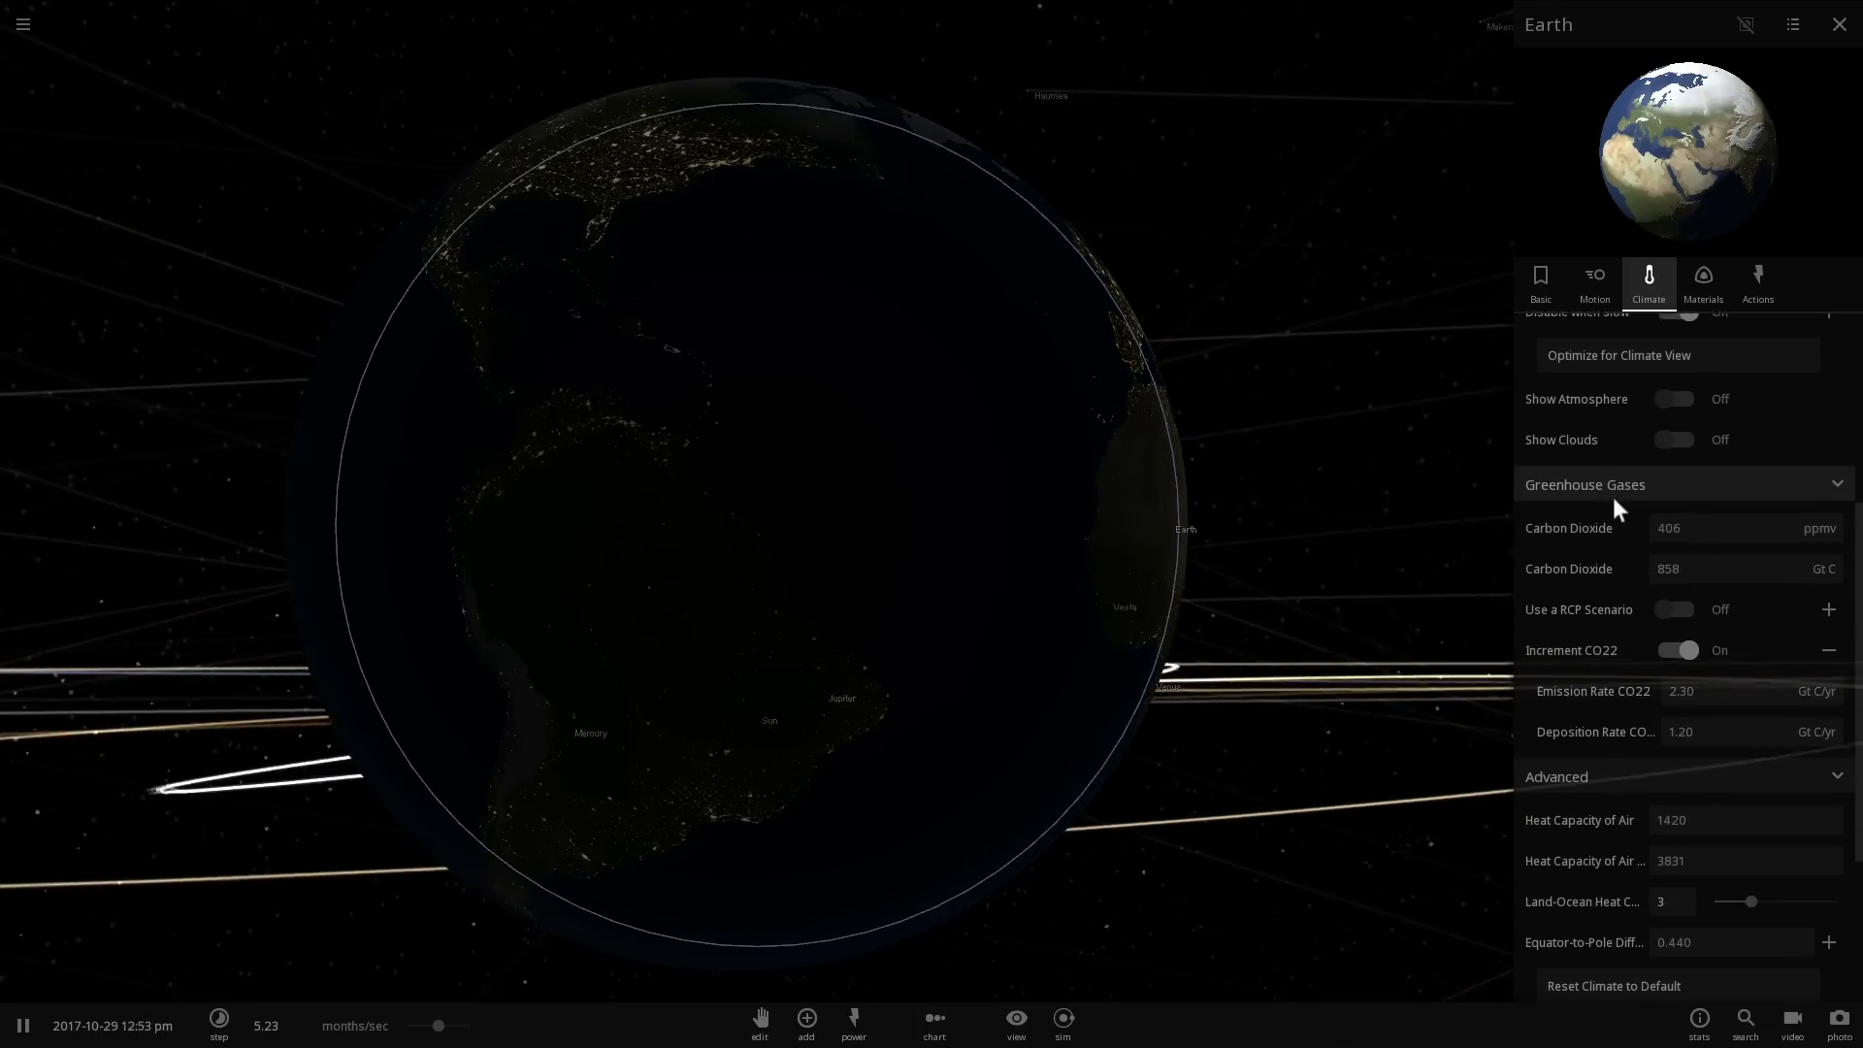
Pause the simulation in February 2020 with CO2 at 408 ppmv.
left_click(21, 1025)
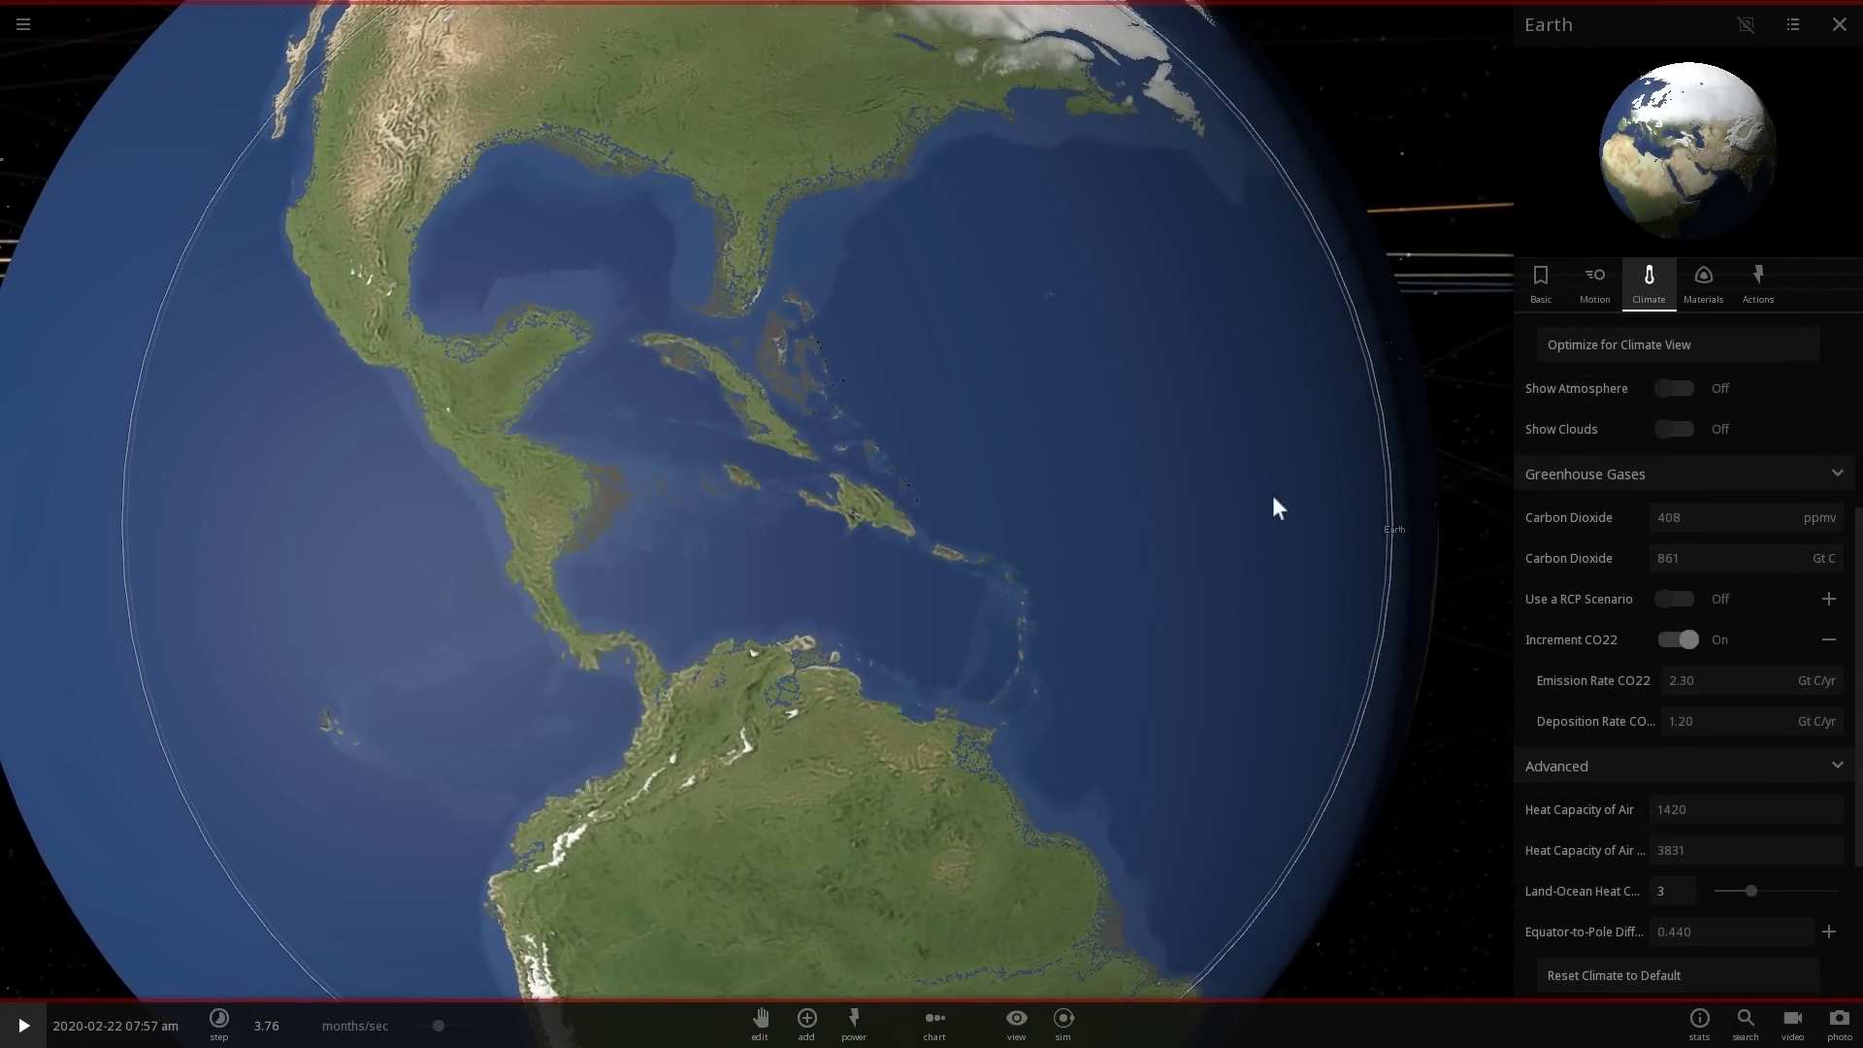
Set Earth's CO2 emission rate to 0.0 kg/s.
left_click(1680, 680)
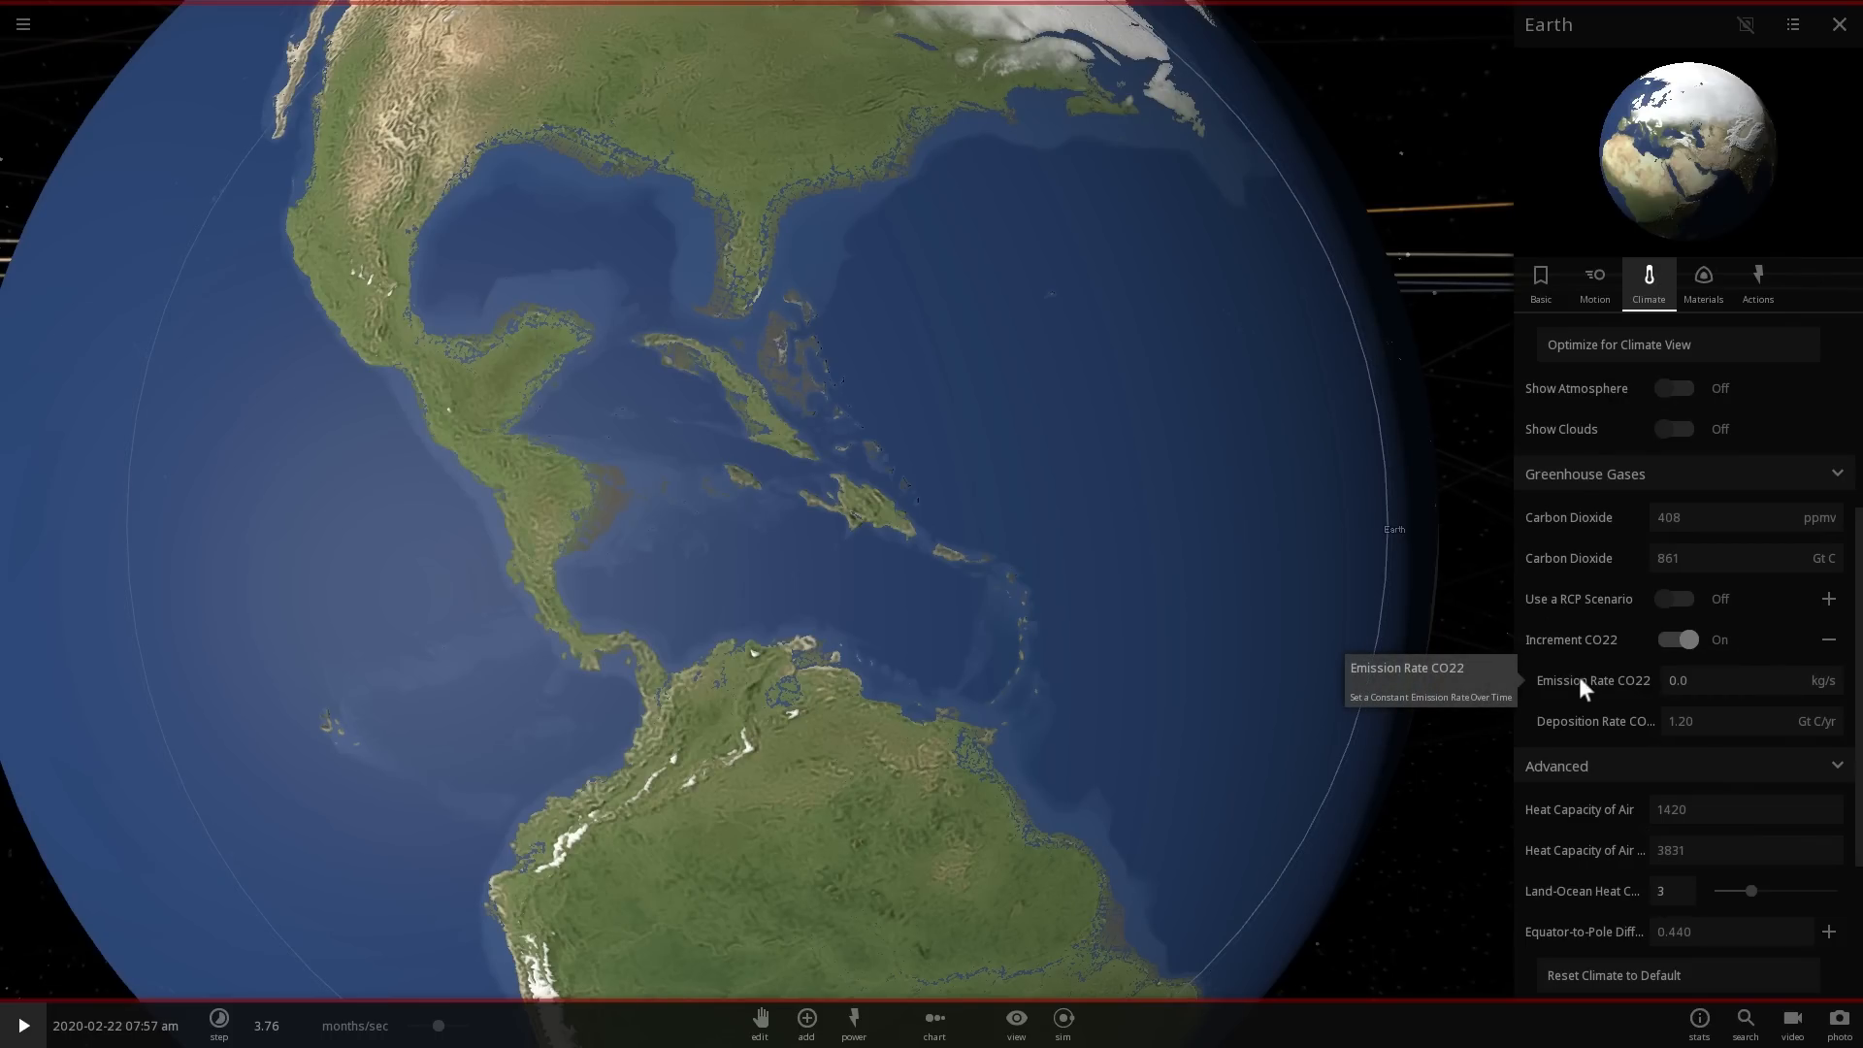
mouse_move(1711, 714)
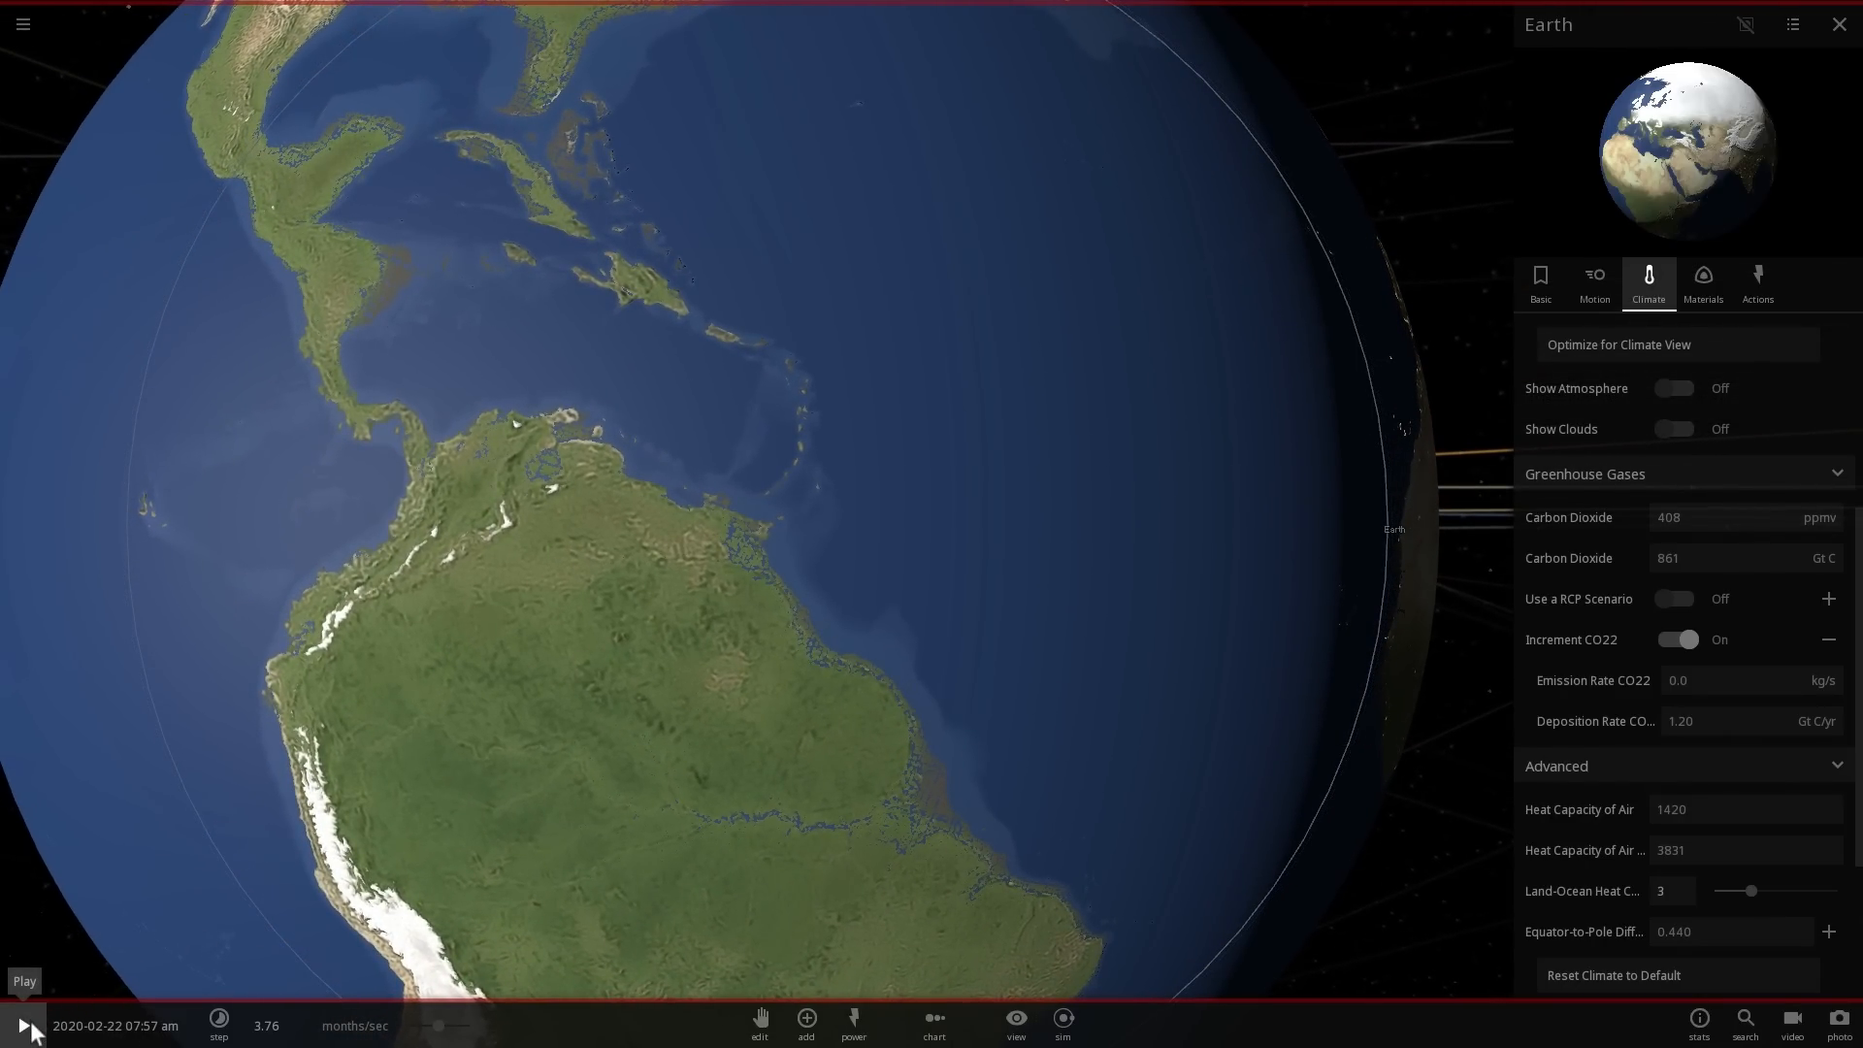
Run the simulation to February 2050 (CO2 392 ppmv), then open the CO2 graph.
left_click(20, 1026)
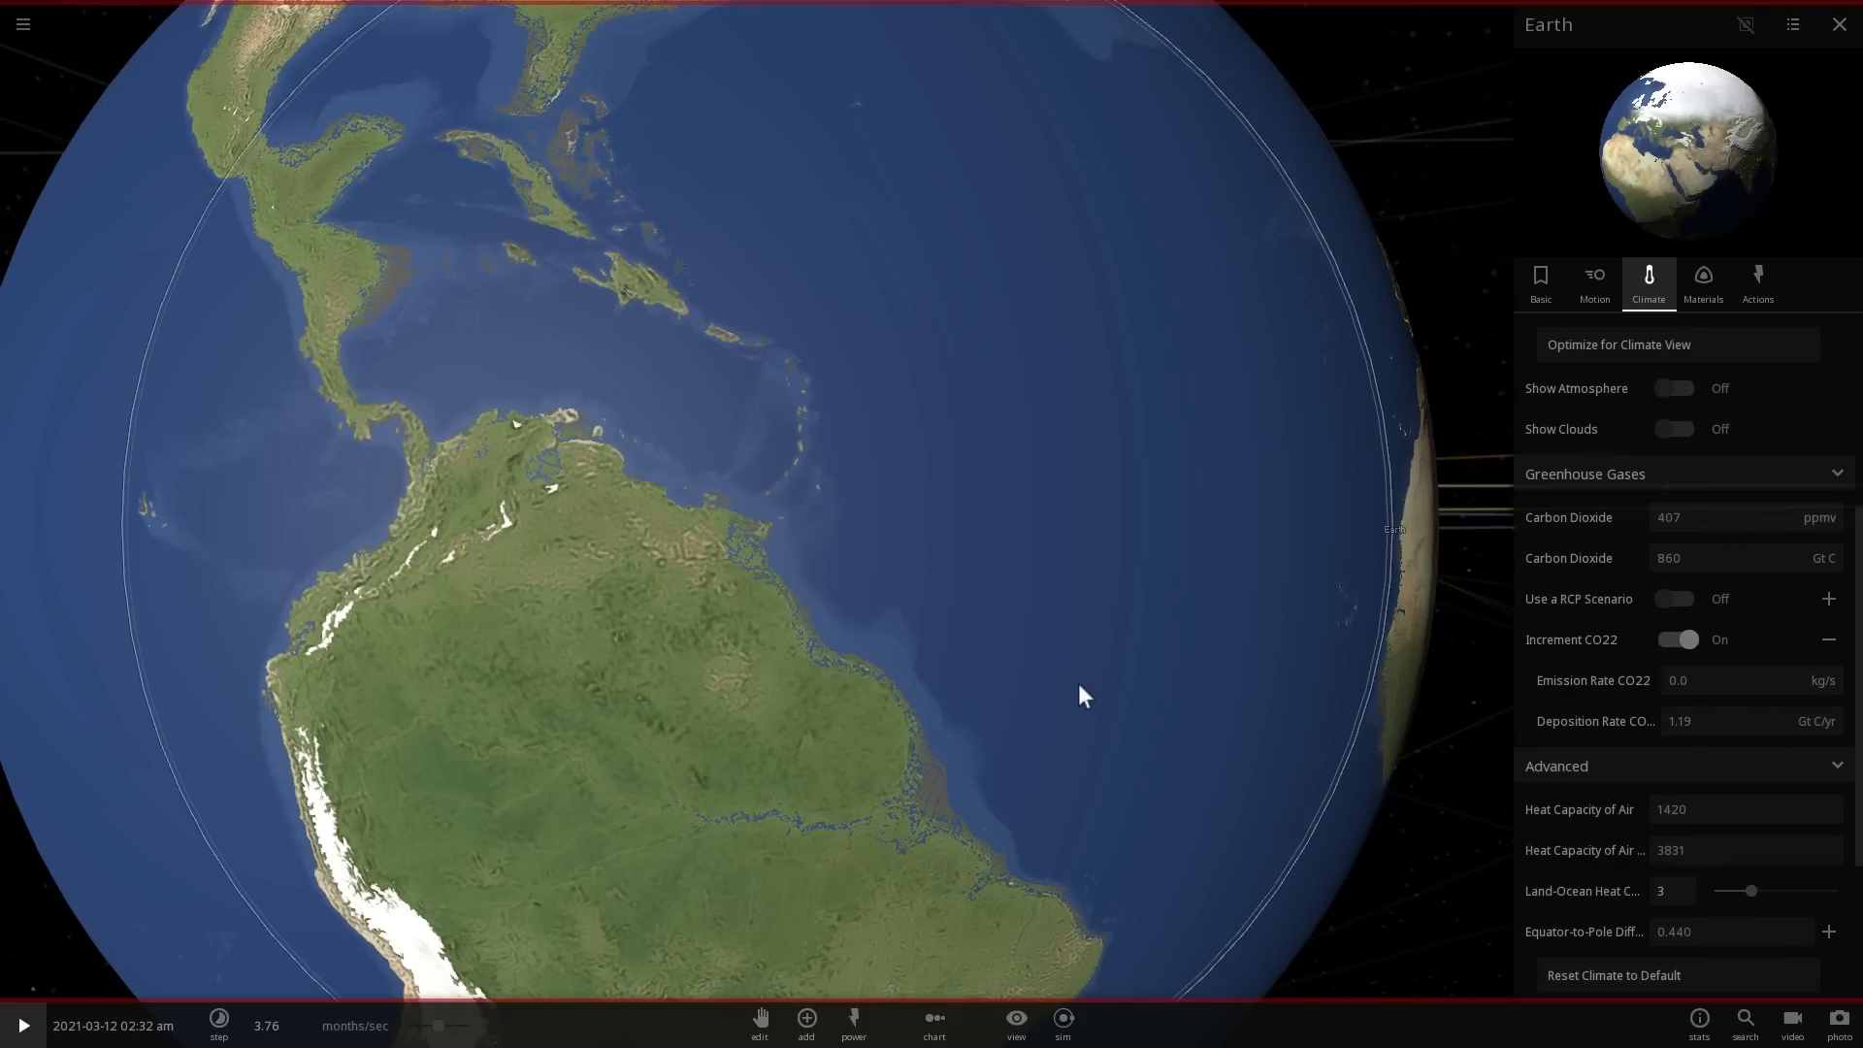
left_click(22, 1024)
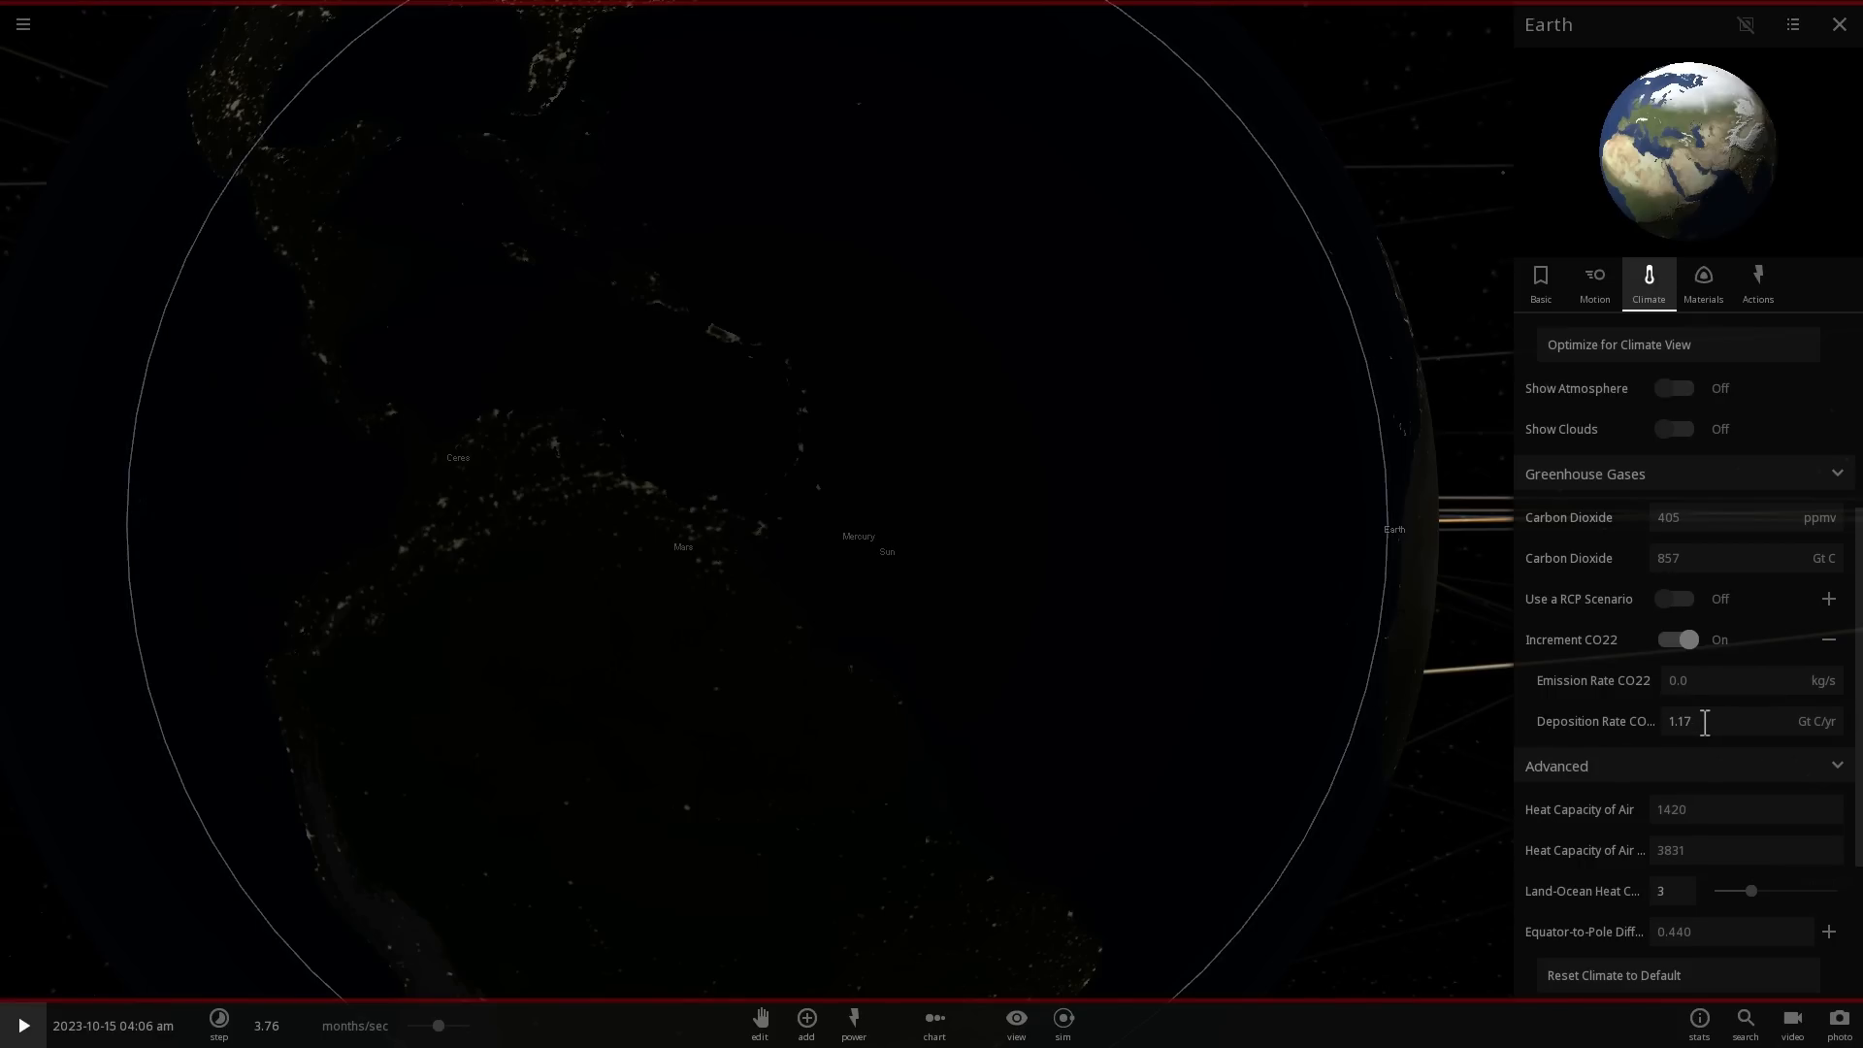
left_click(22, 1025)
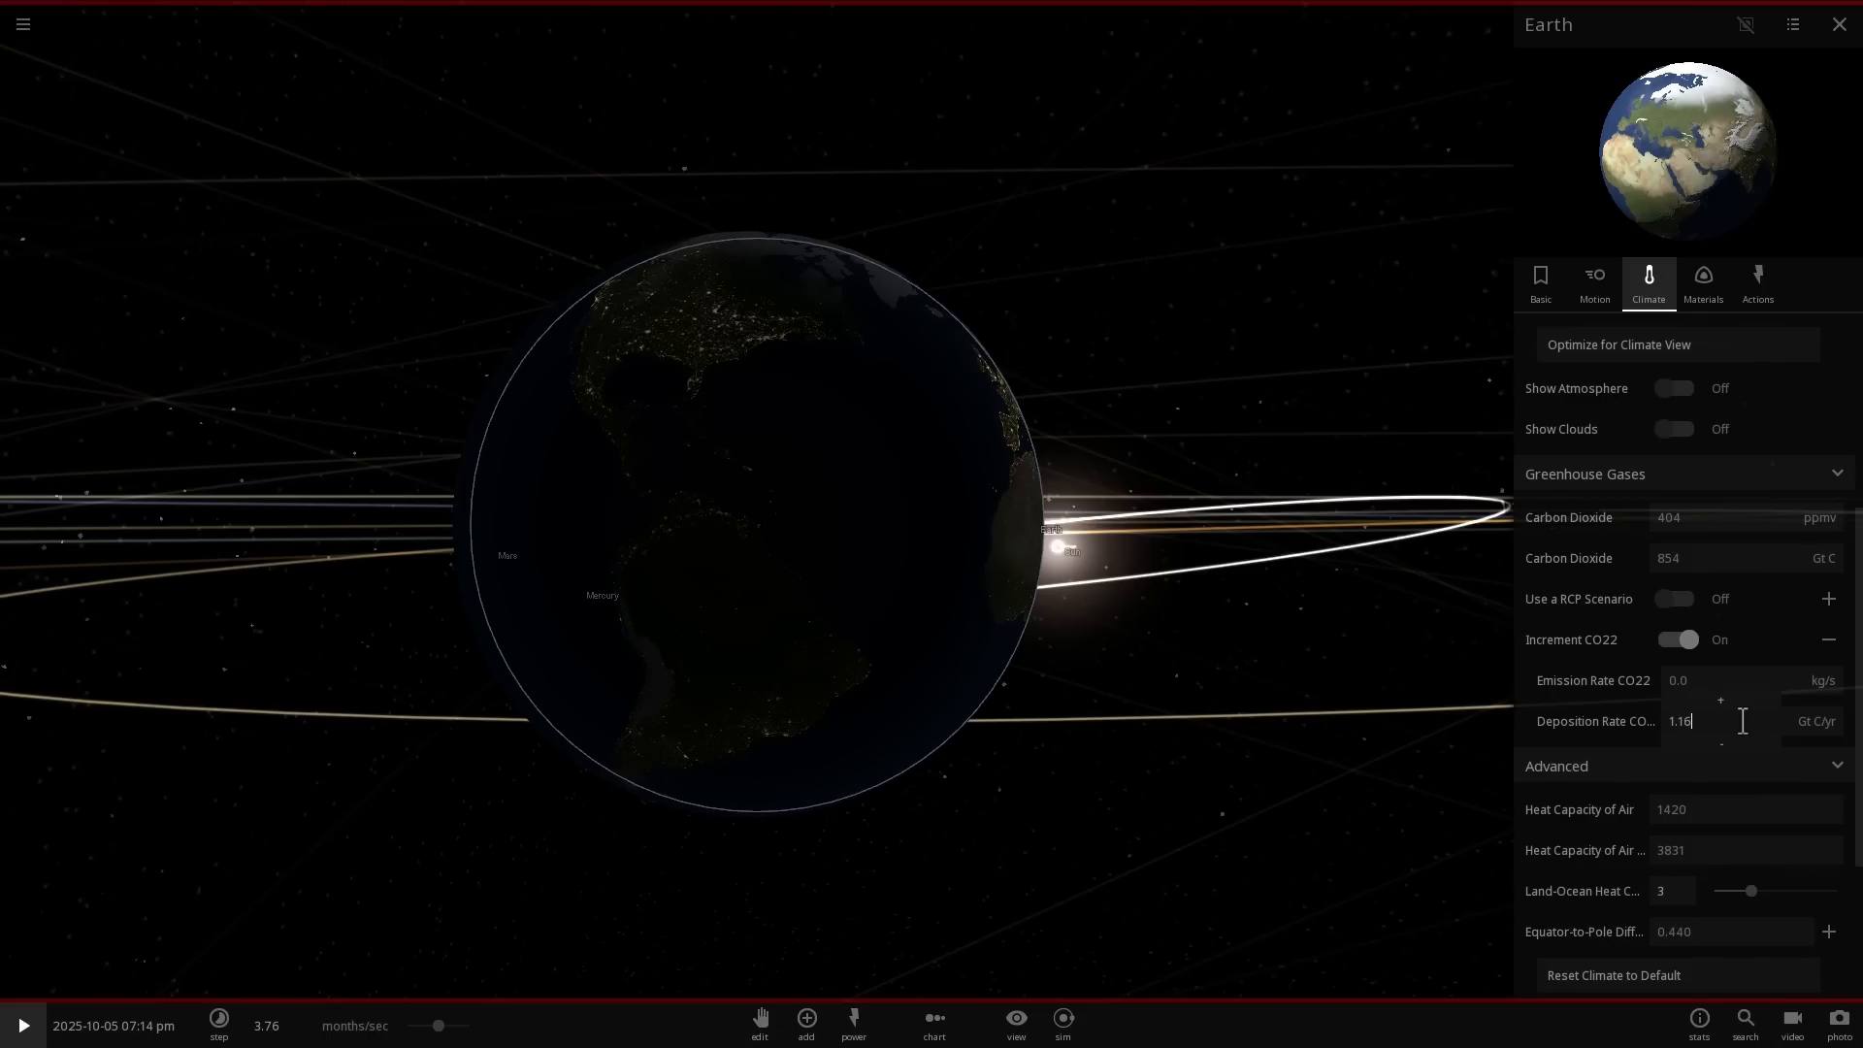
left_click(21, 1026)
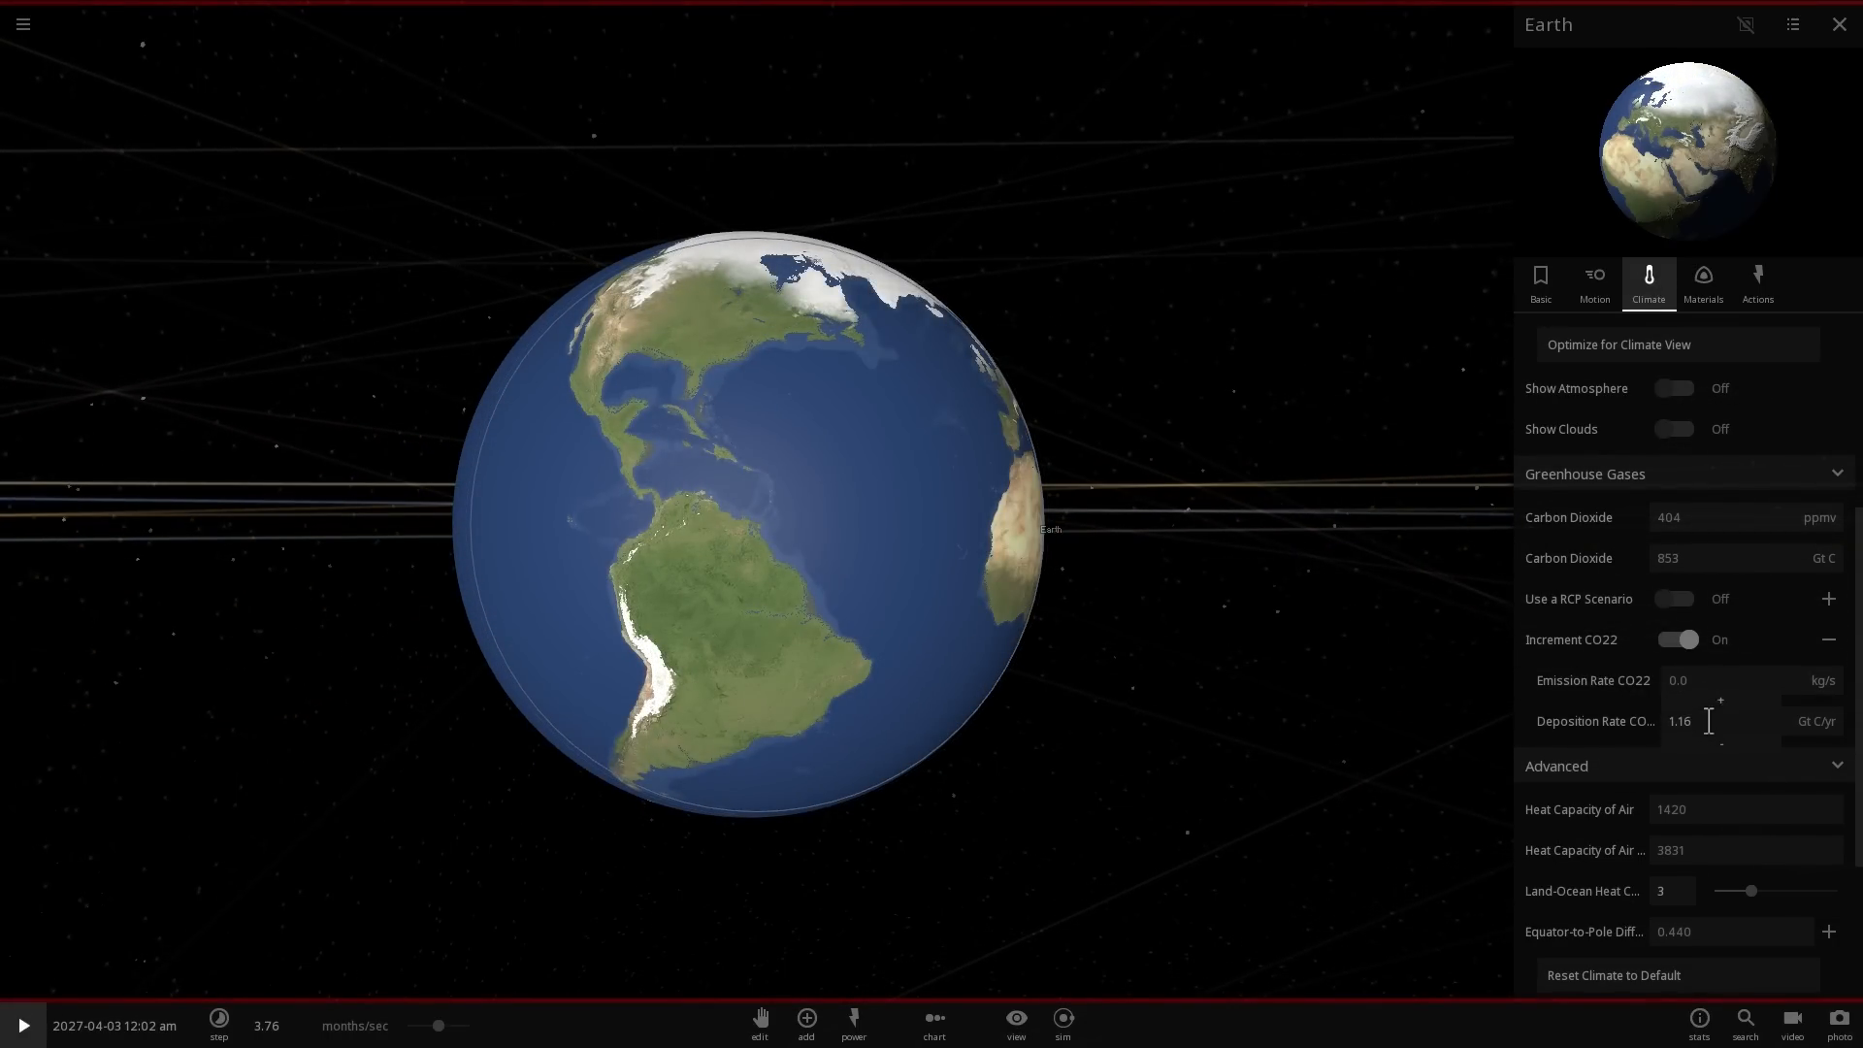
left_click(21, 1026)
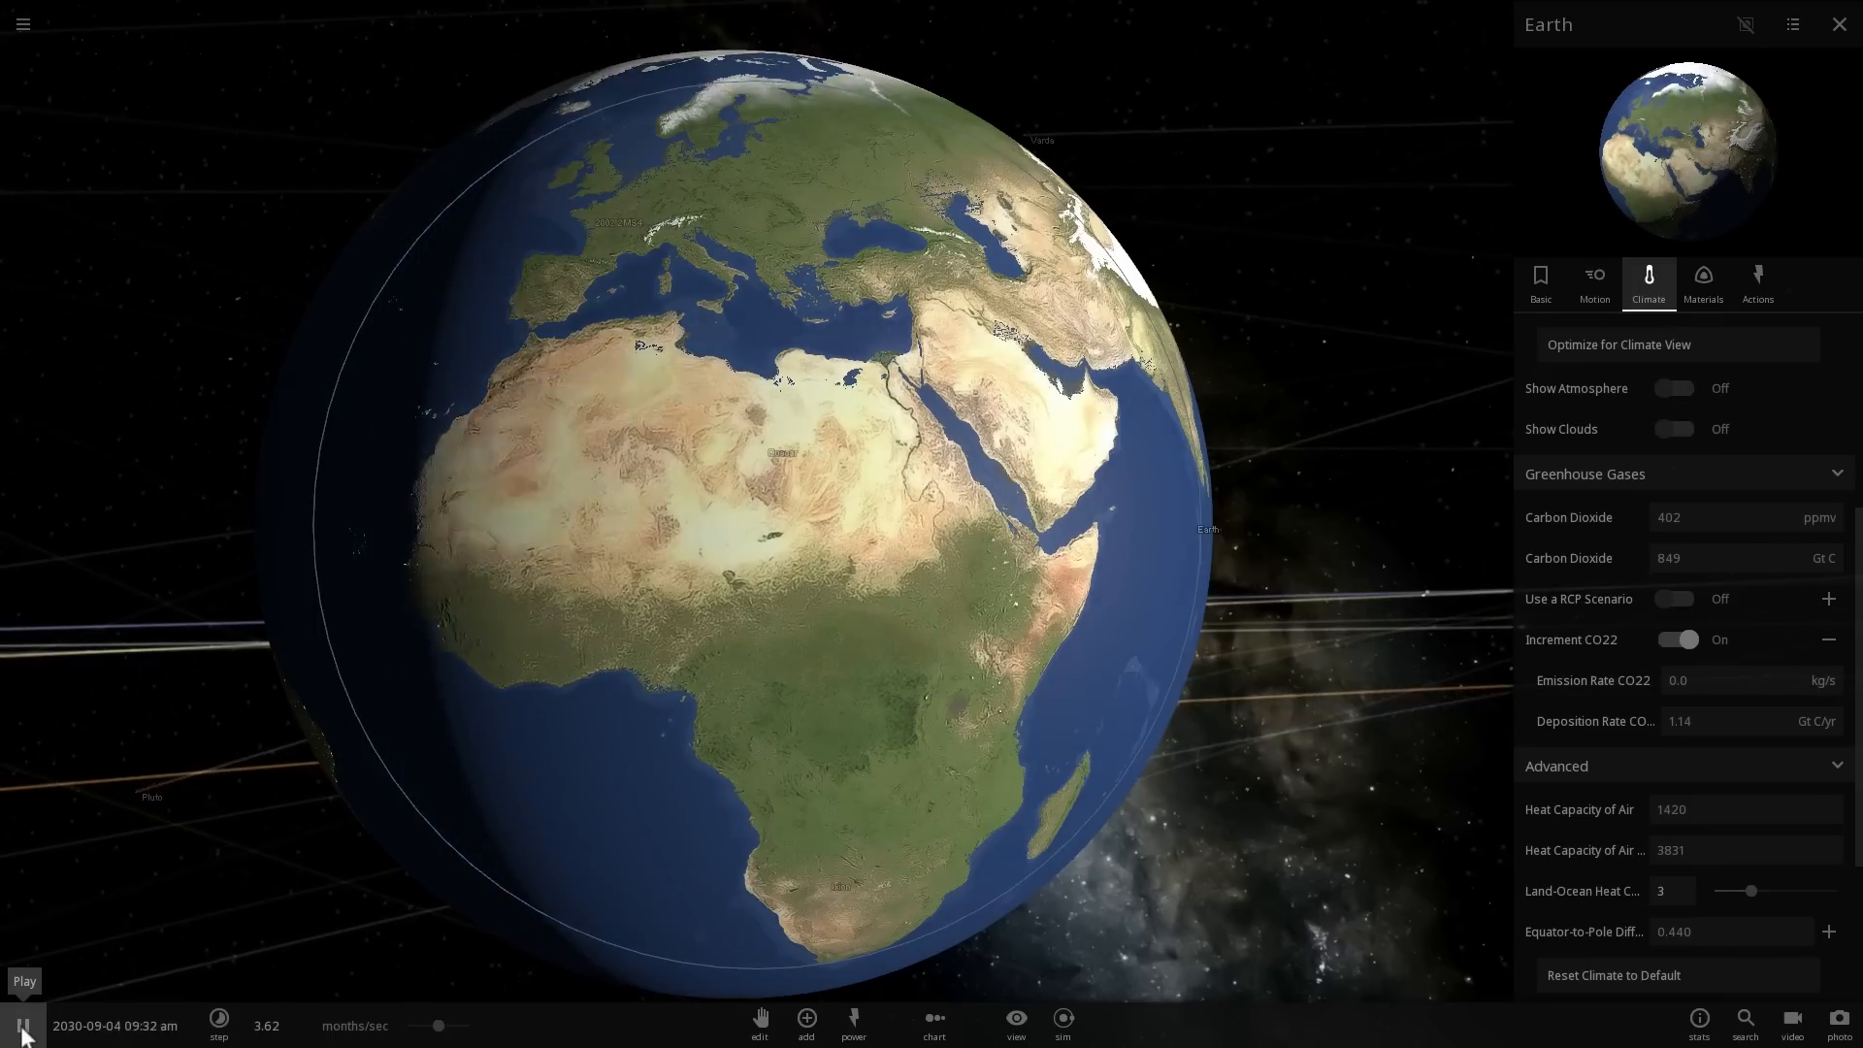
left_click(21, 1025)
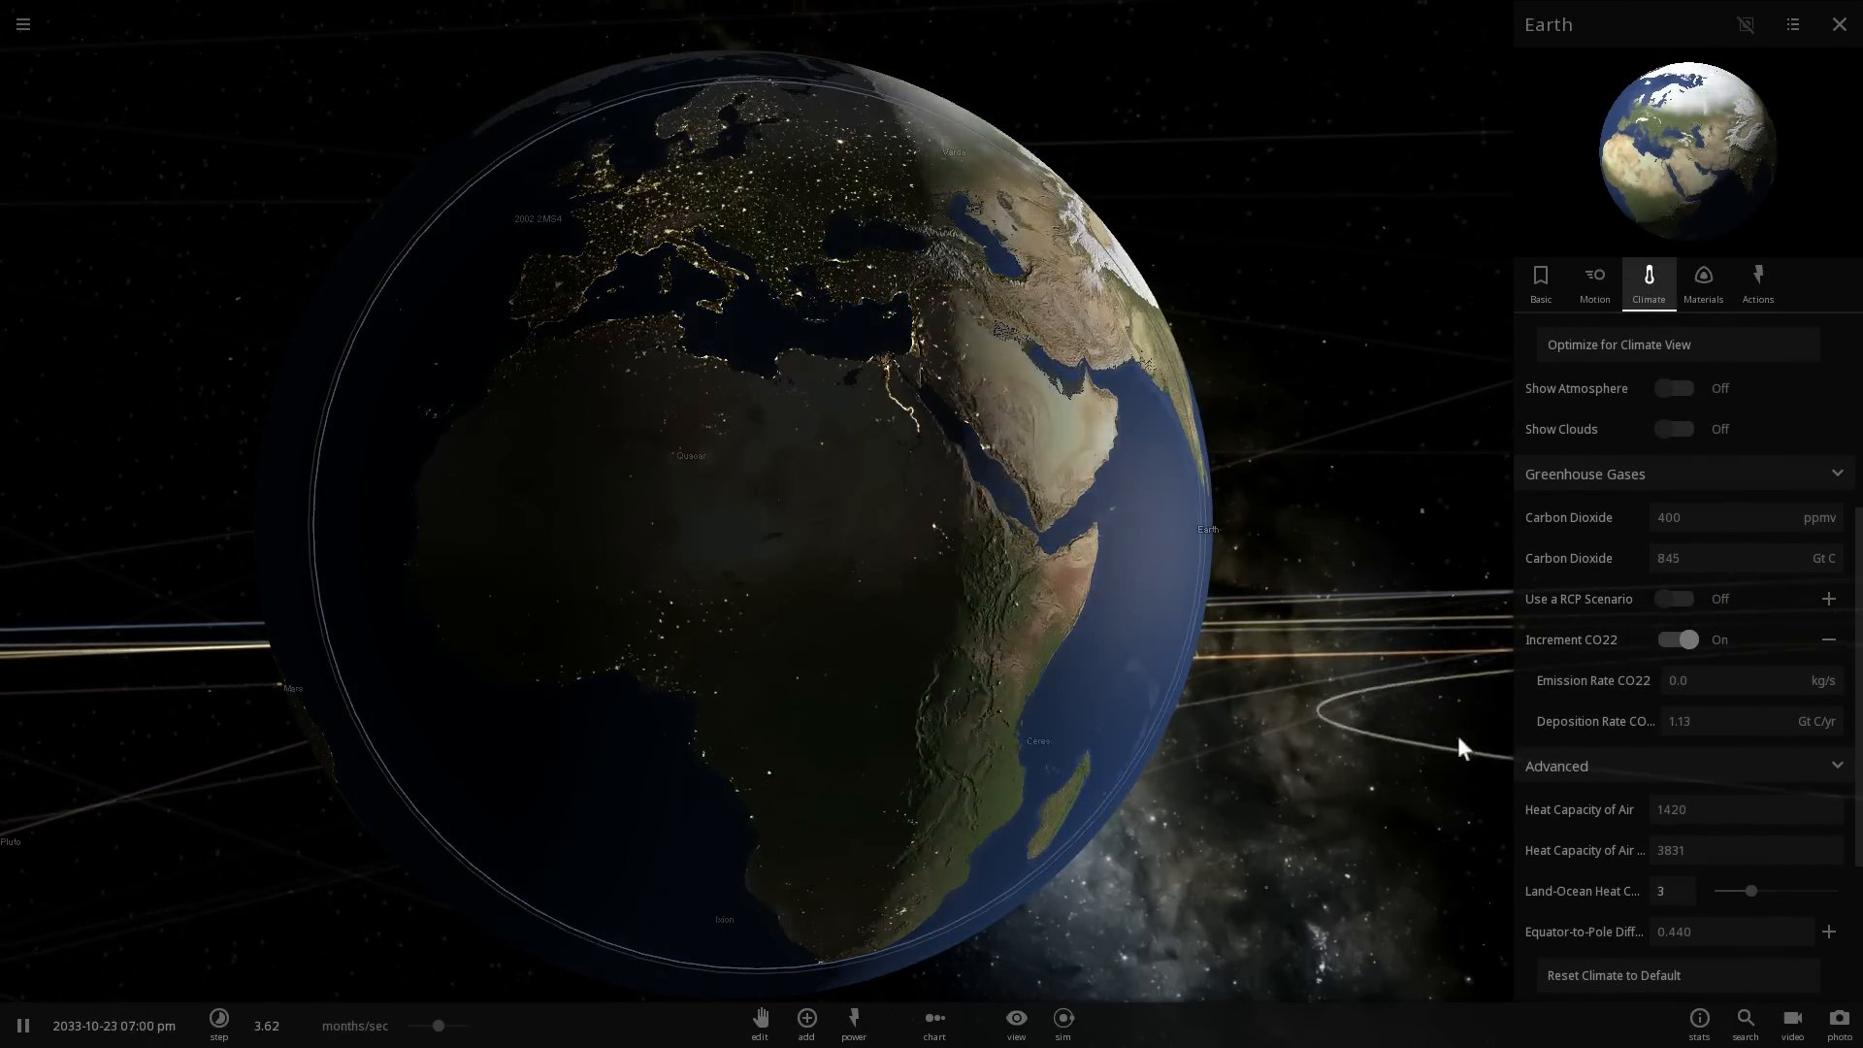
left_click(1679, 720)
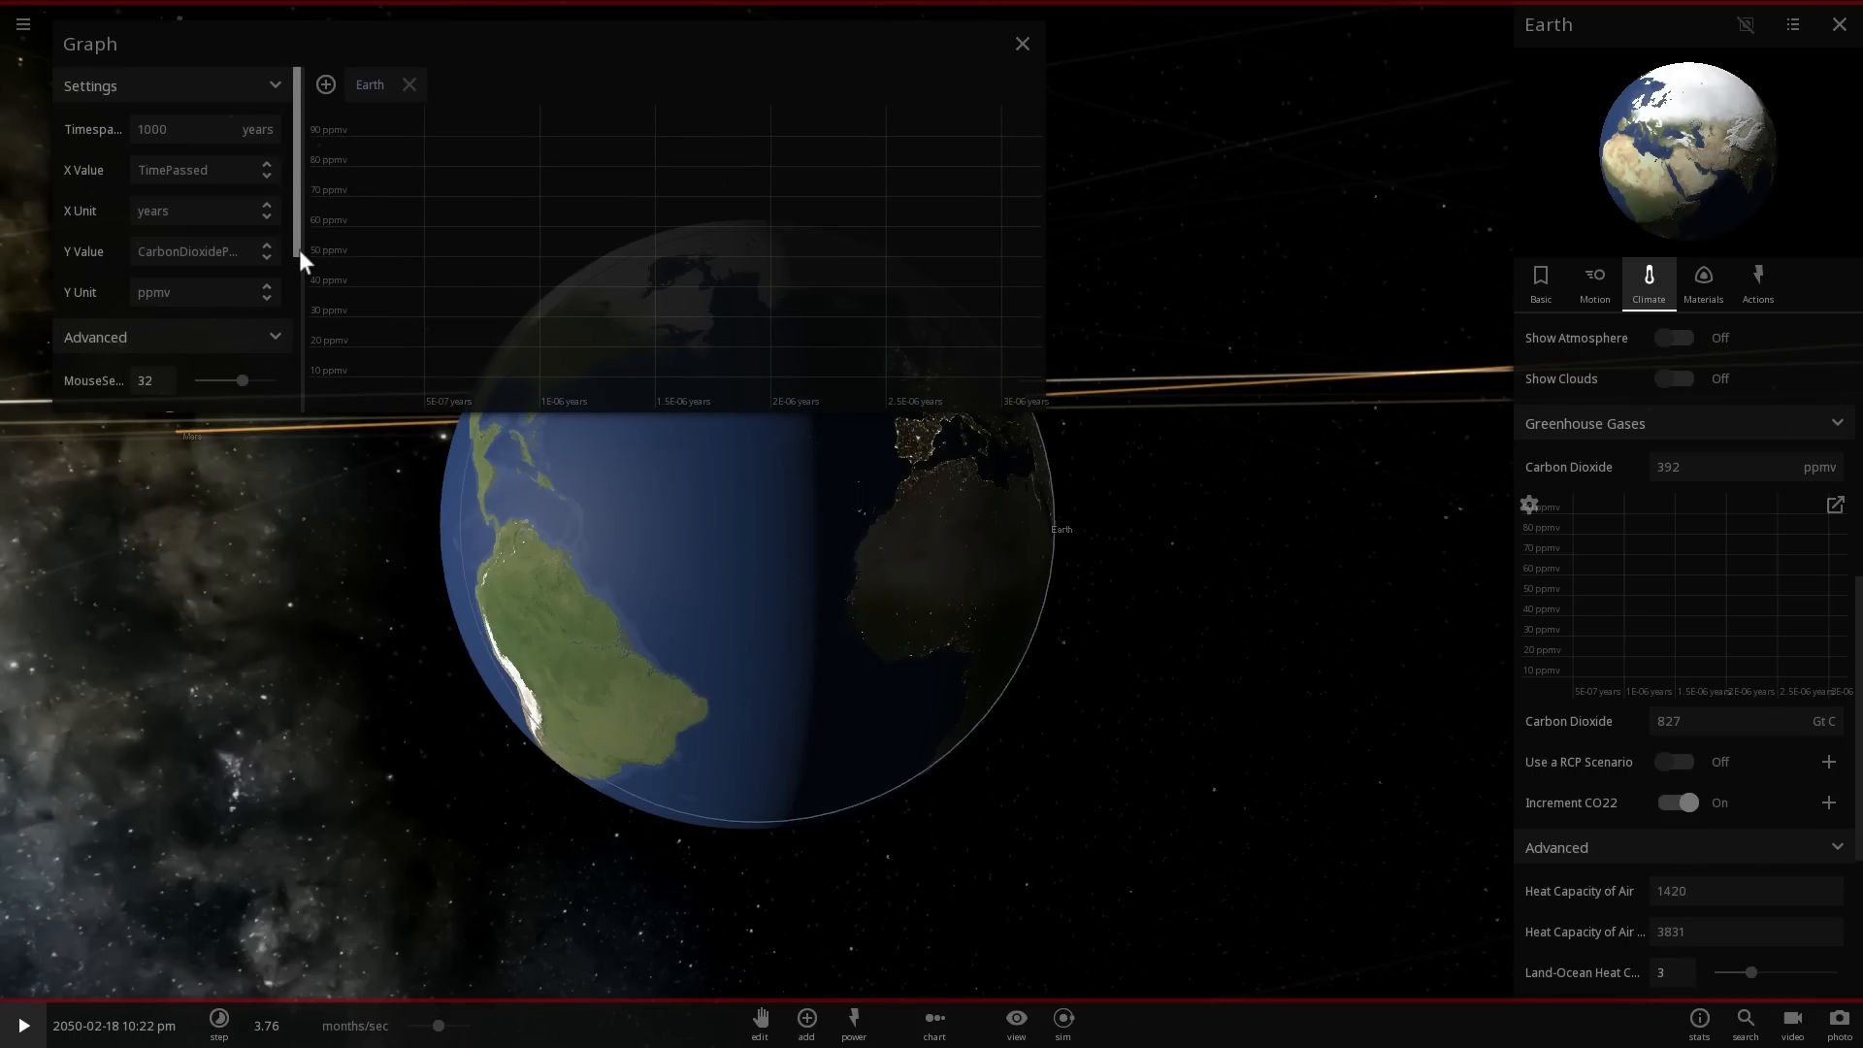
Widen the carbon dioxide graph's plot area and set Earth's CO2 emission rate to 2.40.
scroll("down", 3)
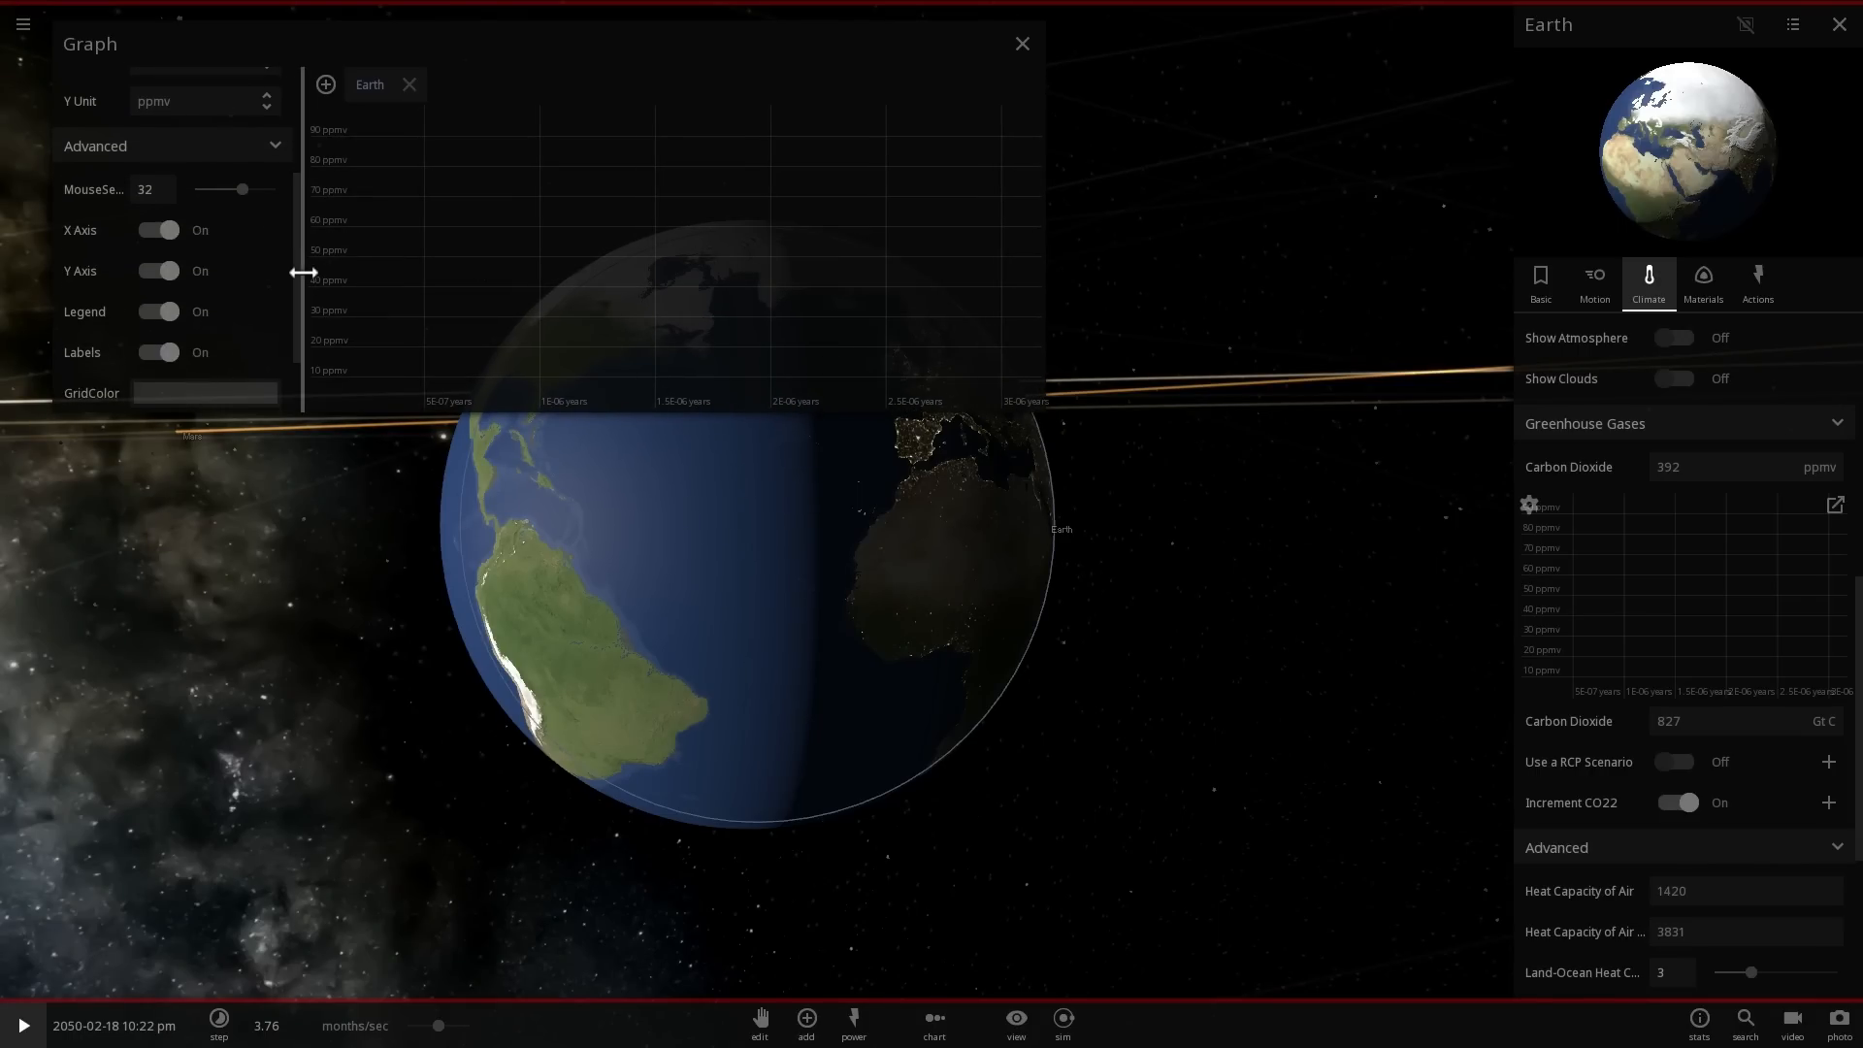
left_click_drag(302, 271, 202, 271)
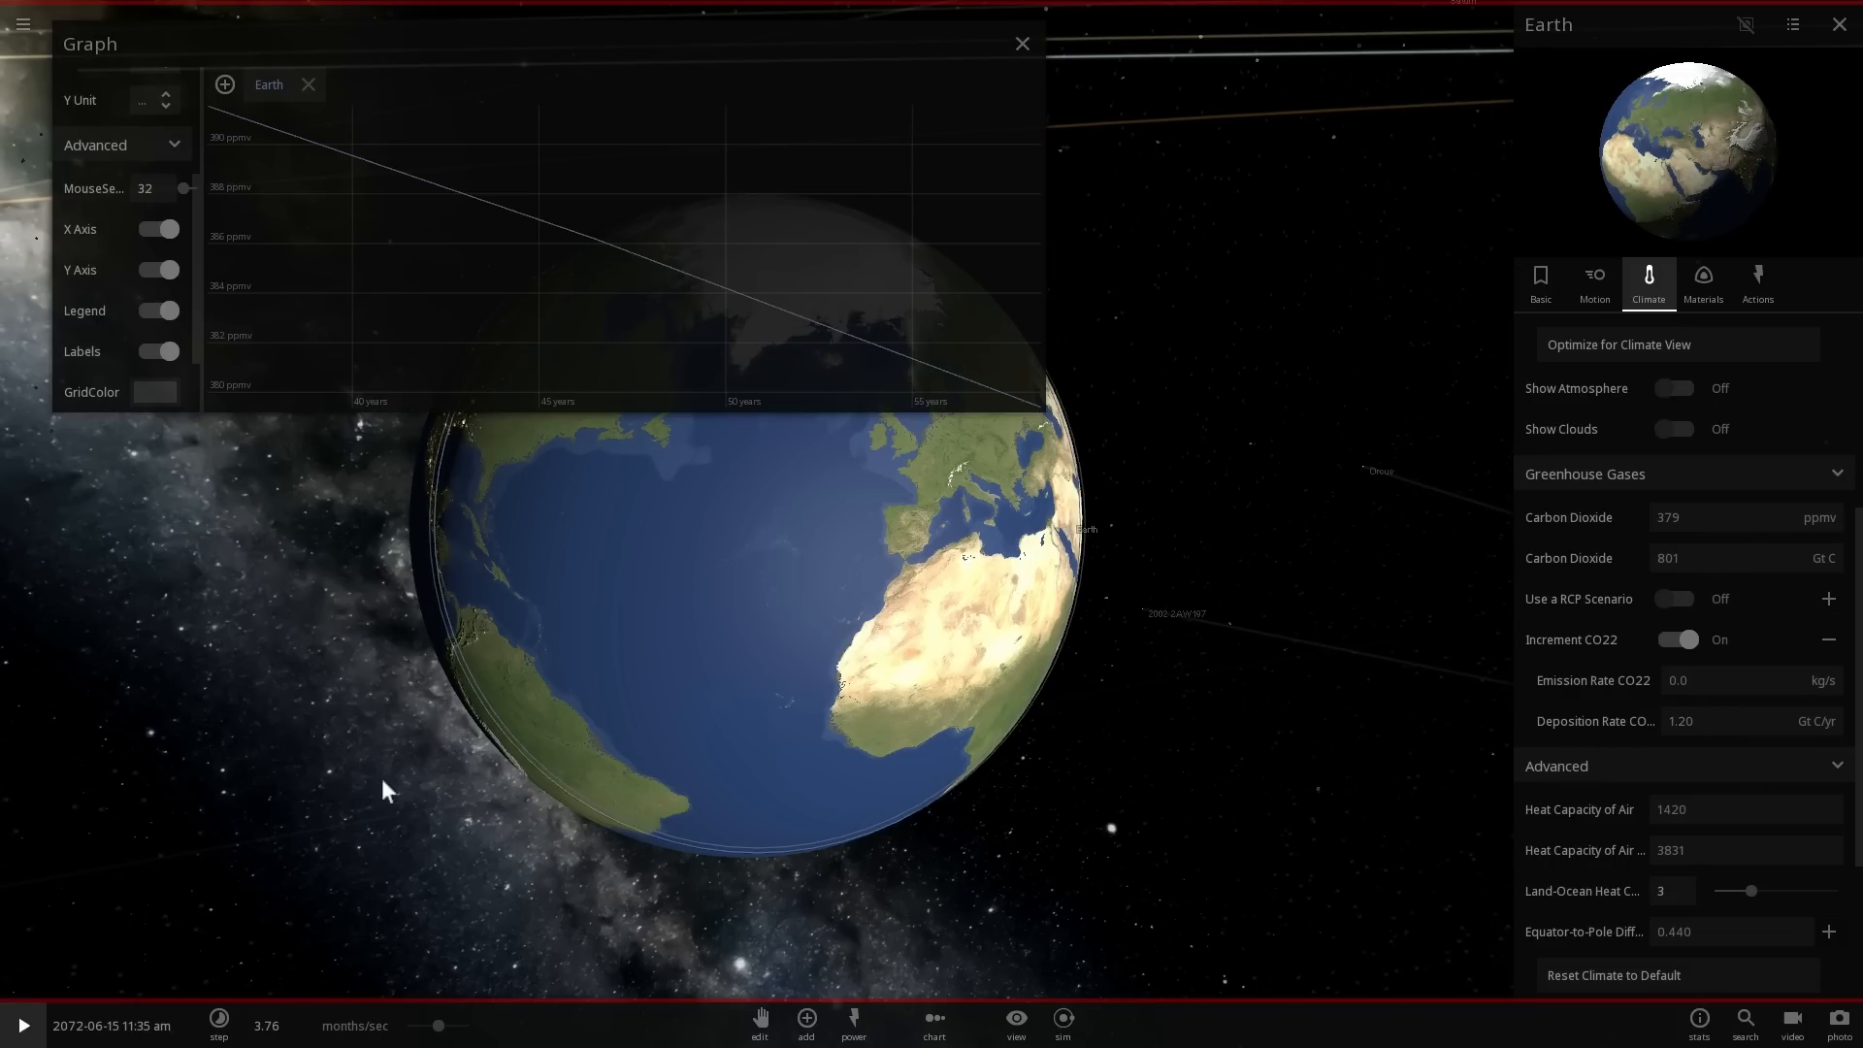
left_click_drag(386, 790, 865, 606)
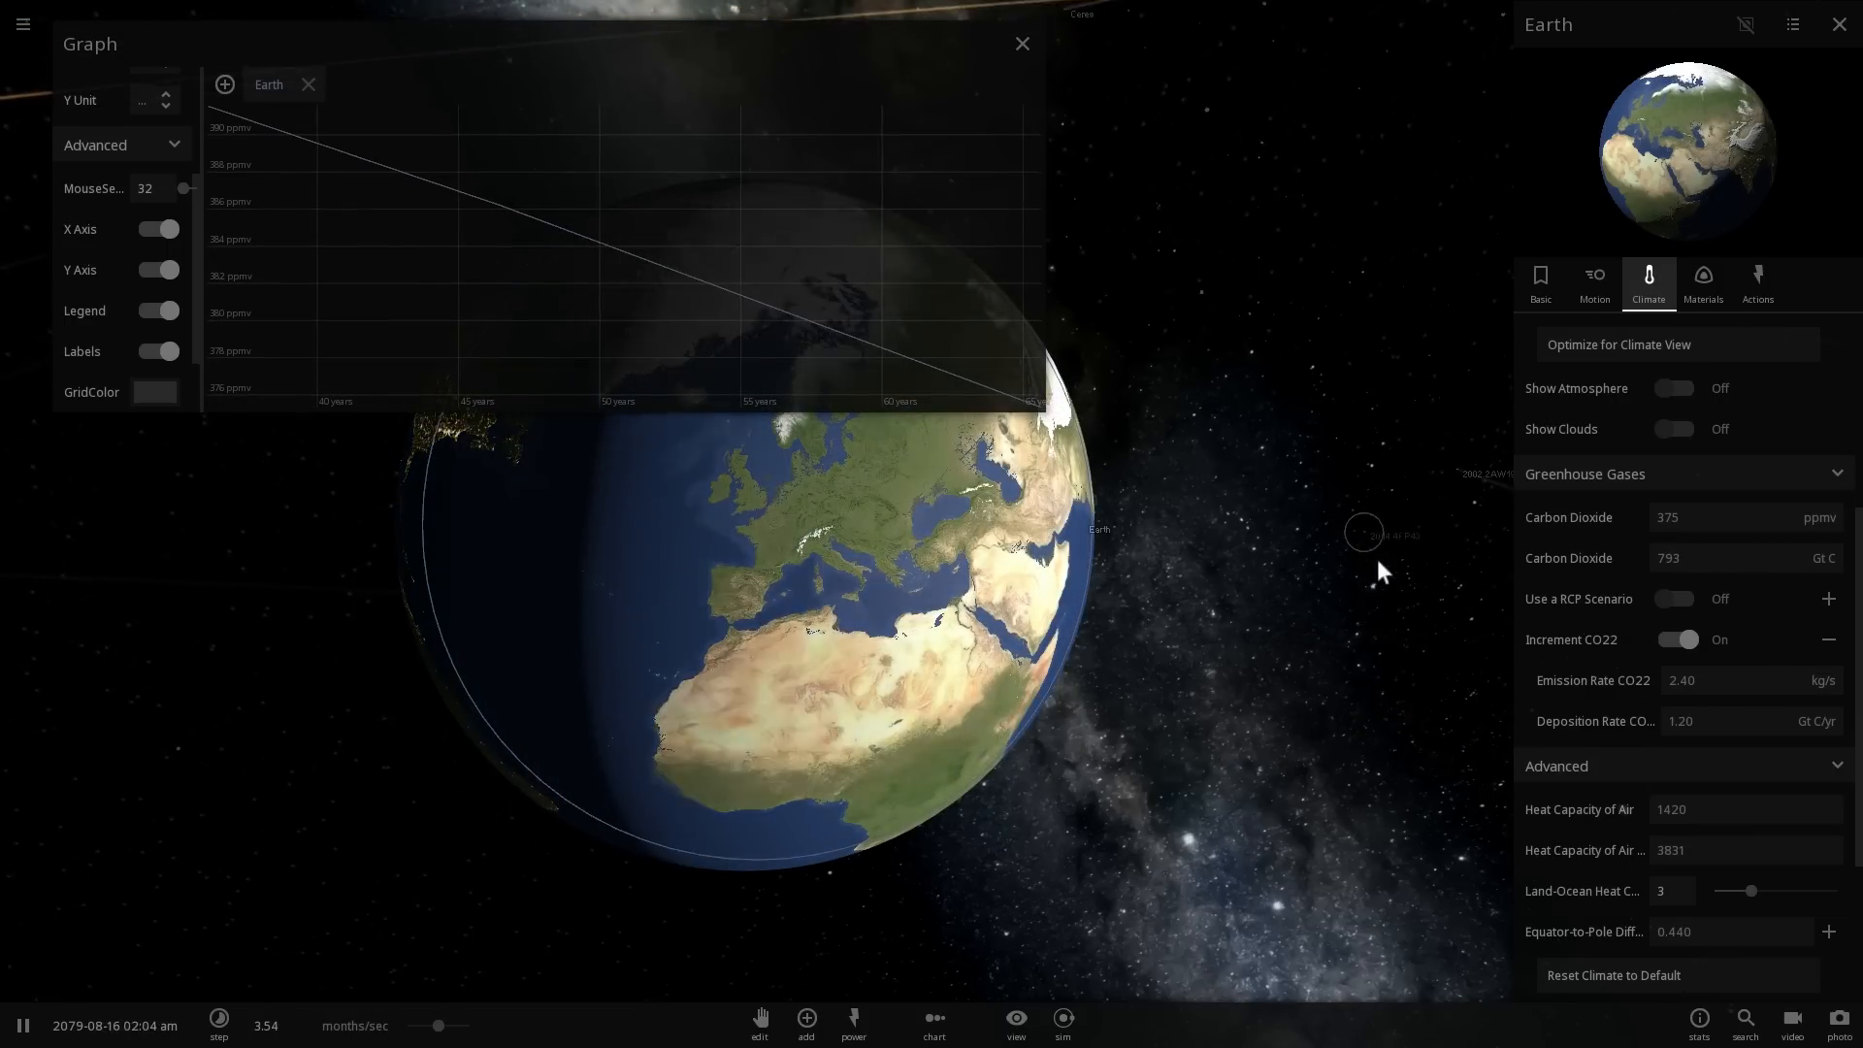
Switch emission units to Gt C/yr, lower CO2 deposition rate to 1.15, and close the graph.
left_click(1699, 721)
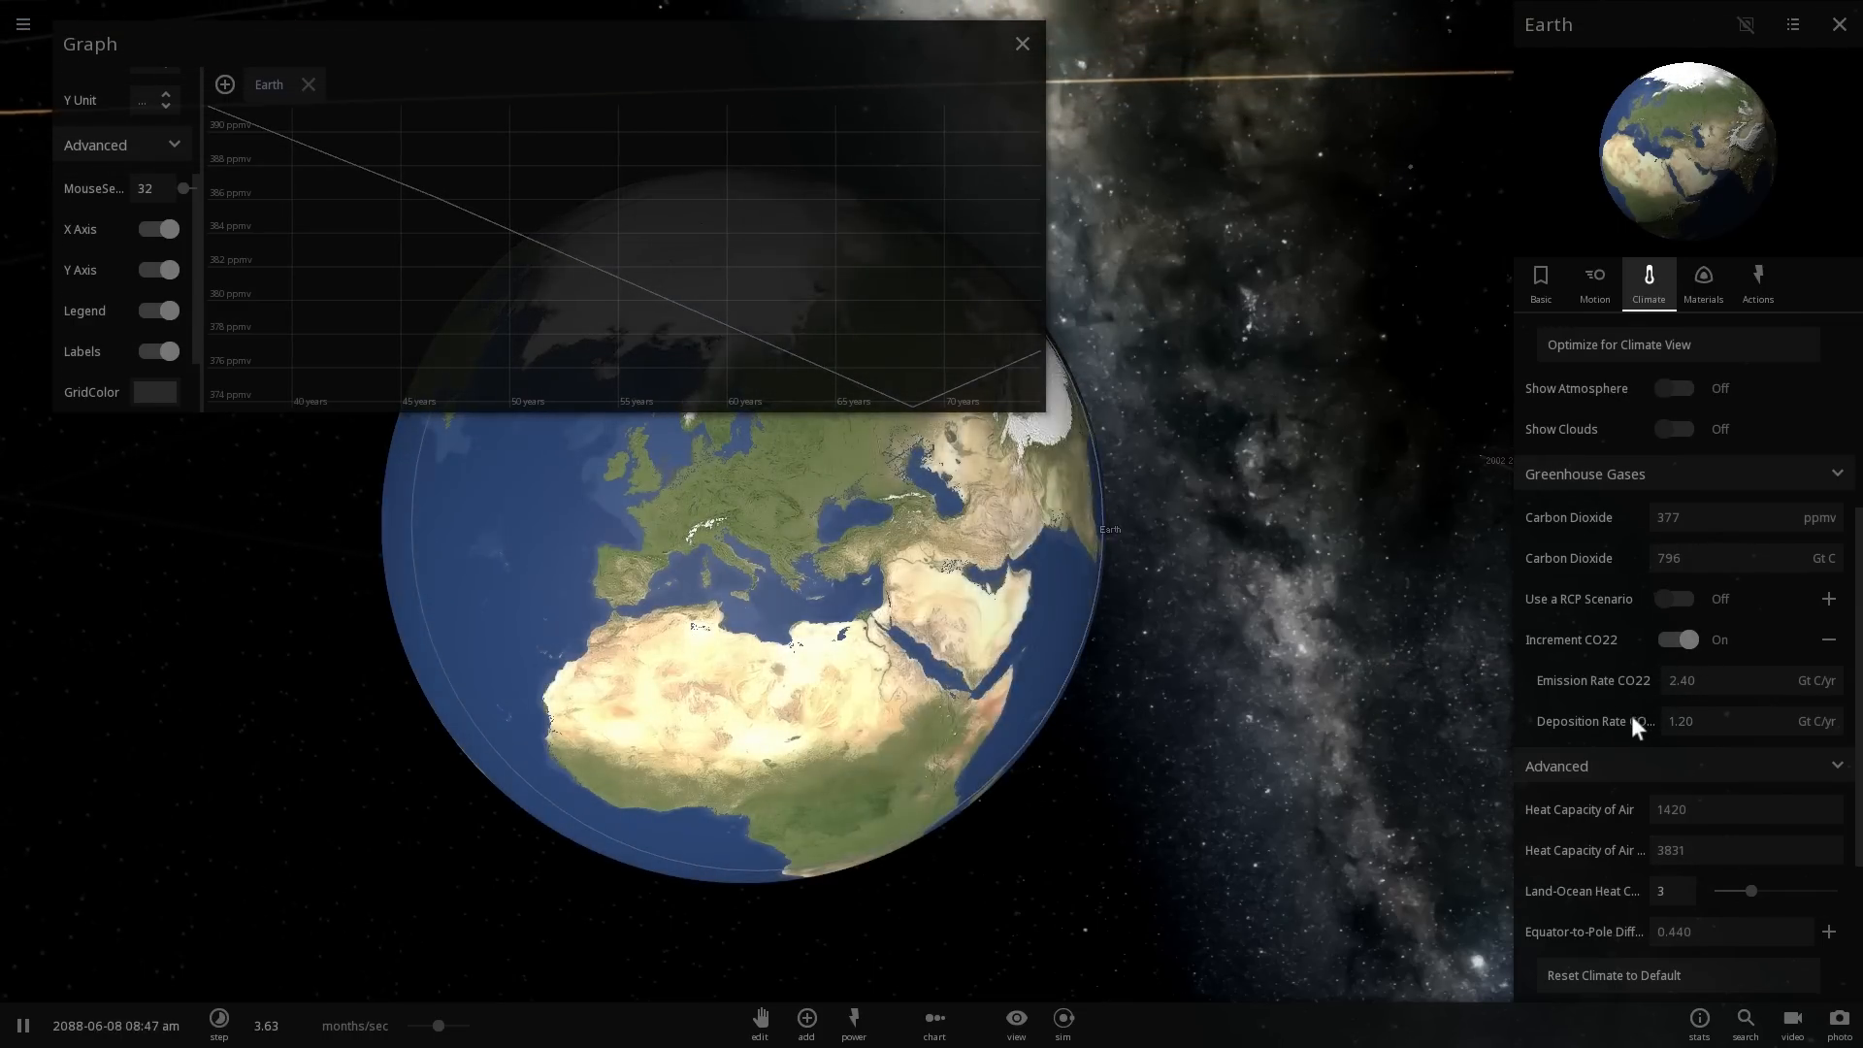
mouse_move(1635, 731)
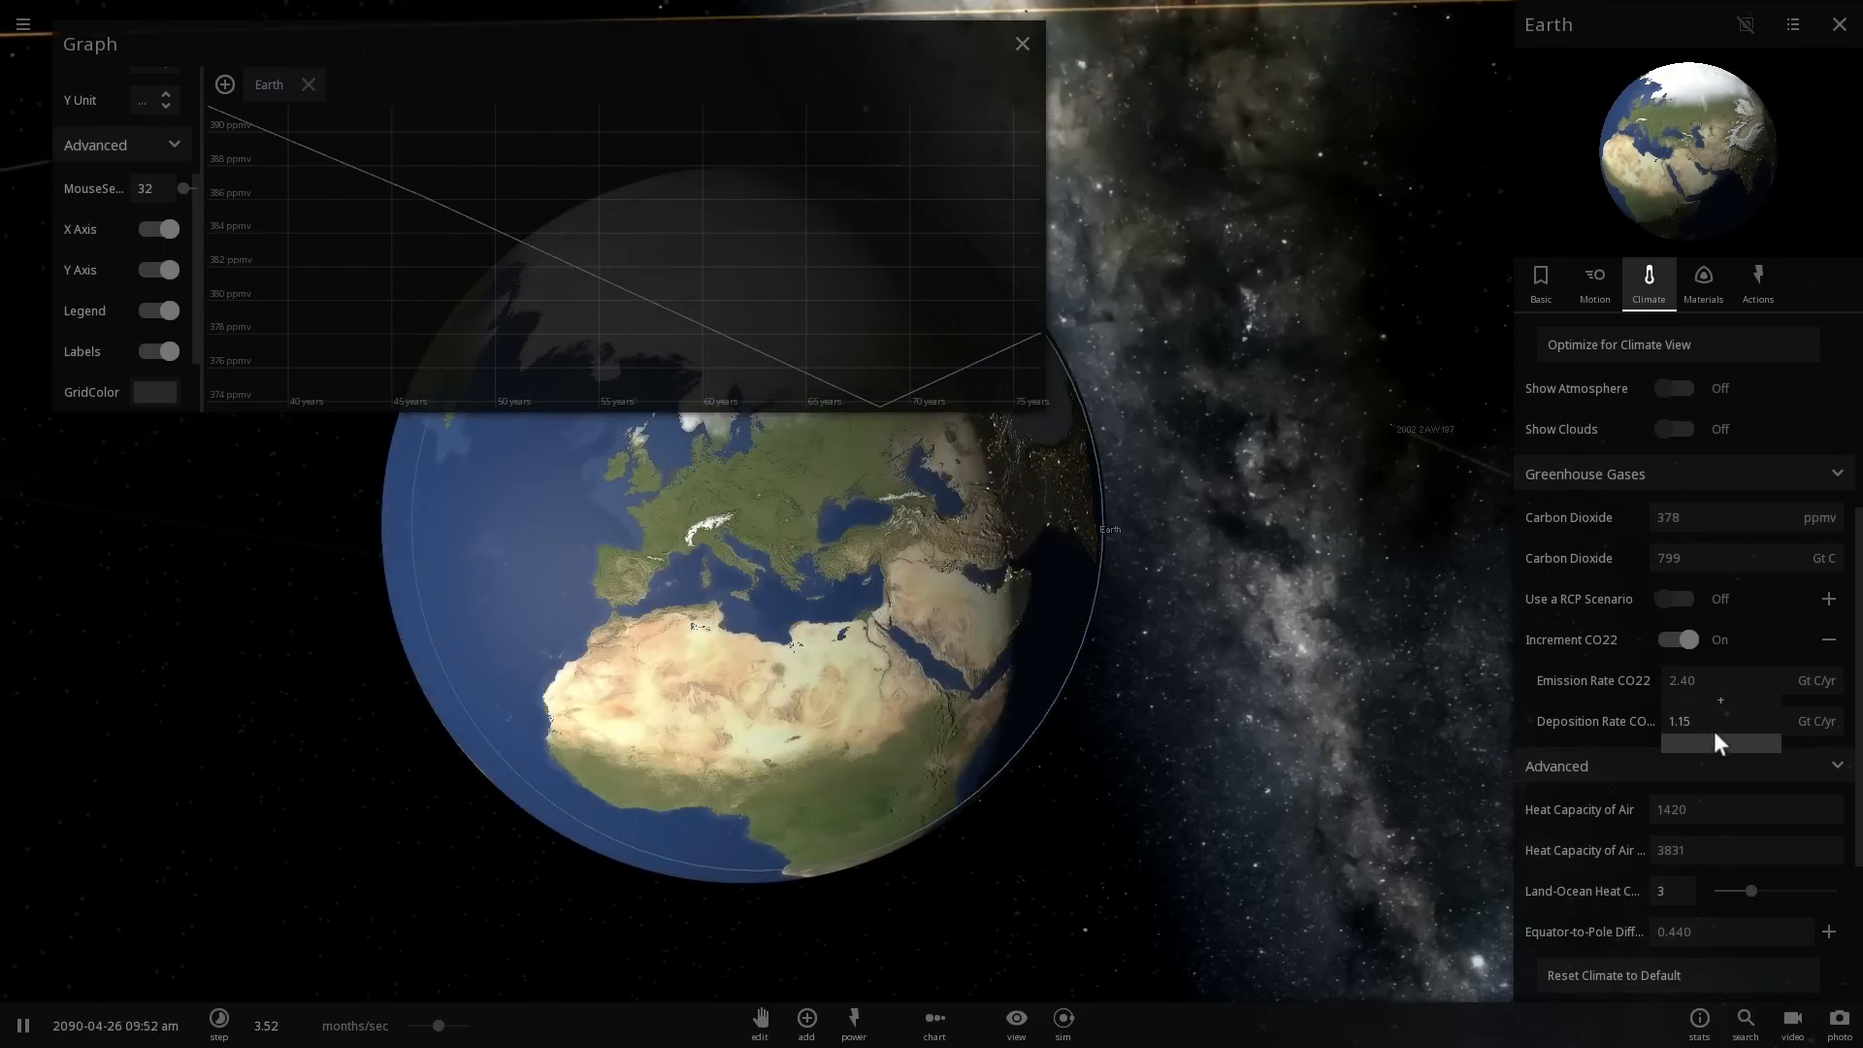
left_click(1720, 699)
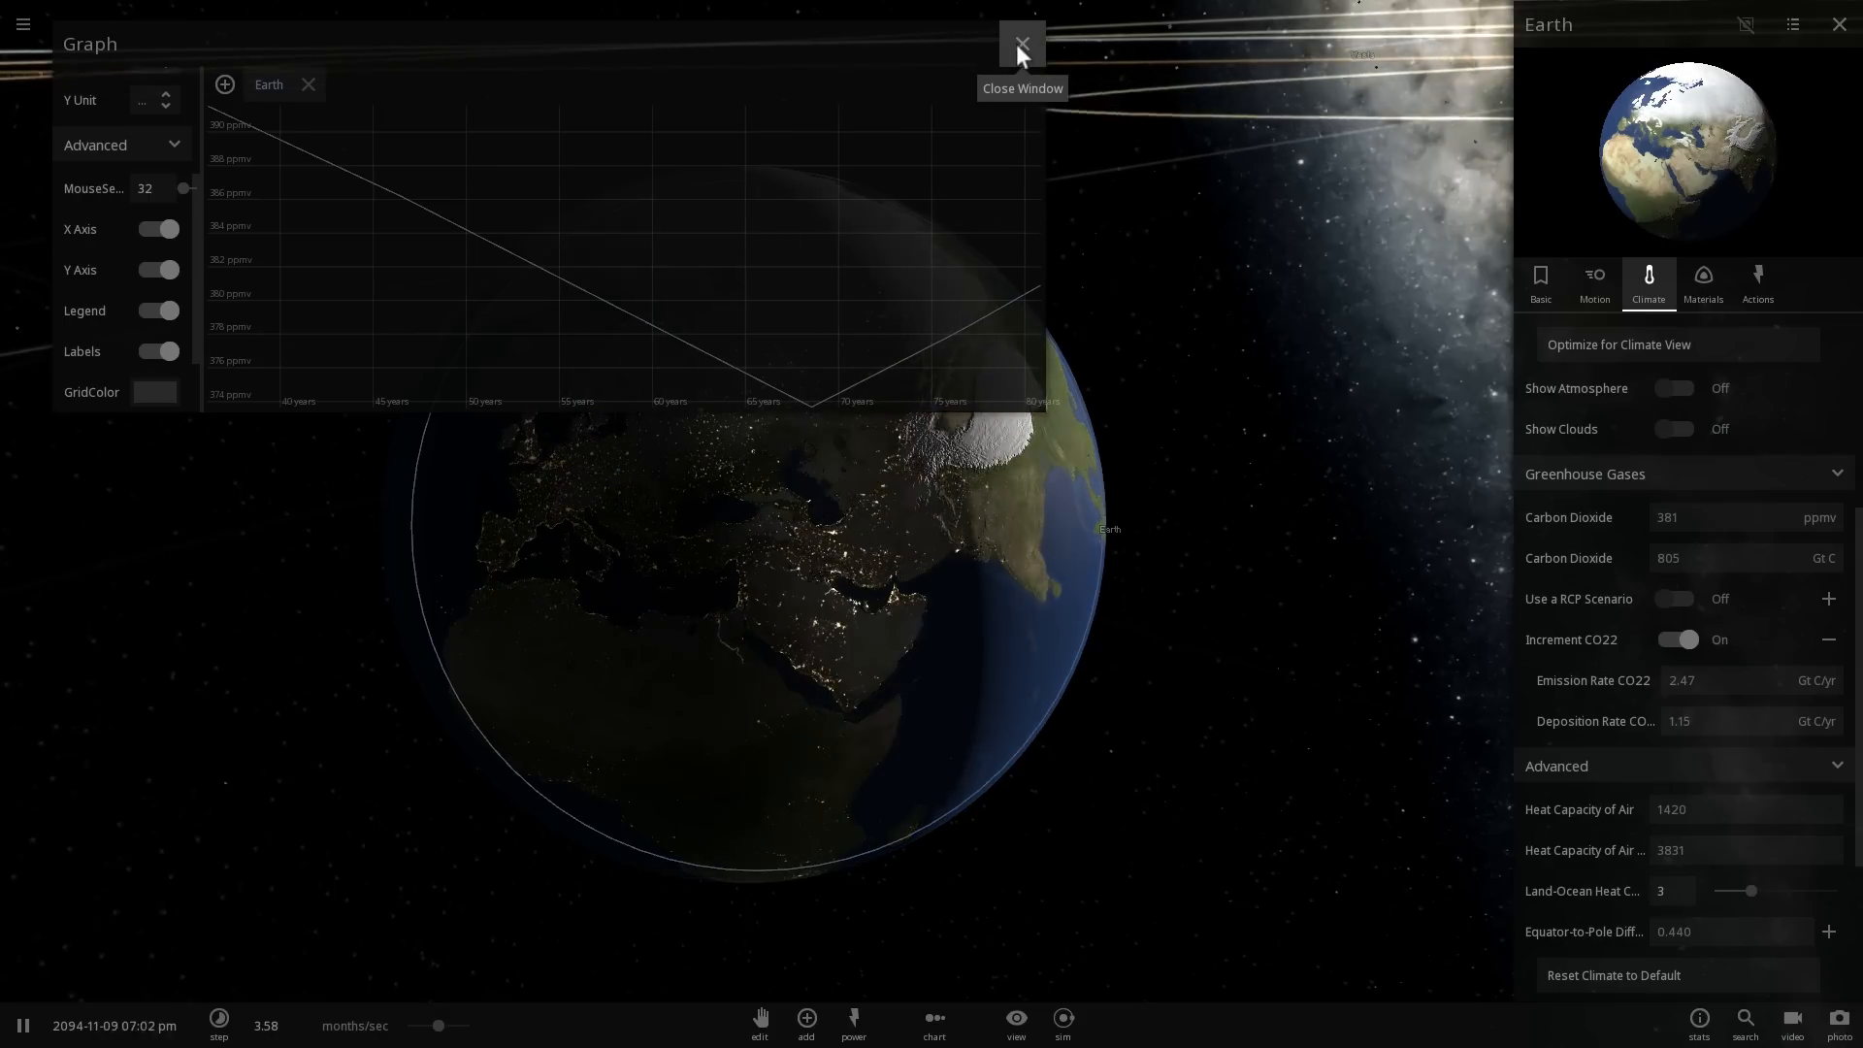
left_click(1020, 44)
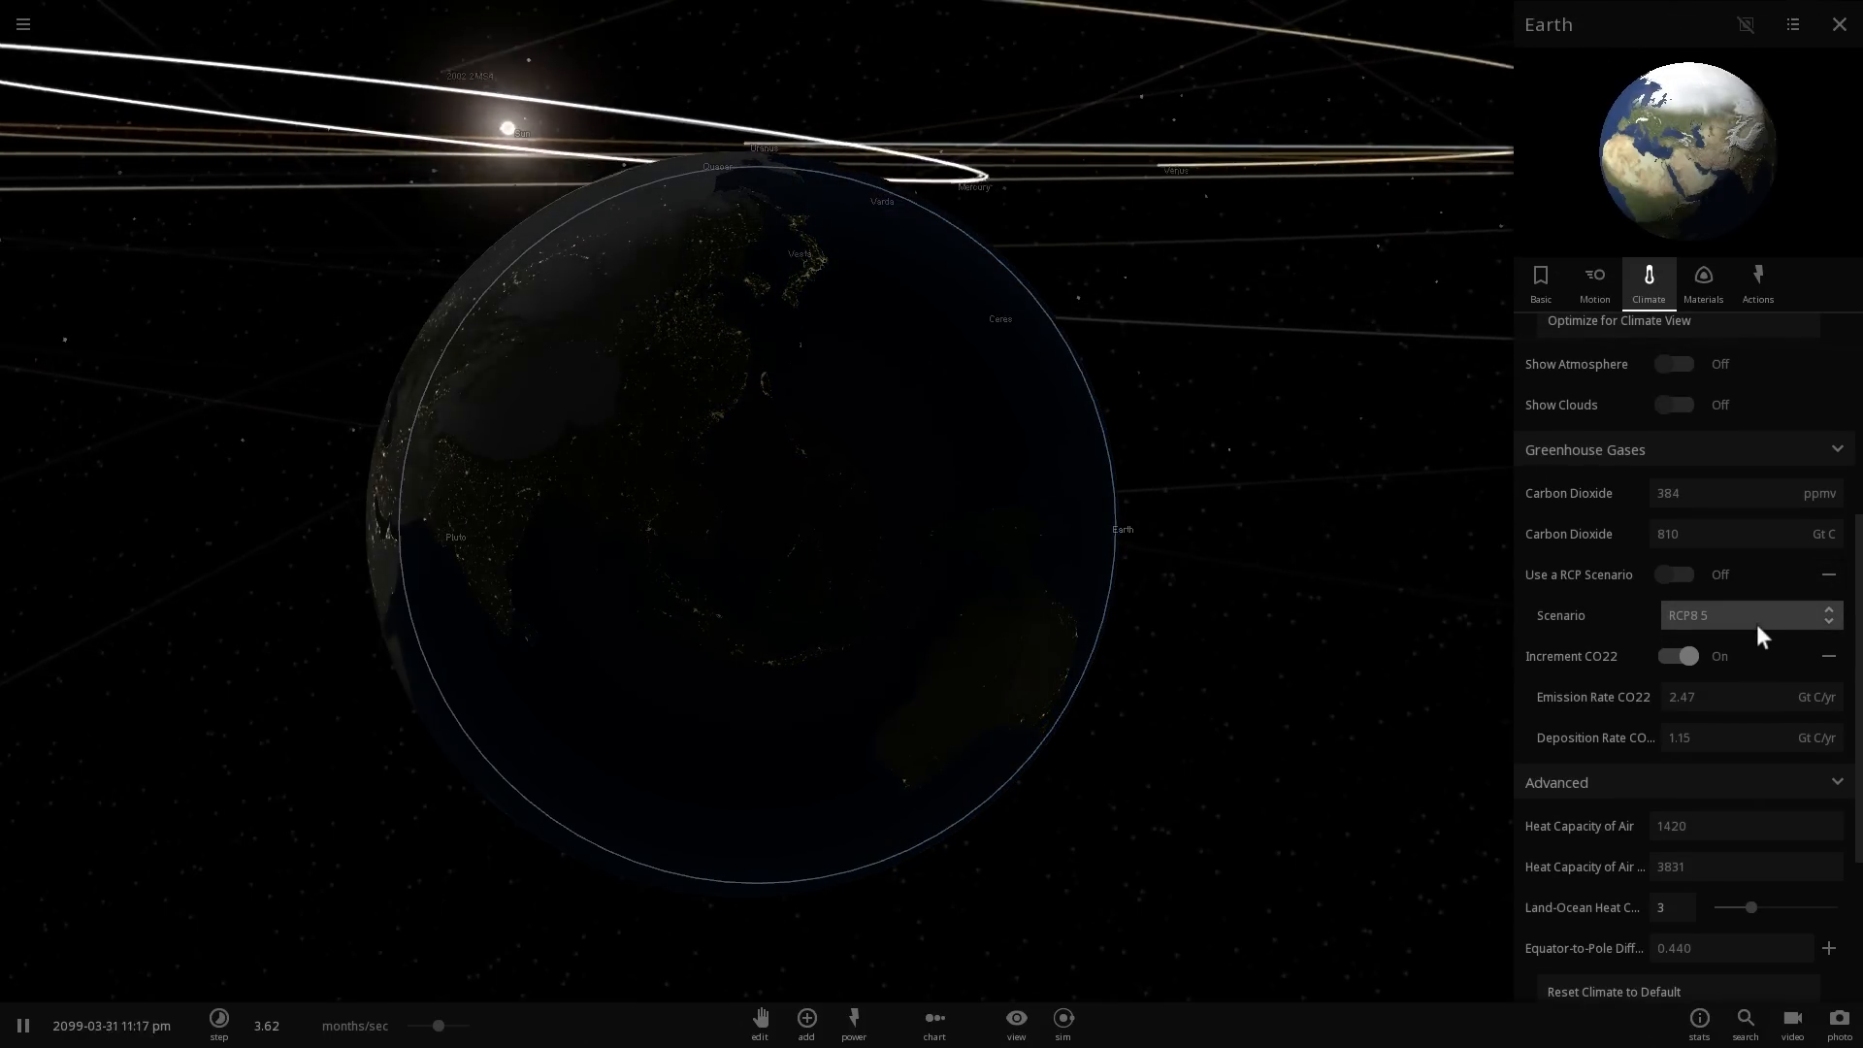
left_click(1747, 614)
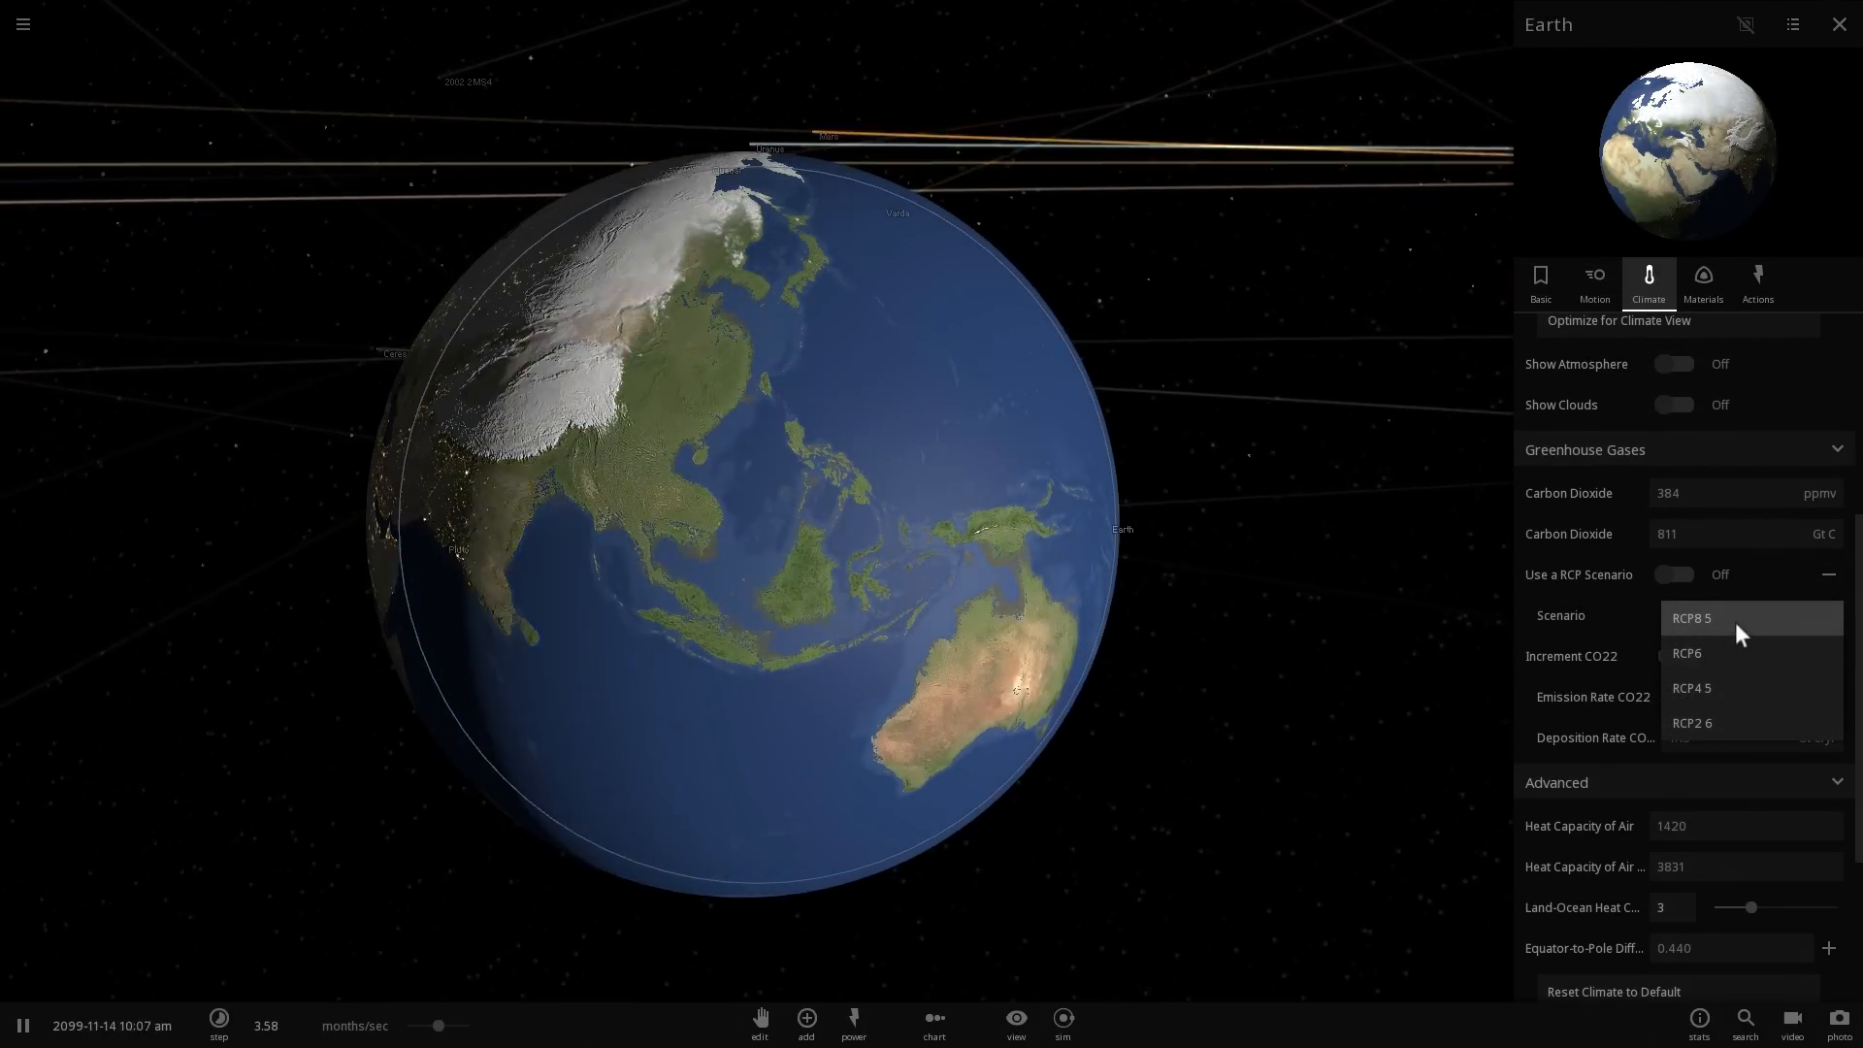
left_click(1693, 619)
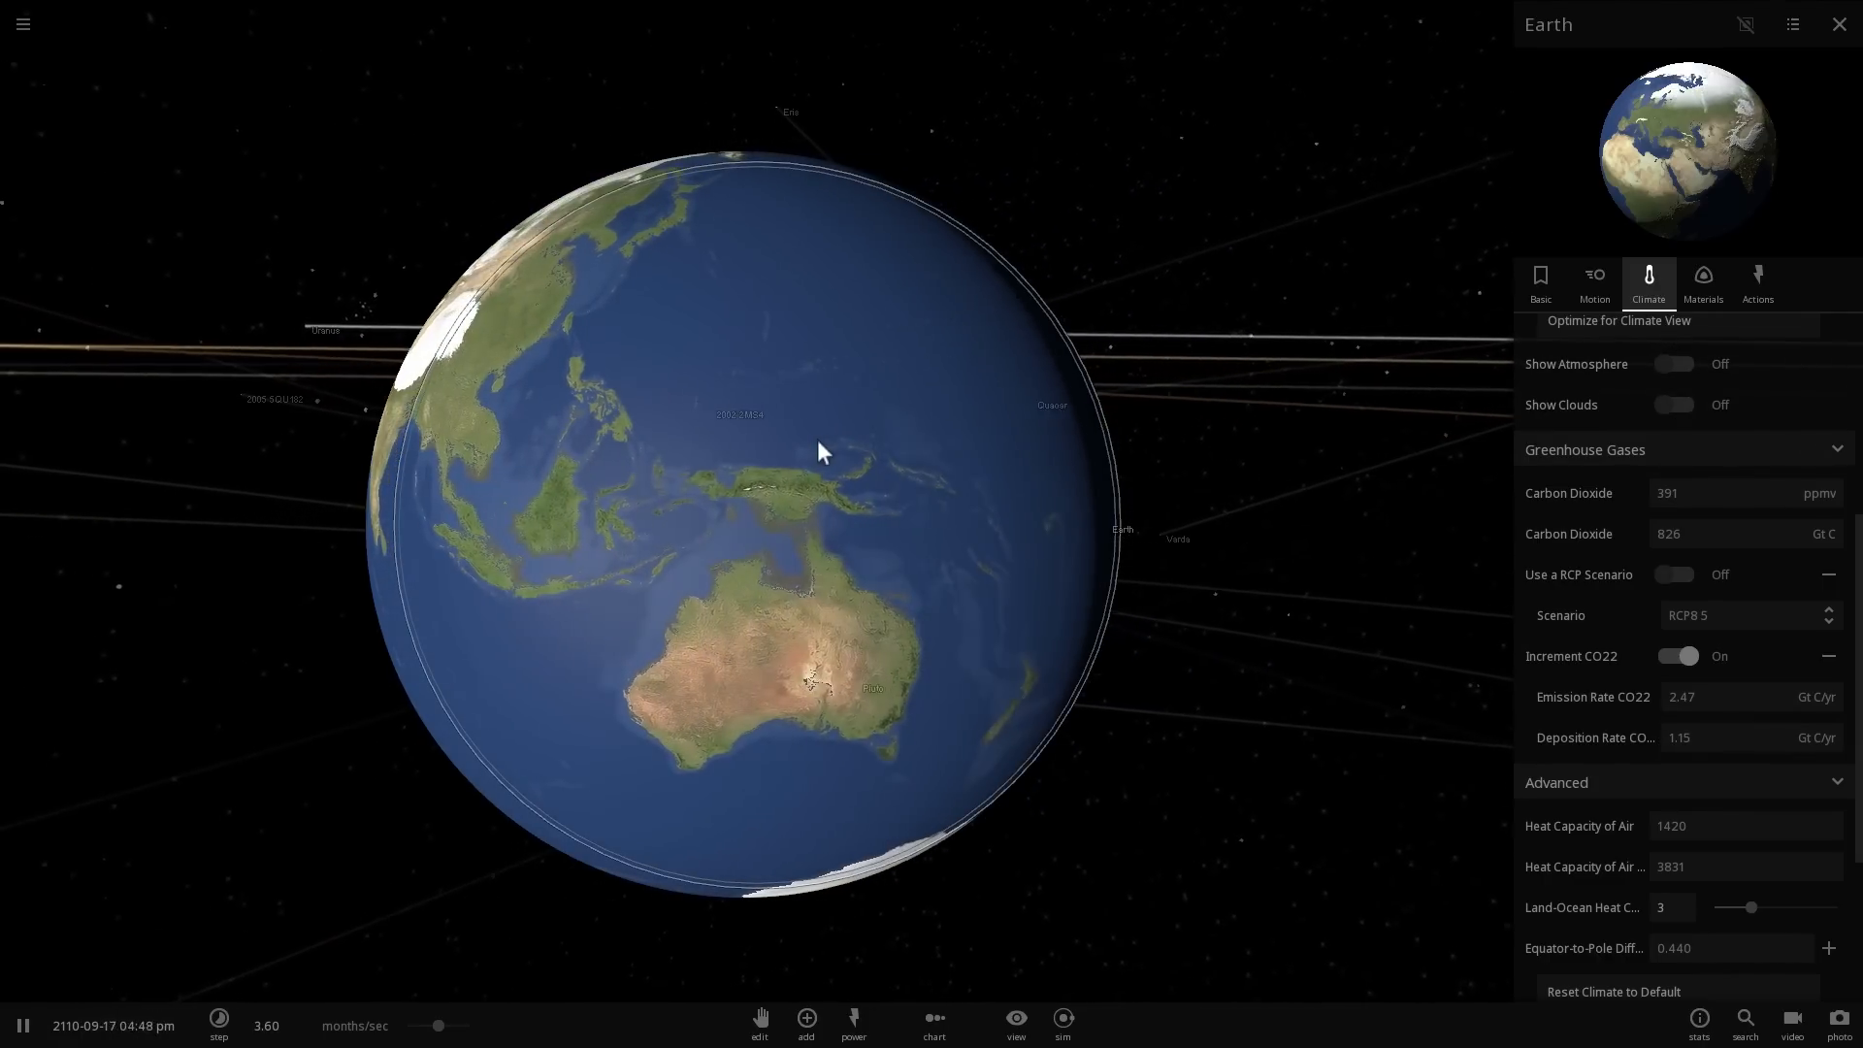
left_click(22, 23)
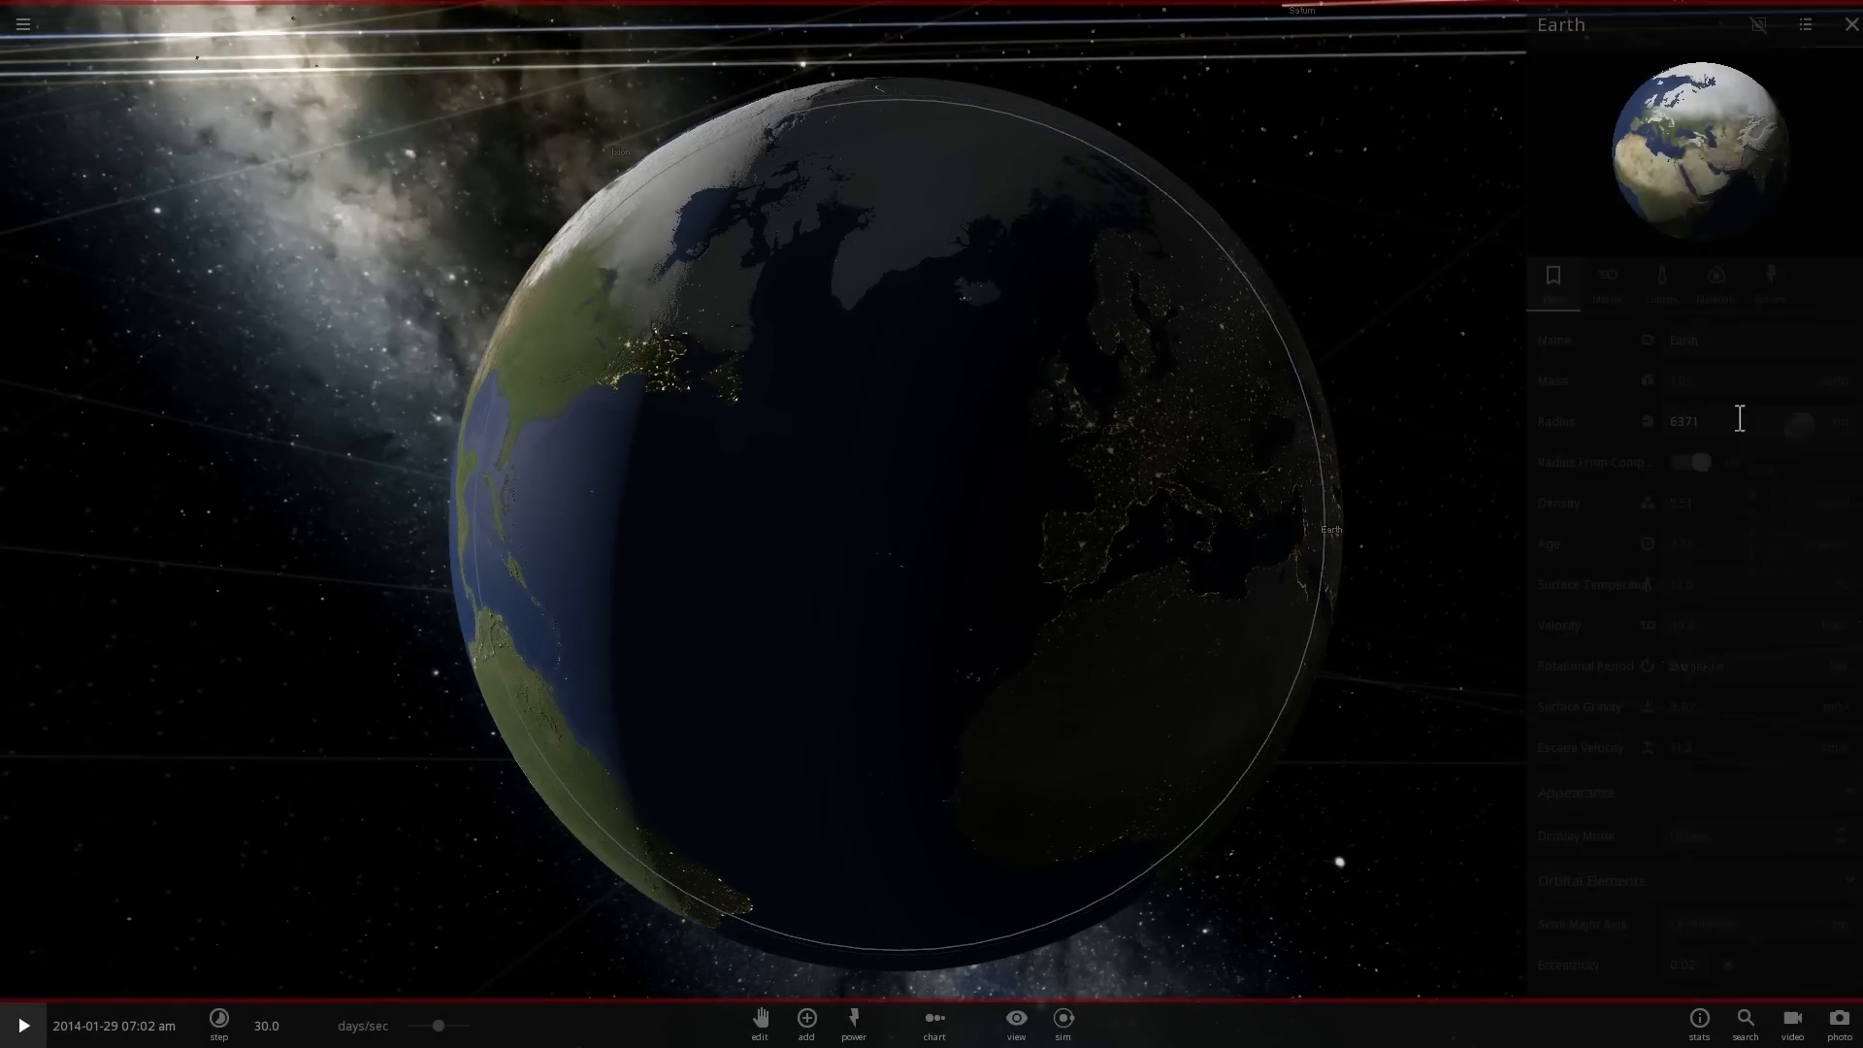
Show Earth's carbon dioxide history graph under Climate and slow the simulation speed.
left_click(1648, 280)
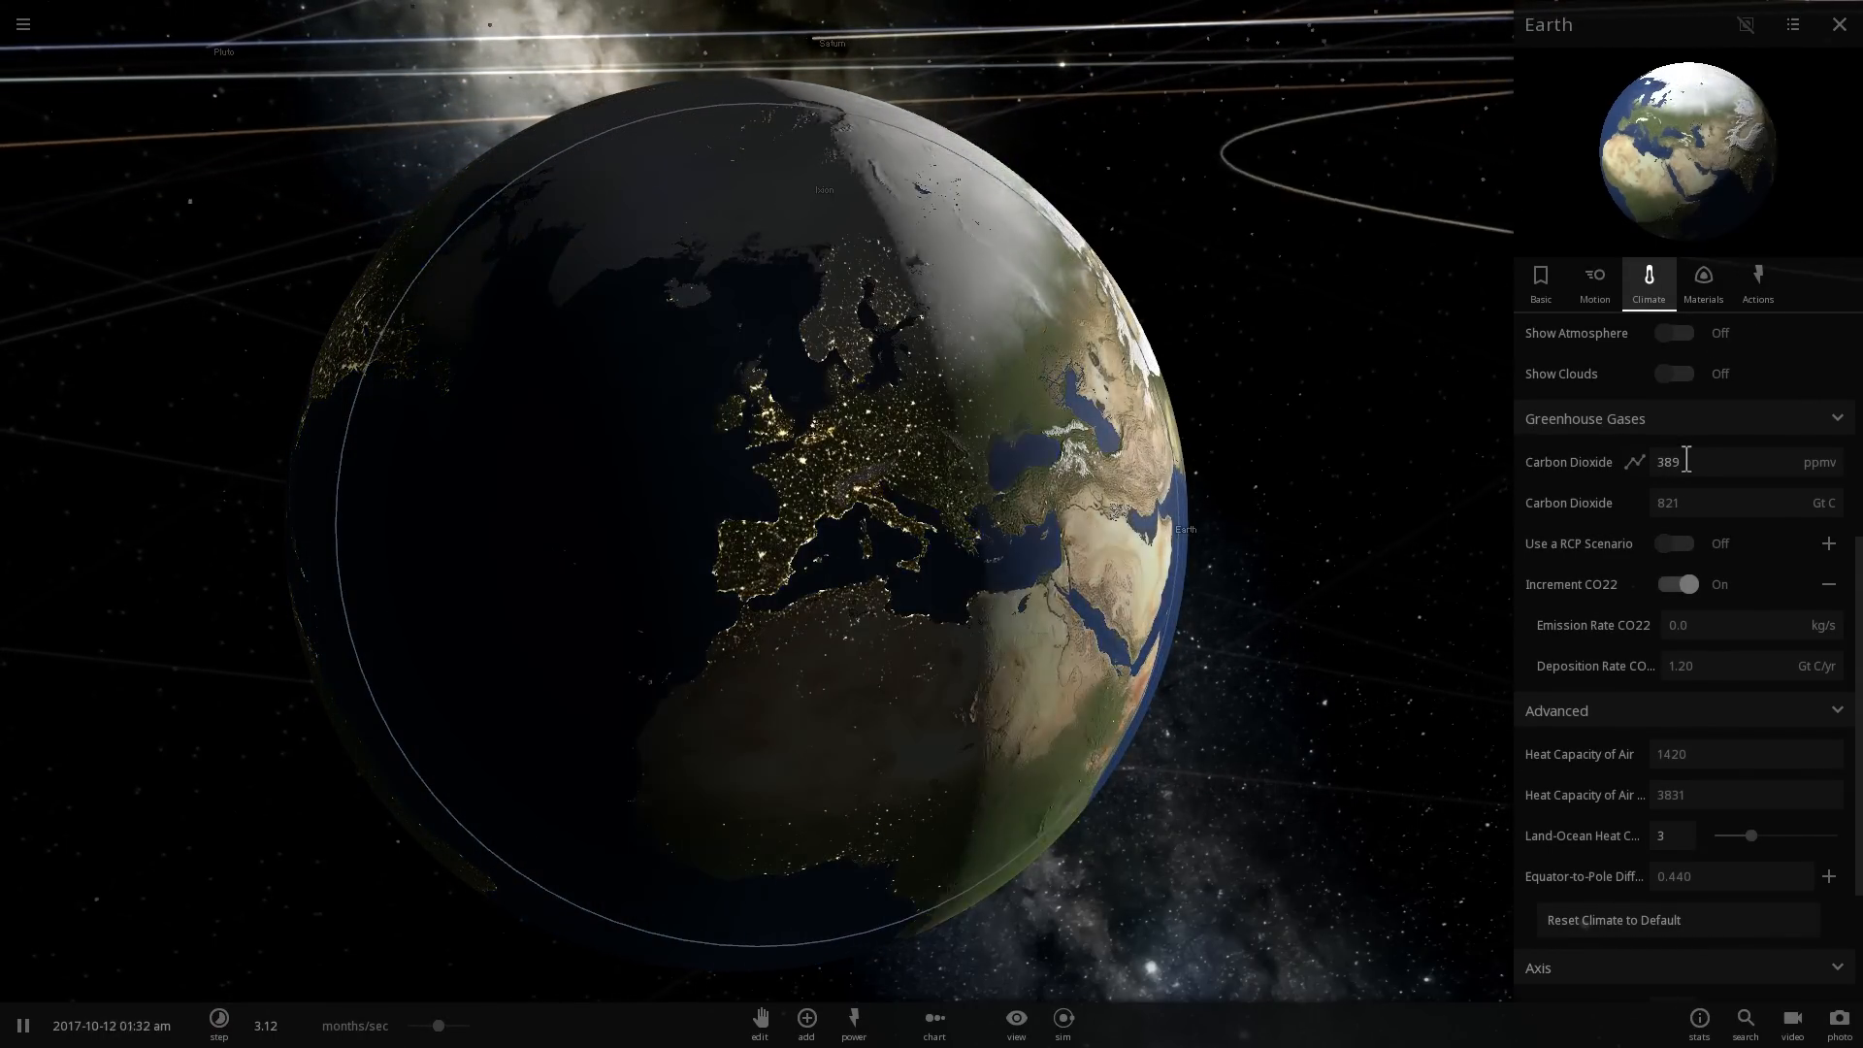
left_click_drag(439, 1025, 446, 1026)
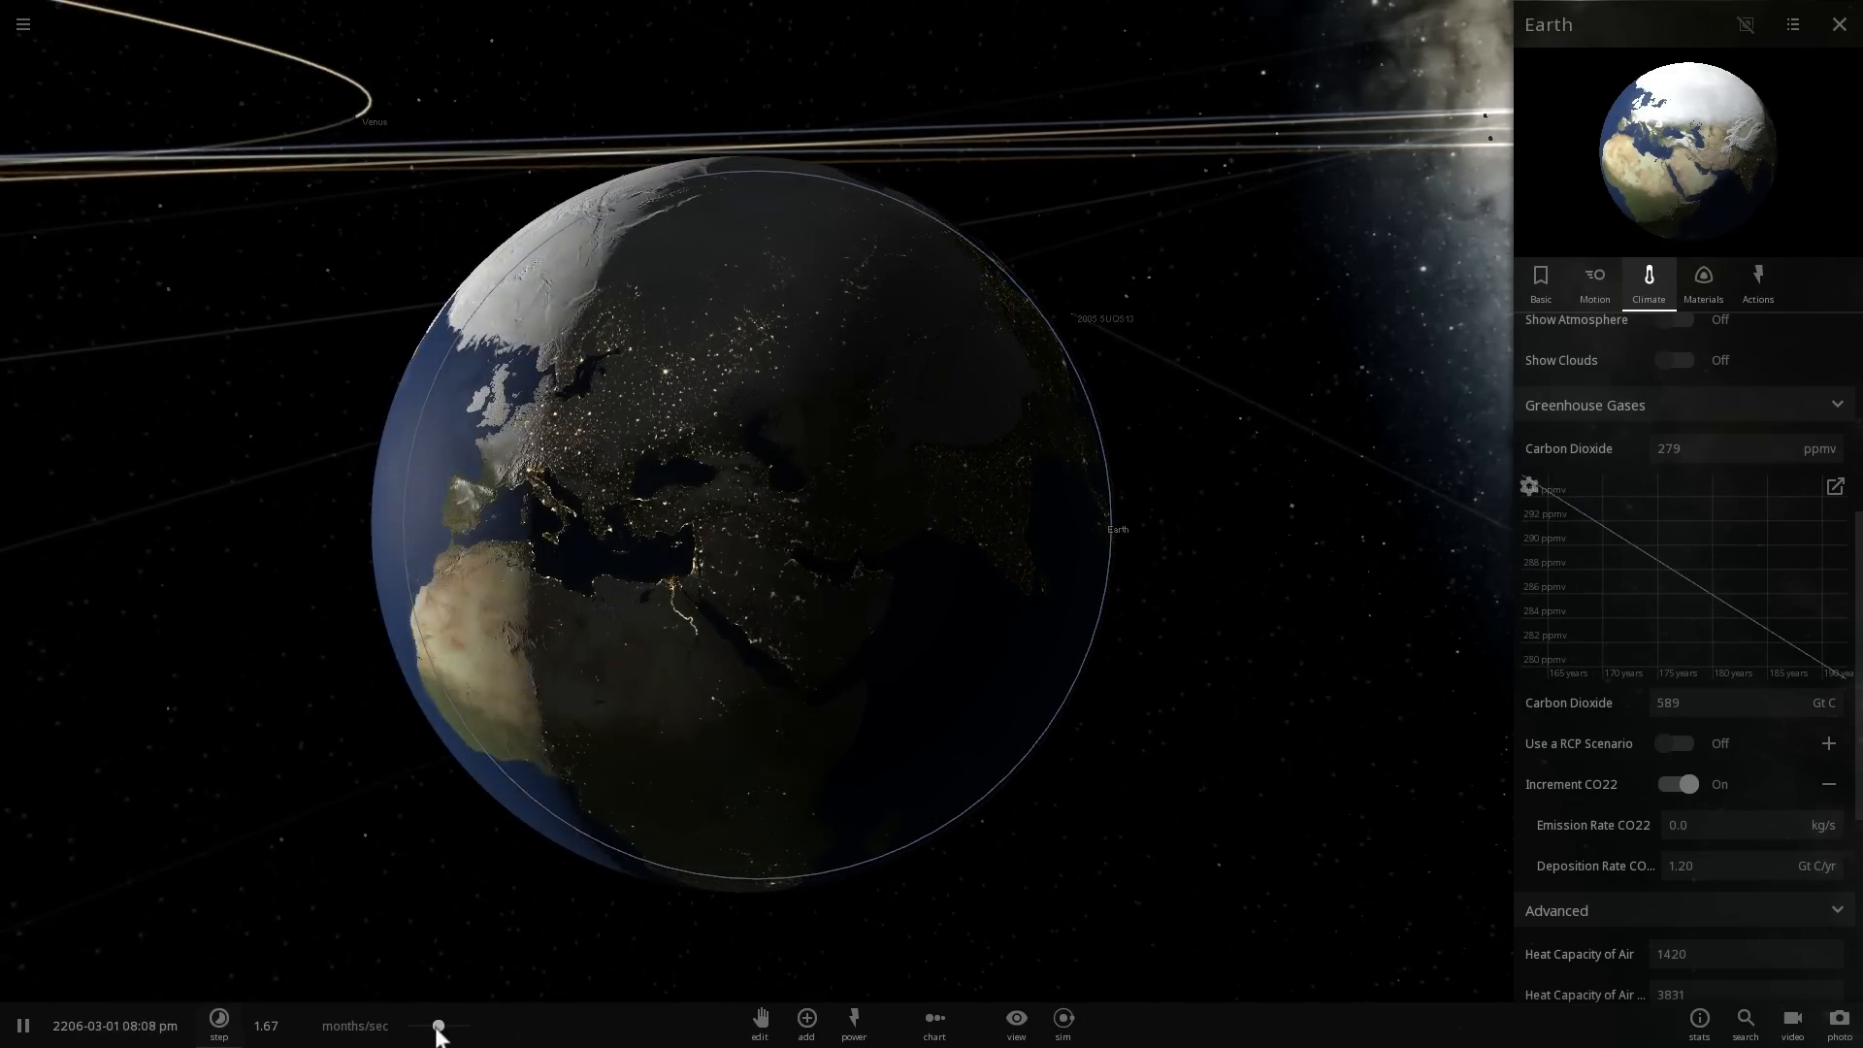
left_click_drag(438, 1026, 439, 1026)
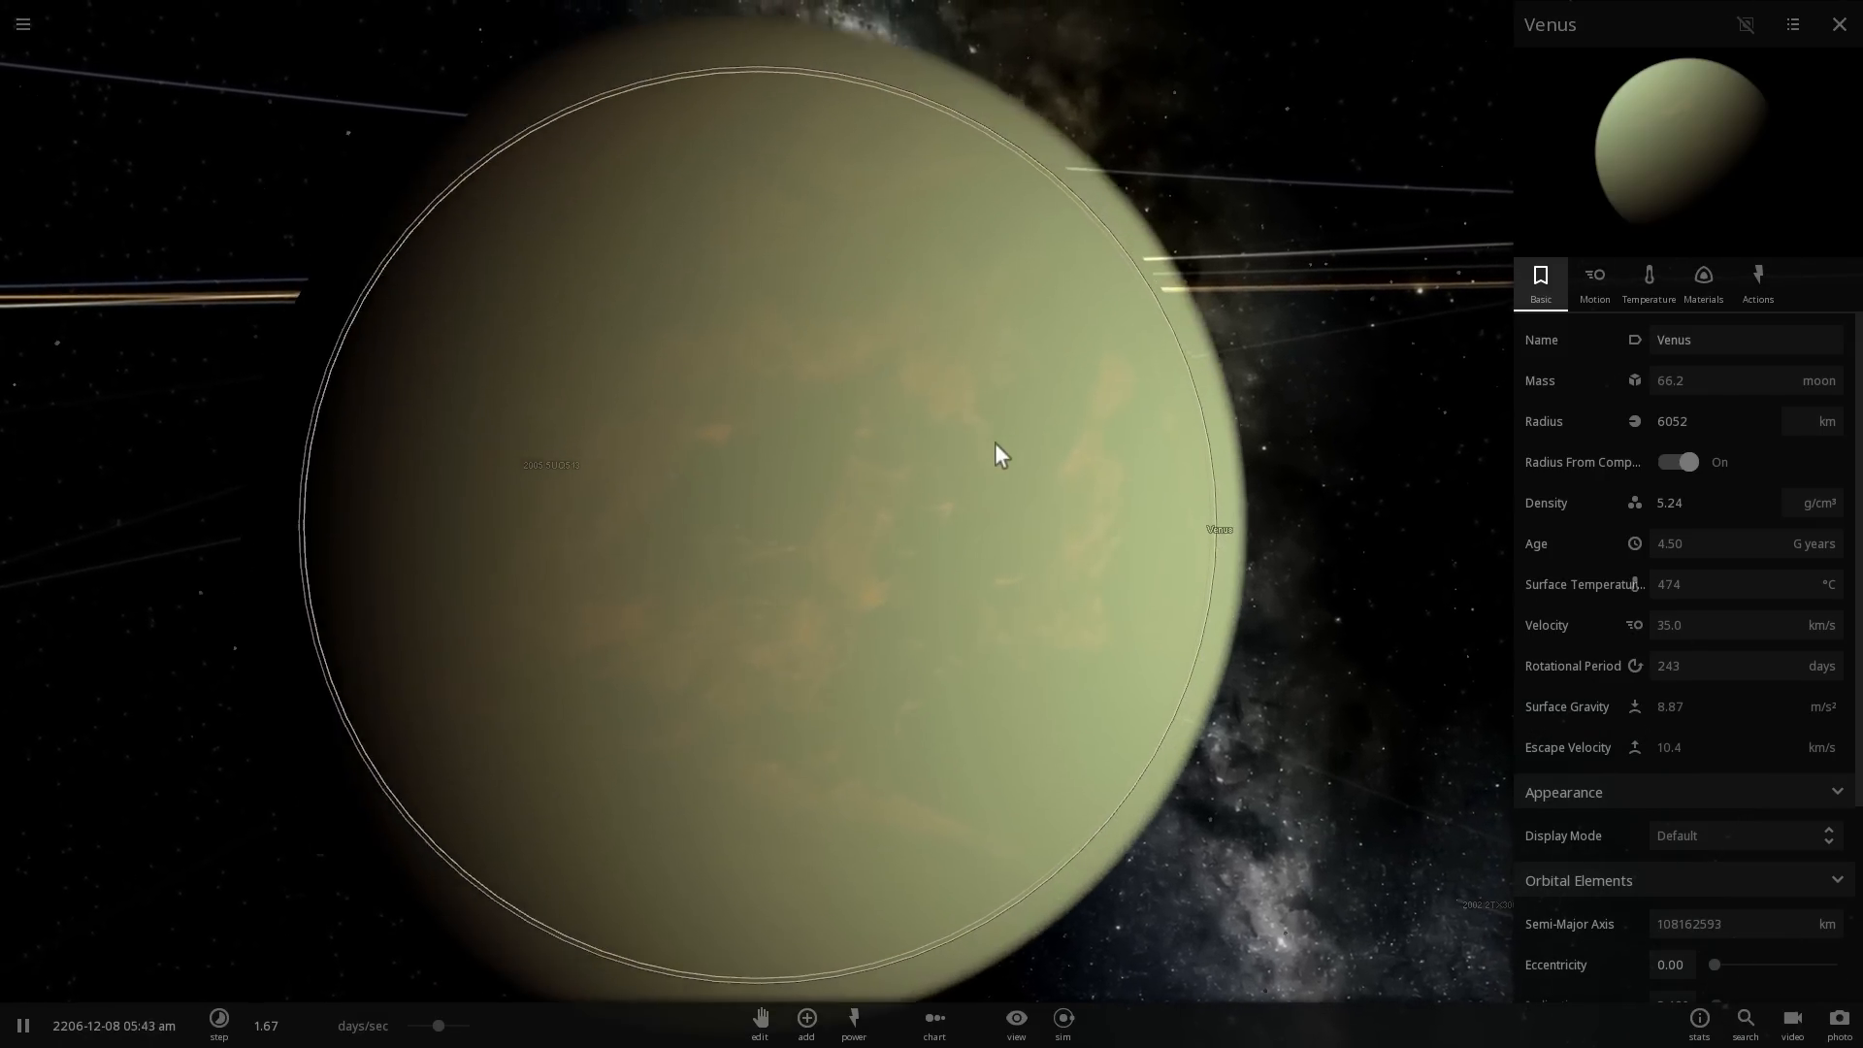
Select Earth in the solar system view to show its Basic properties.
left_click(1648, 282)
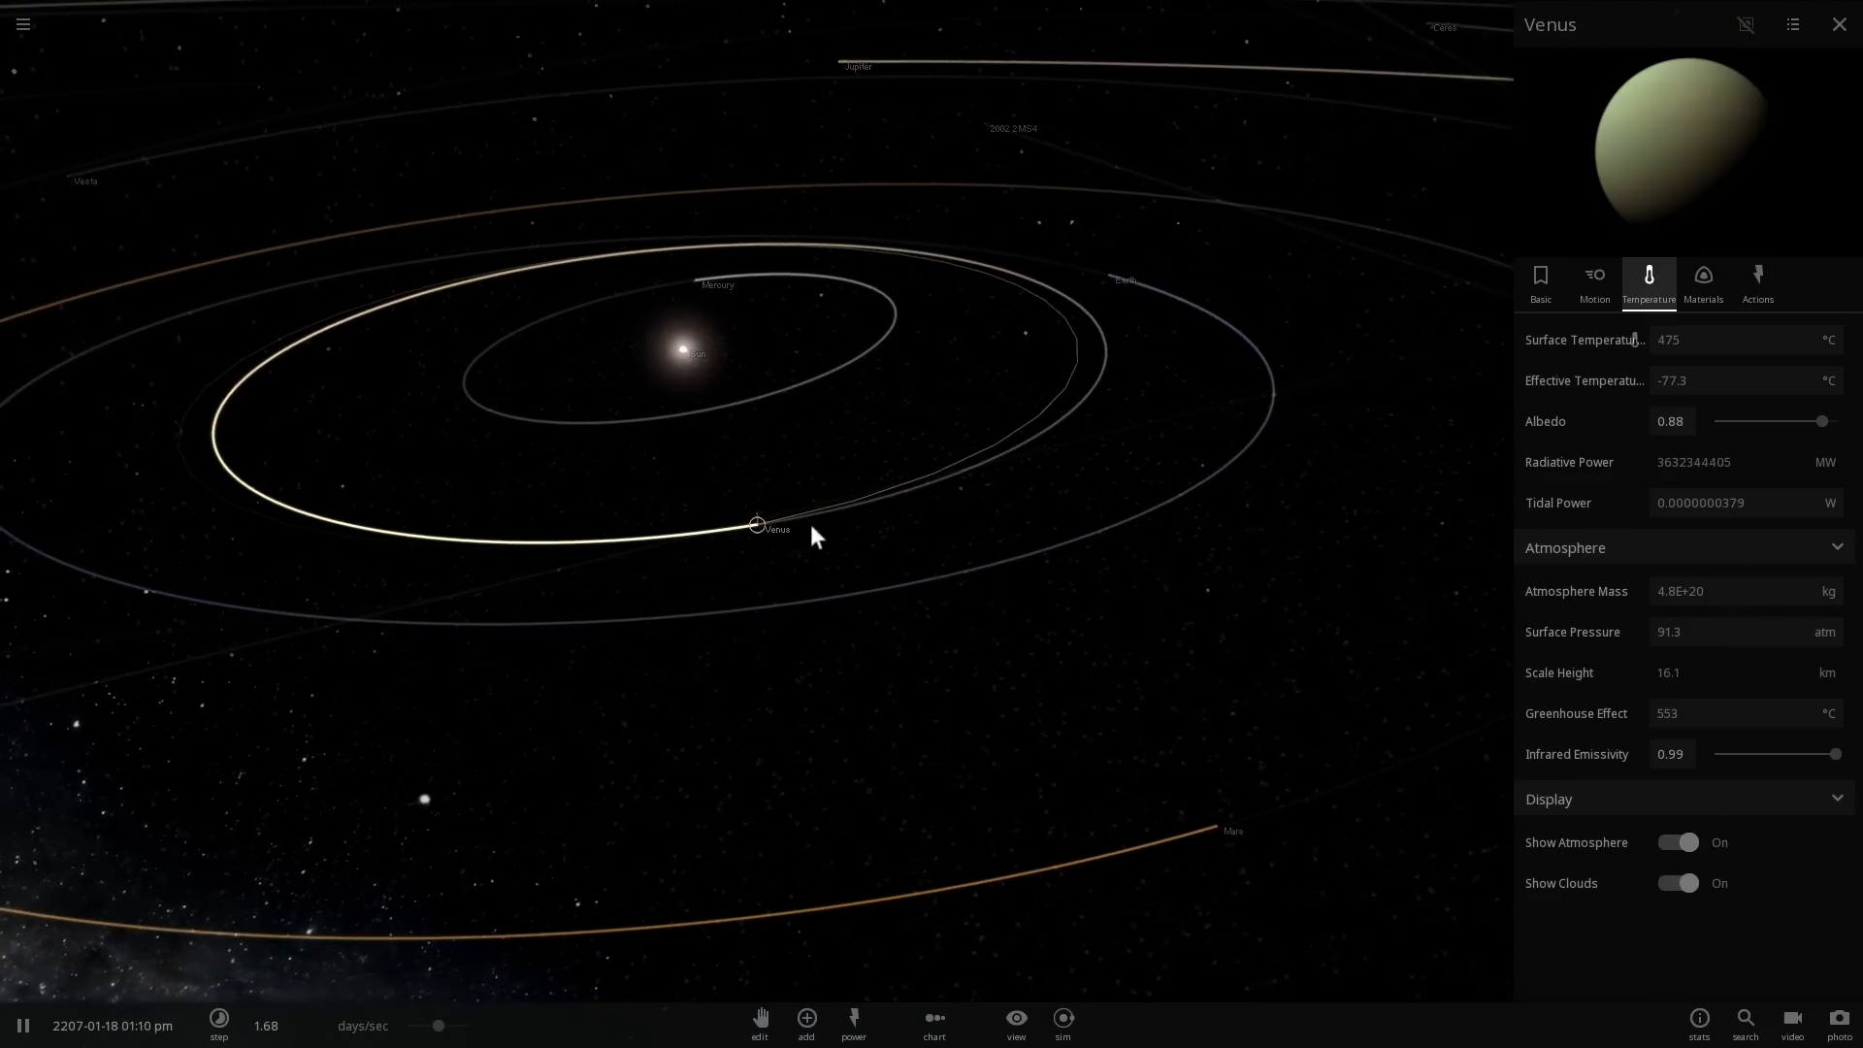
left_click(873, 439)
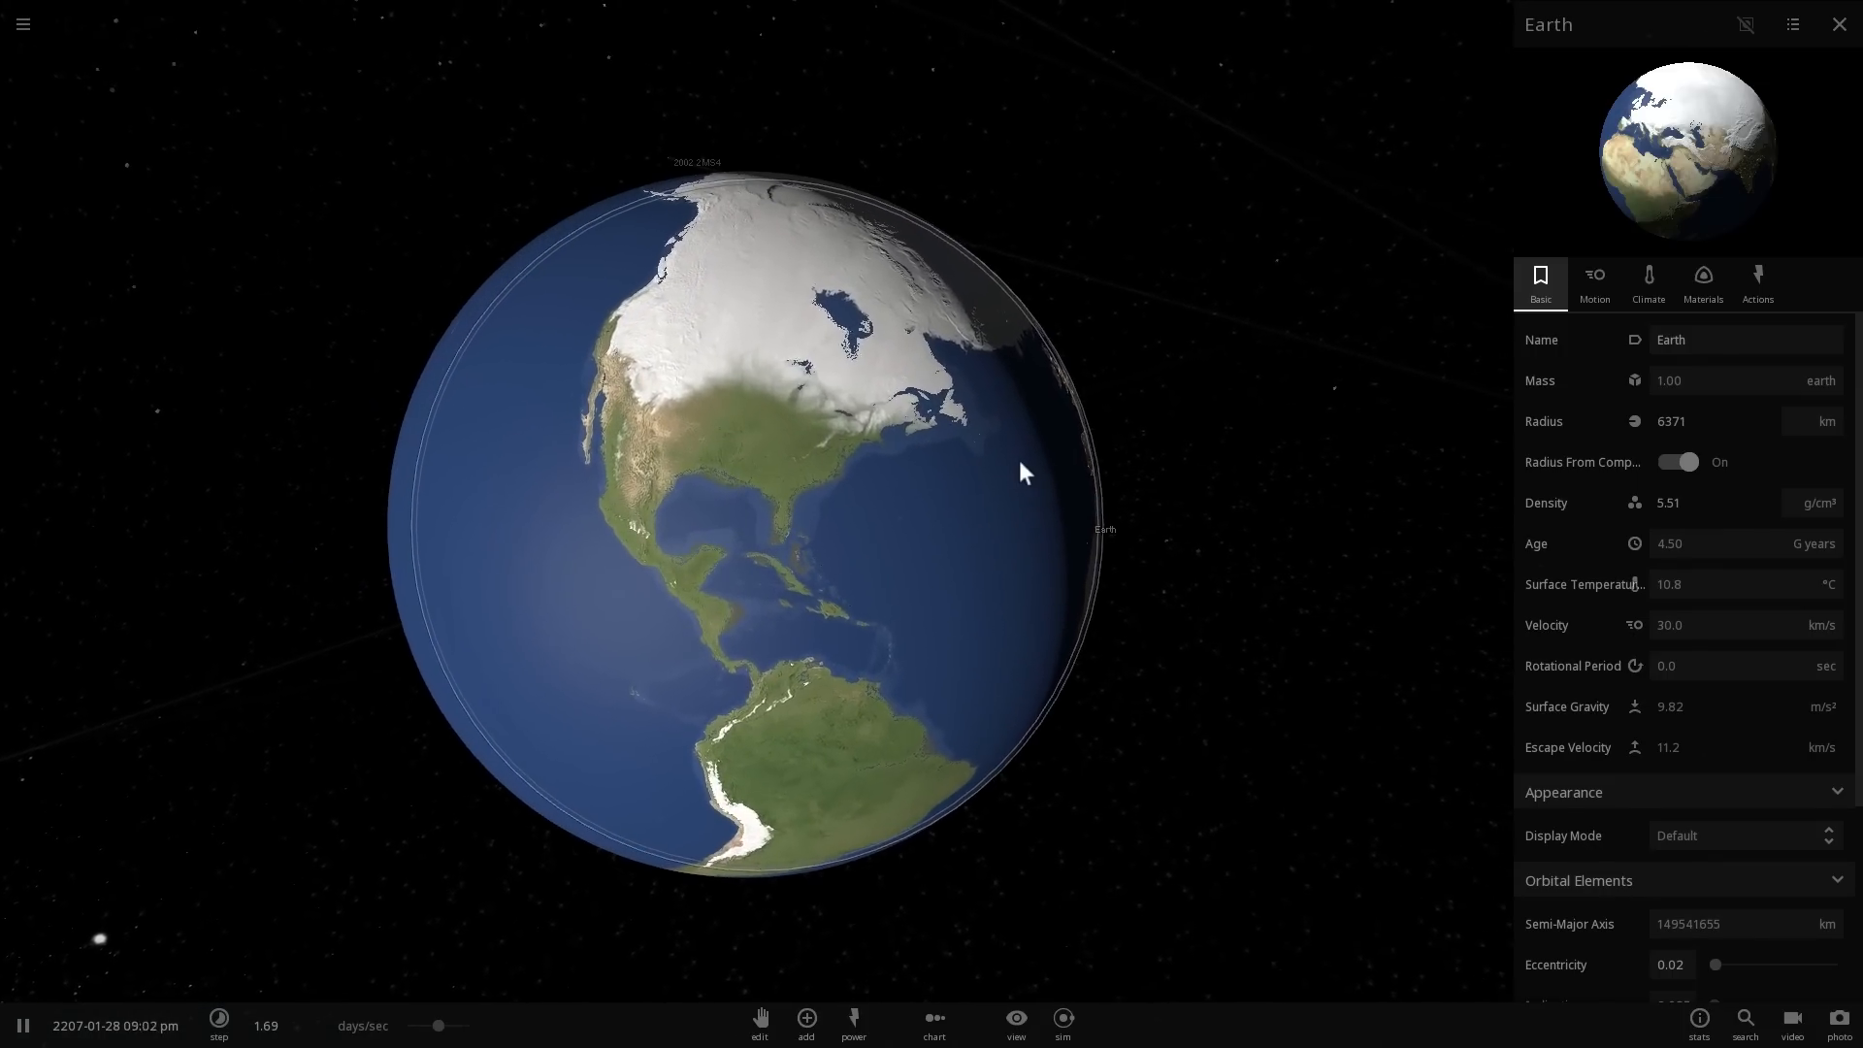
Open Earth's Climate tab, glance at Motion, then return to Climate.
left_click(1648, 281)
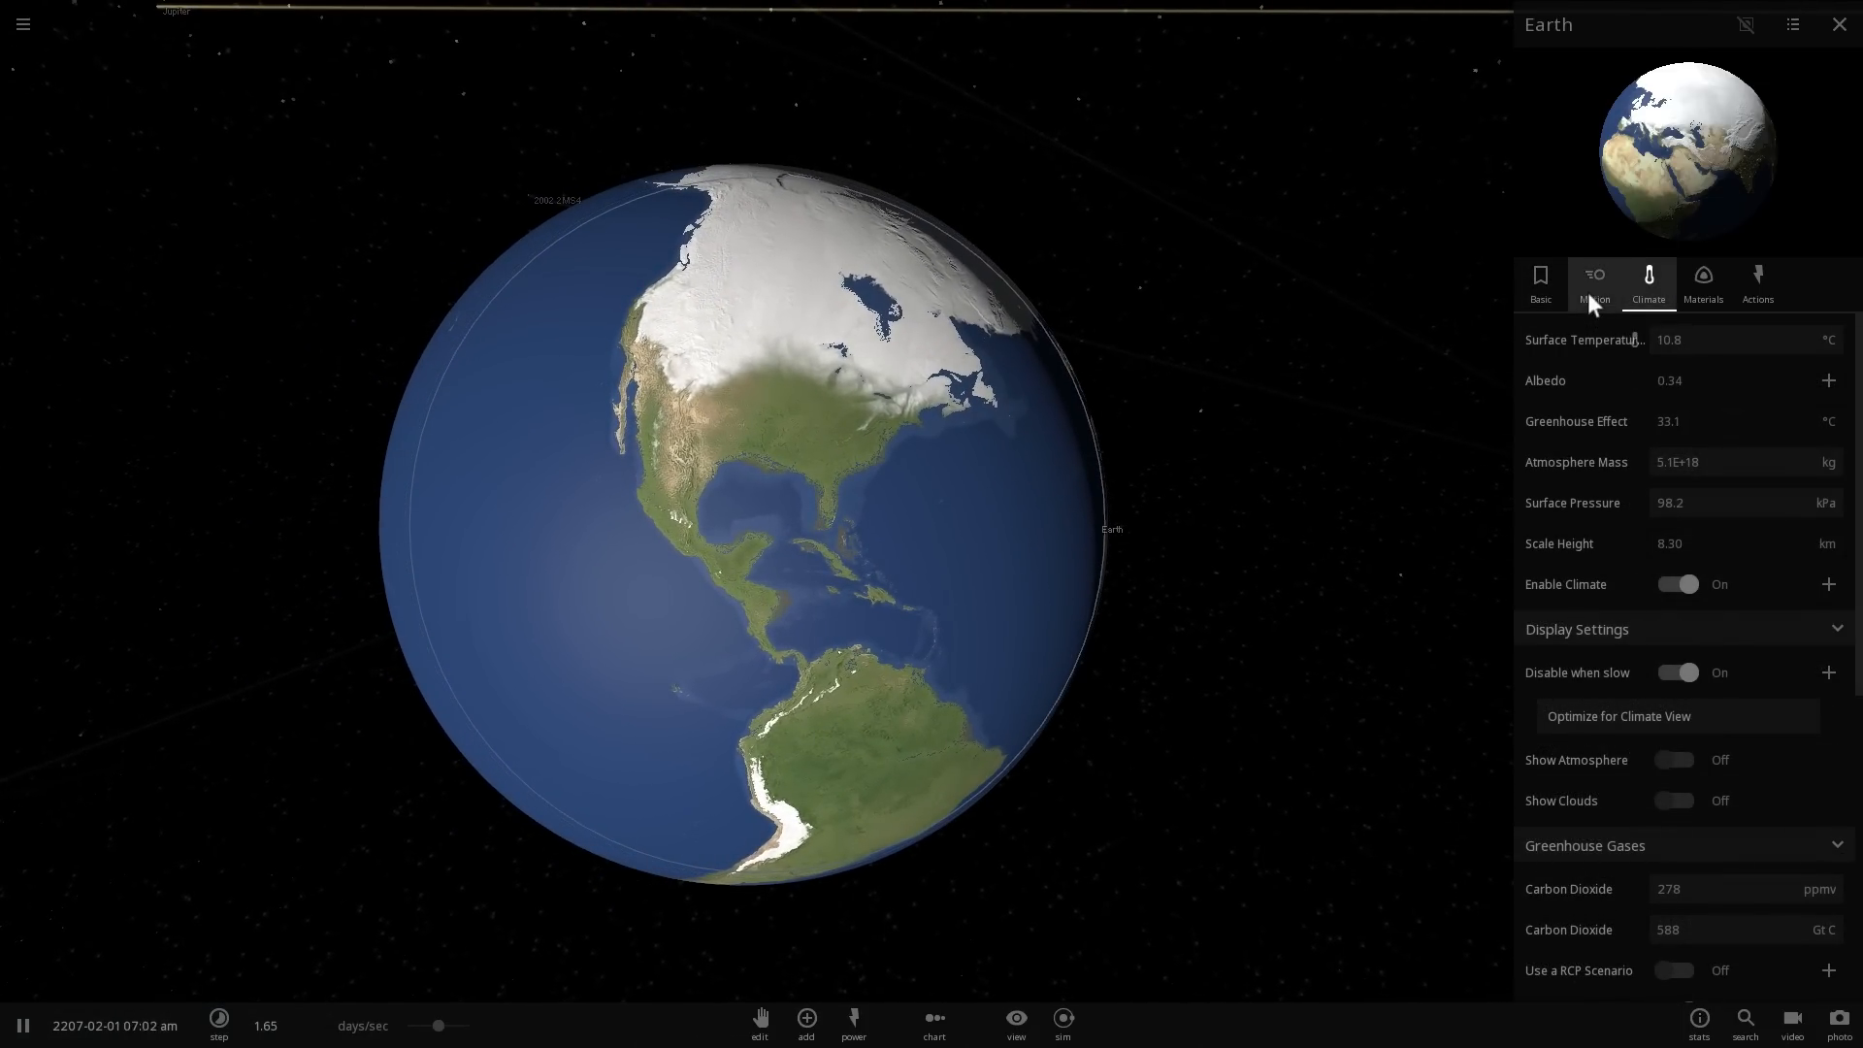
left_click(1594, 282)
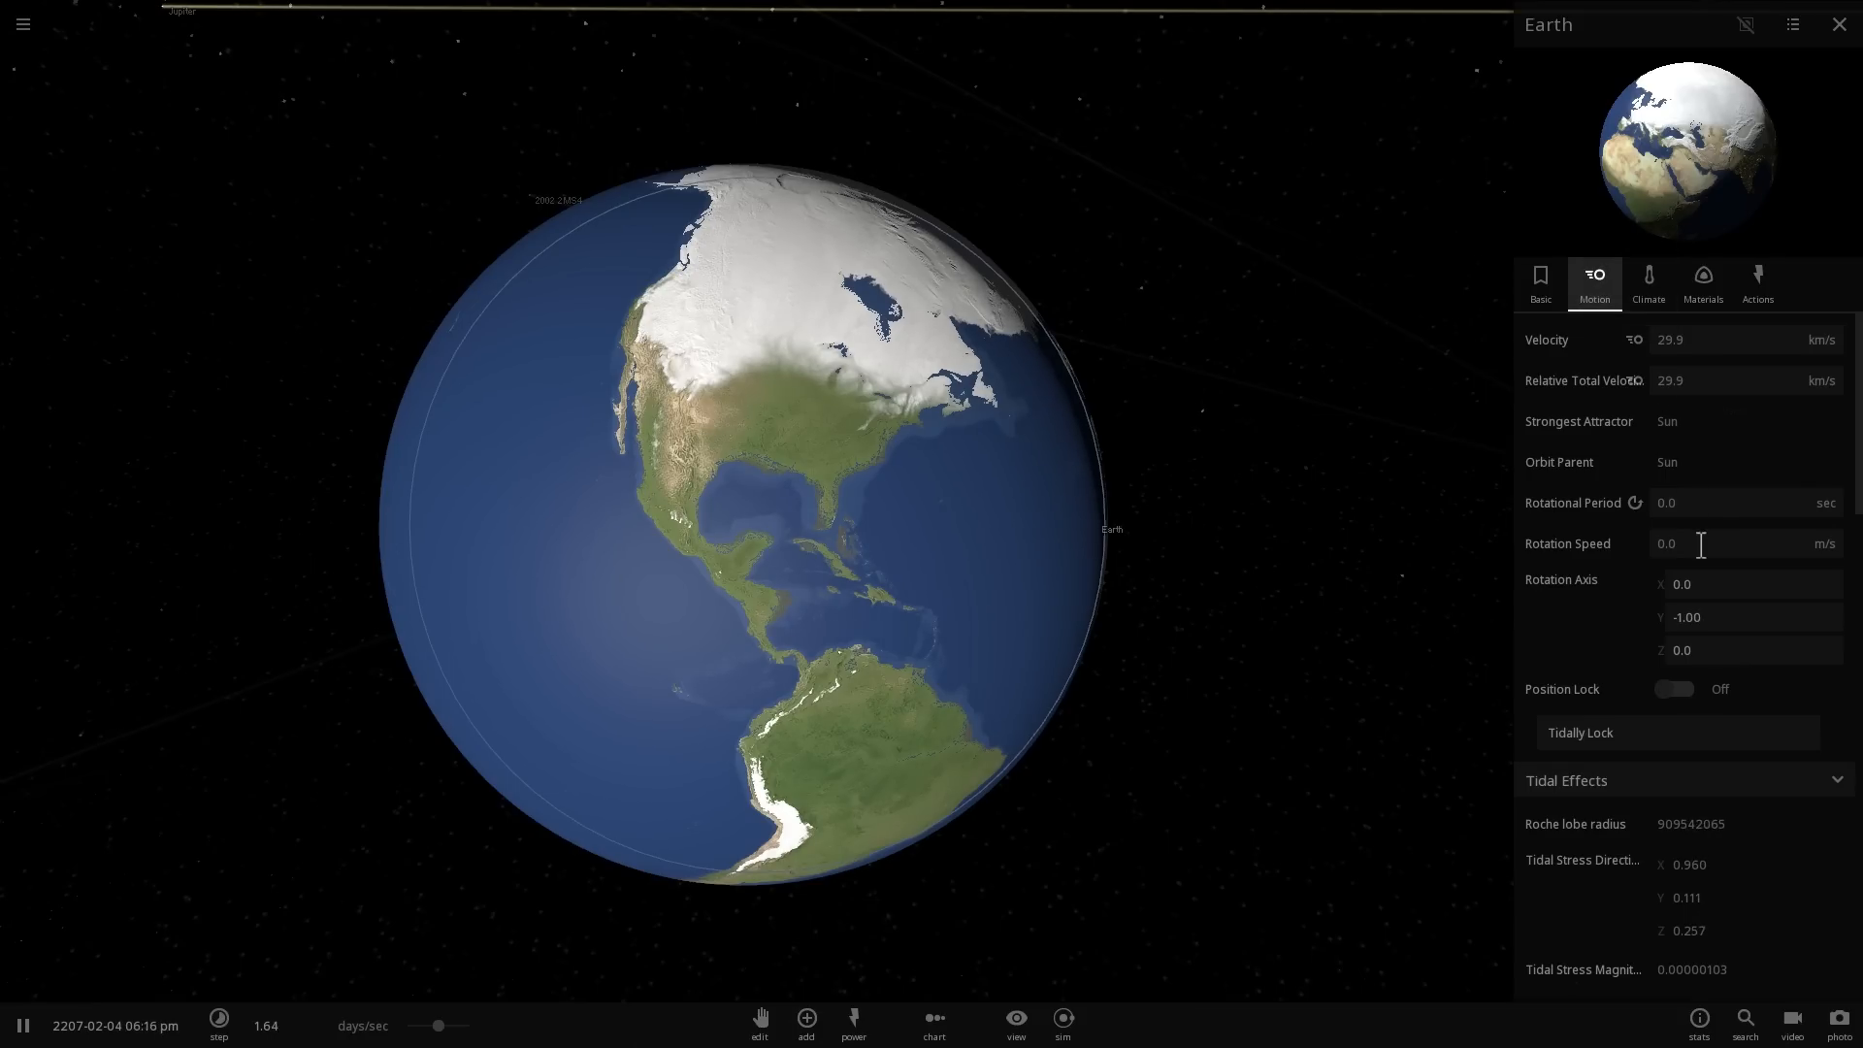
left_click(1648, 282)
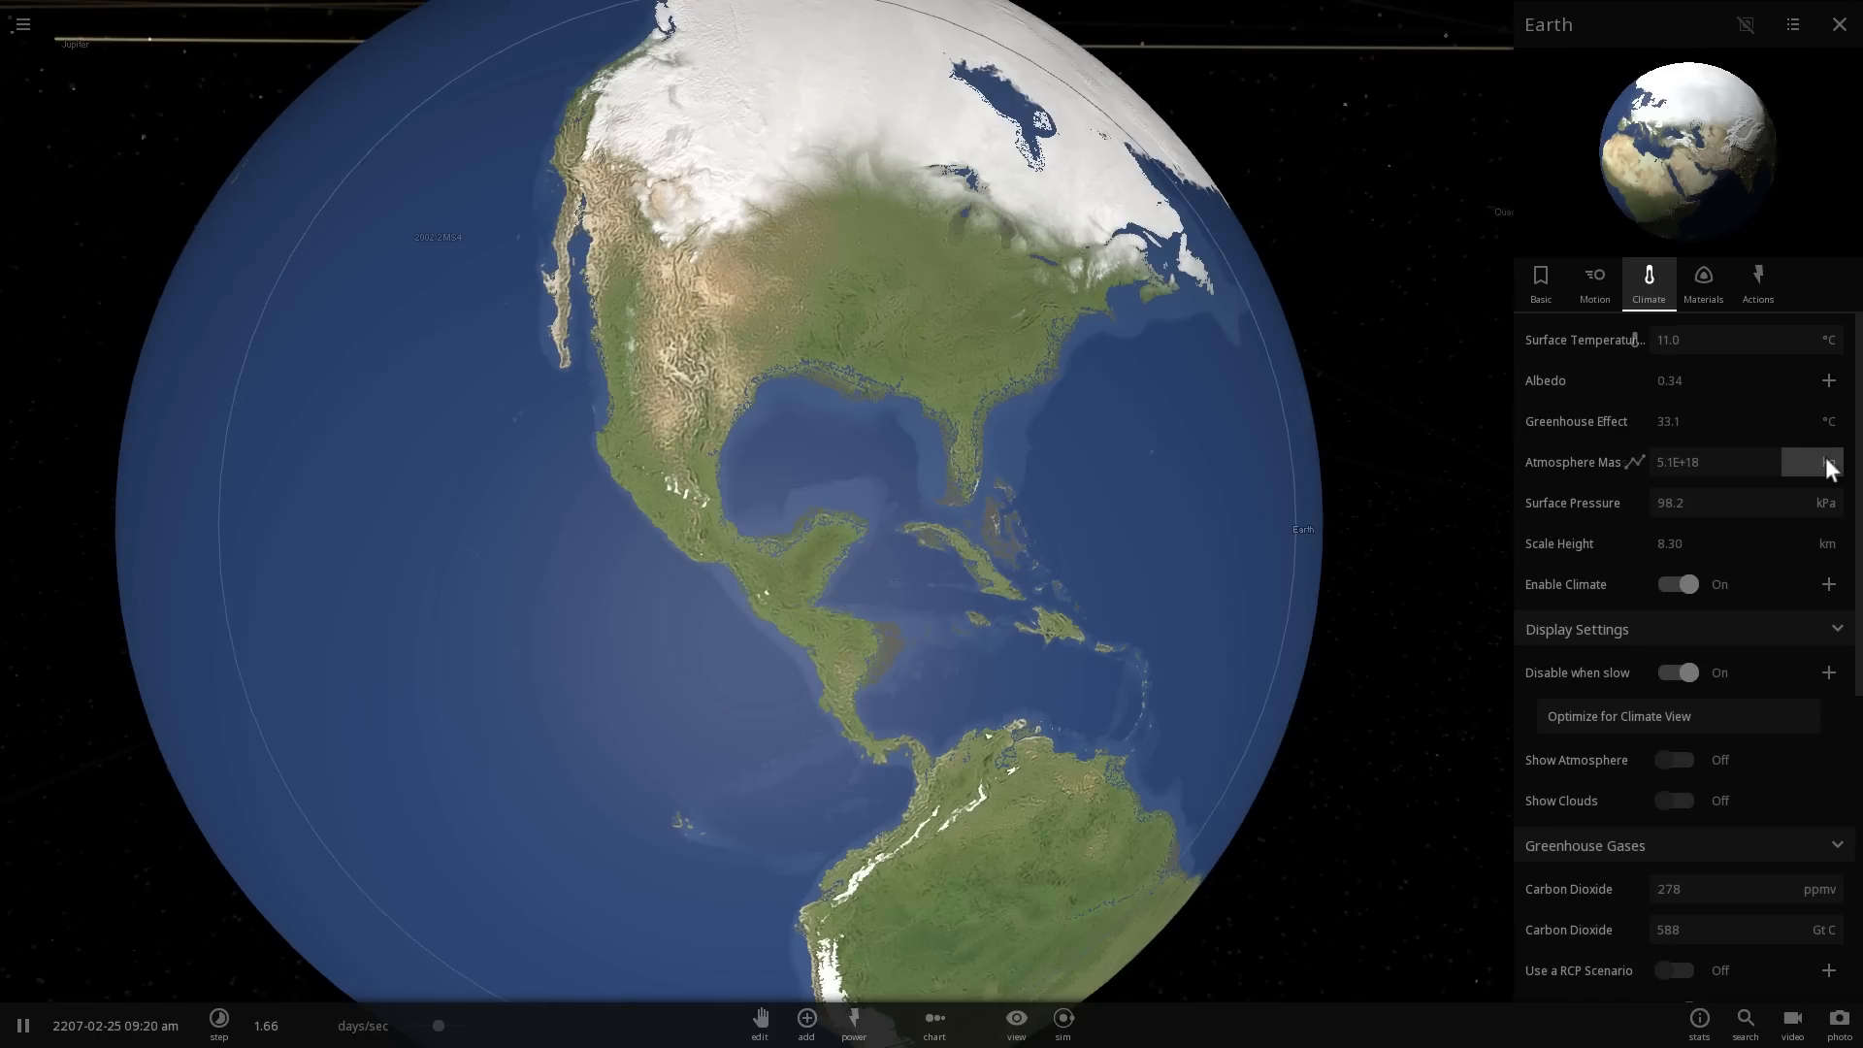
Change atmosphere mass units and express surface pressure in atm (4.84E+20 kg, 92 atm).
left_click(1806, 462)
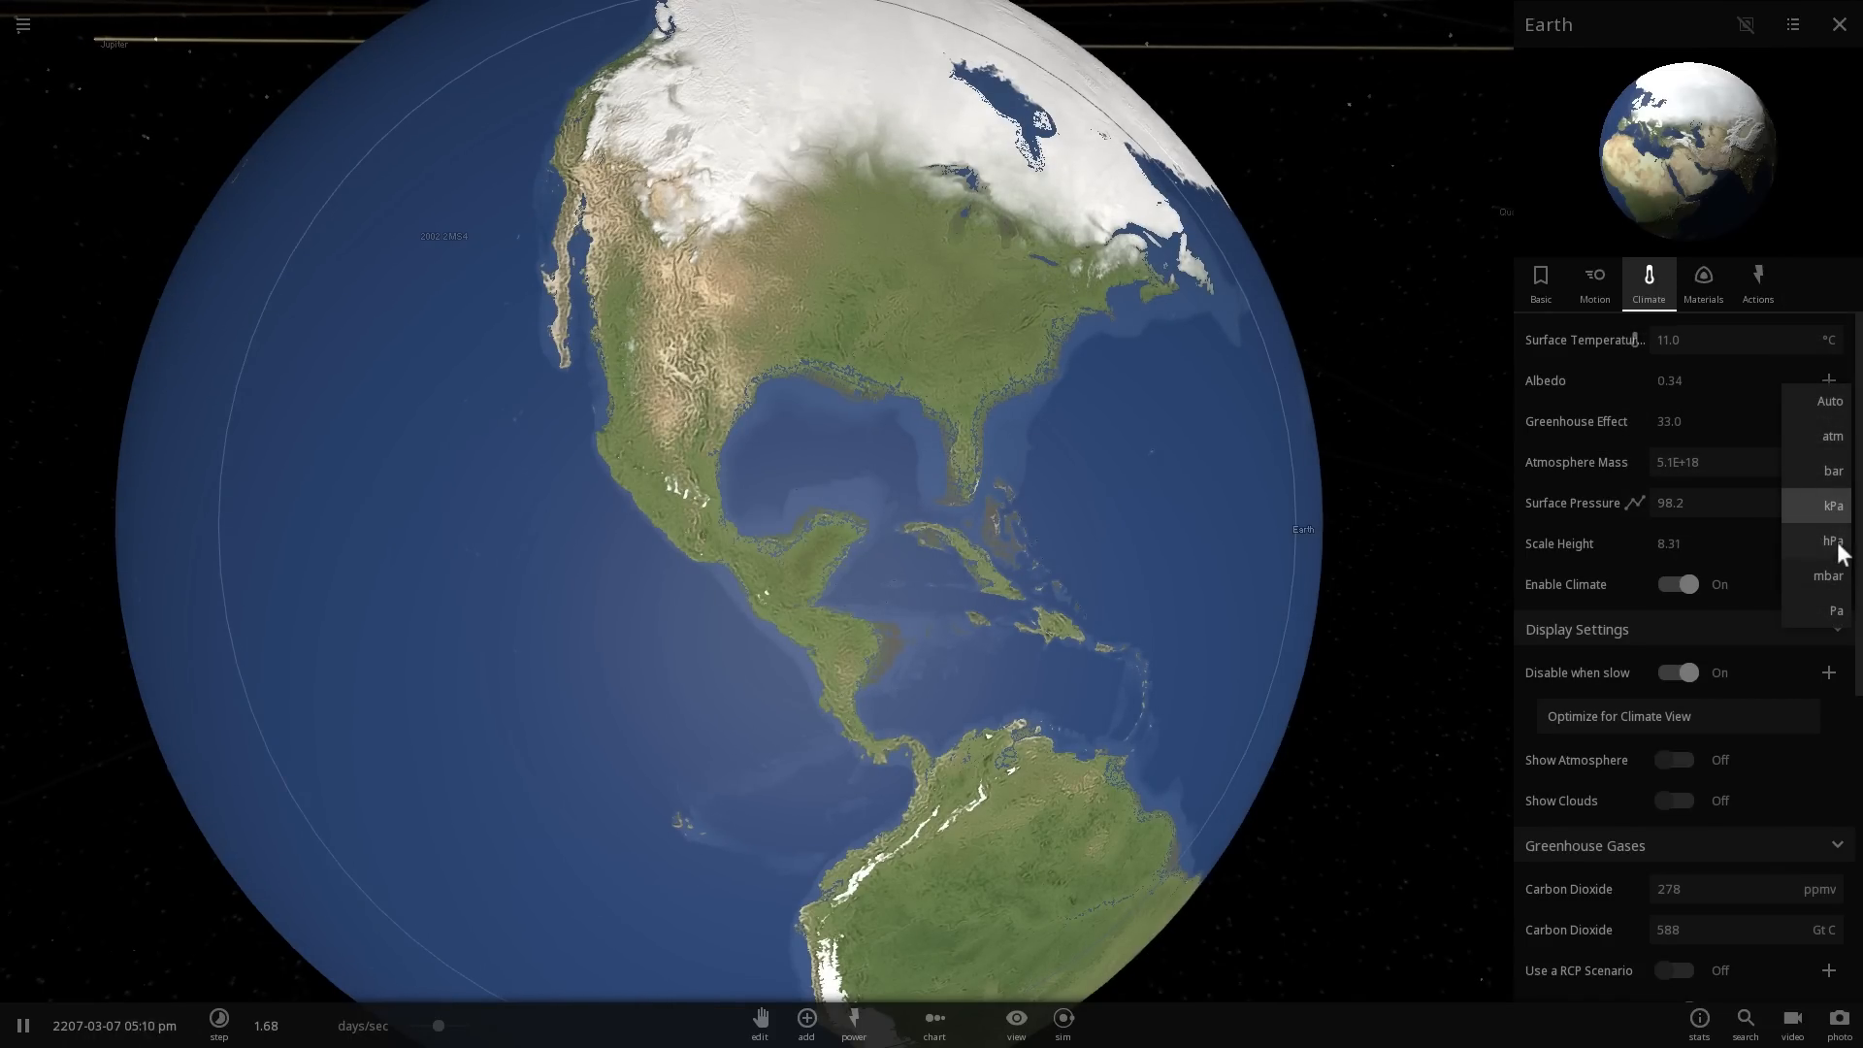
left_click(1830, 436)
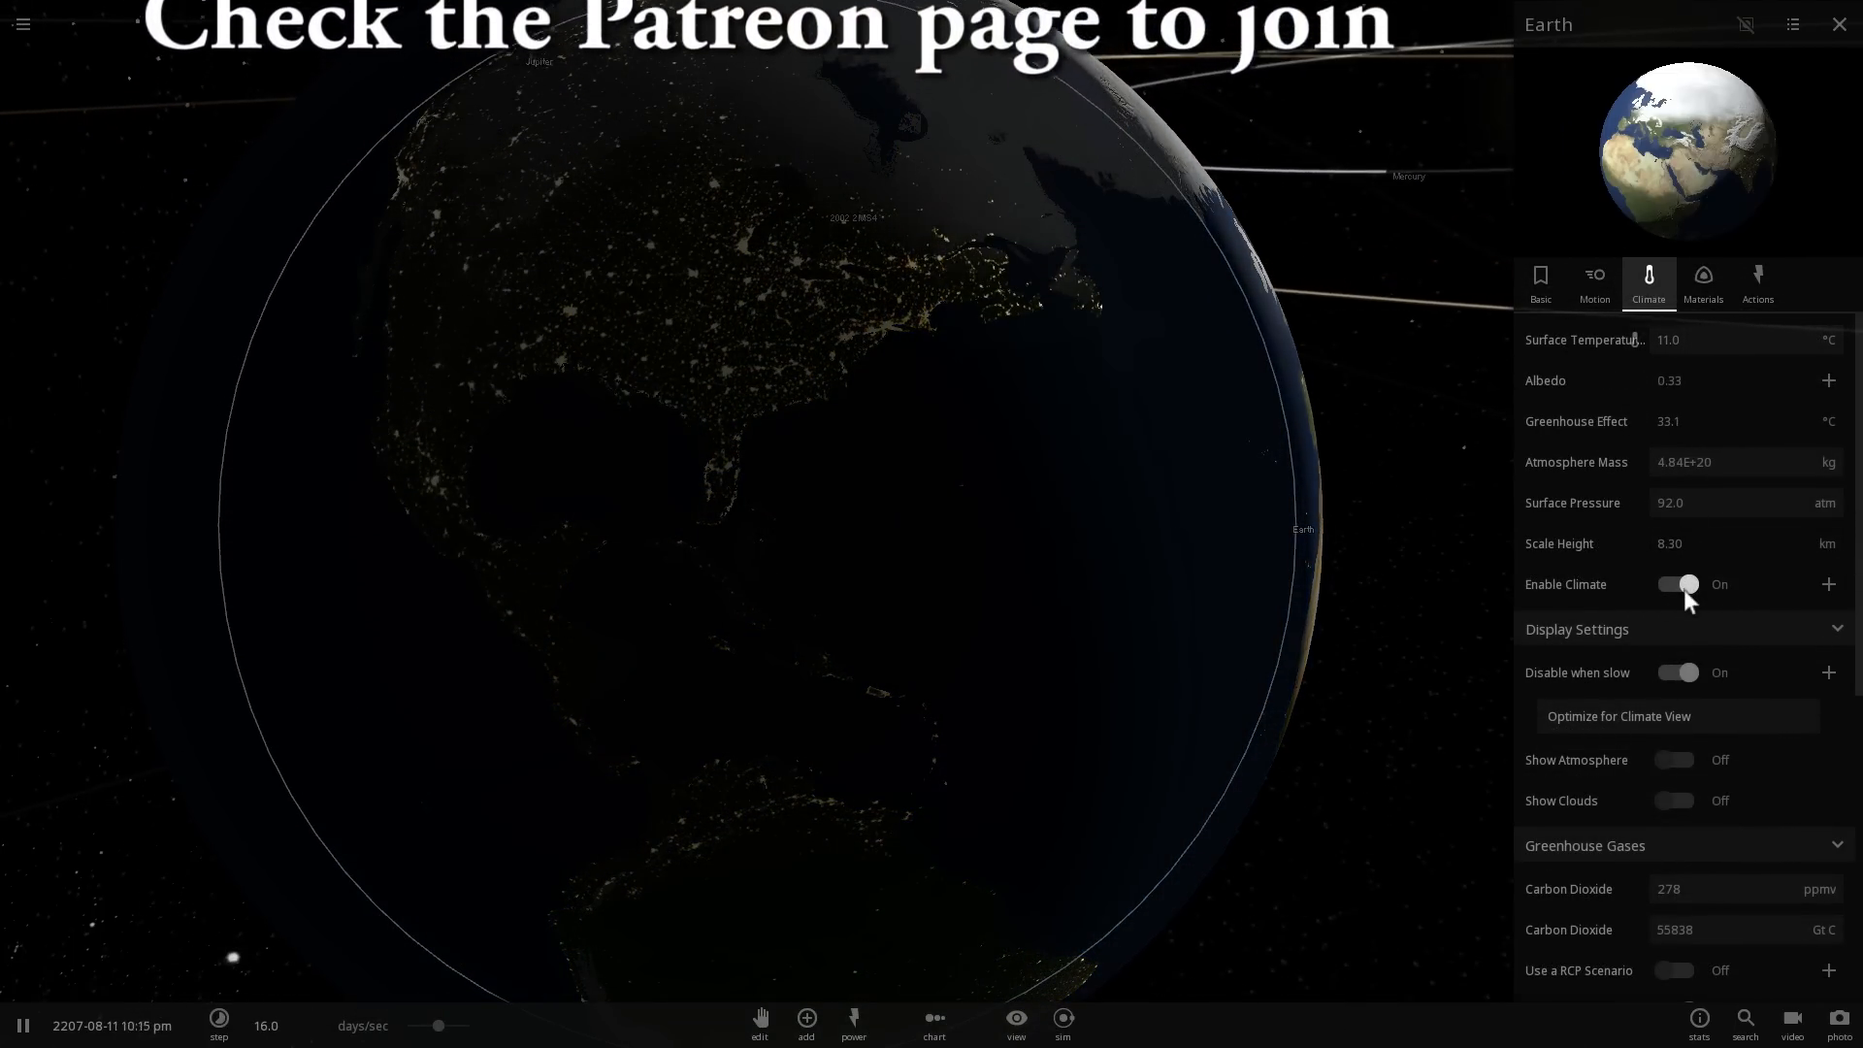
Toggle Earth's climate simulation off and on, letting the surface heat to 187 °C.
left_click(1678, 583)
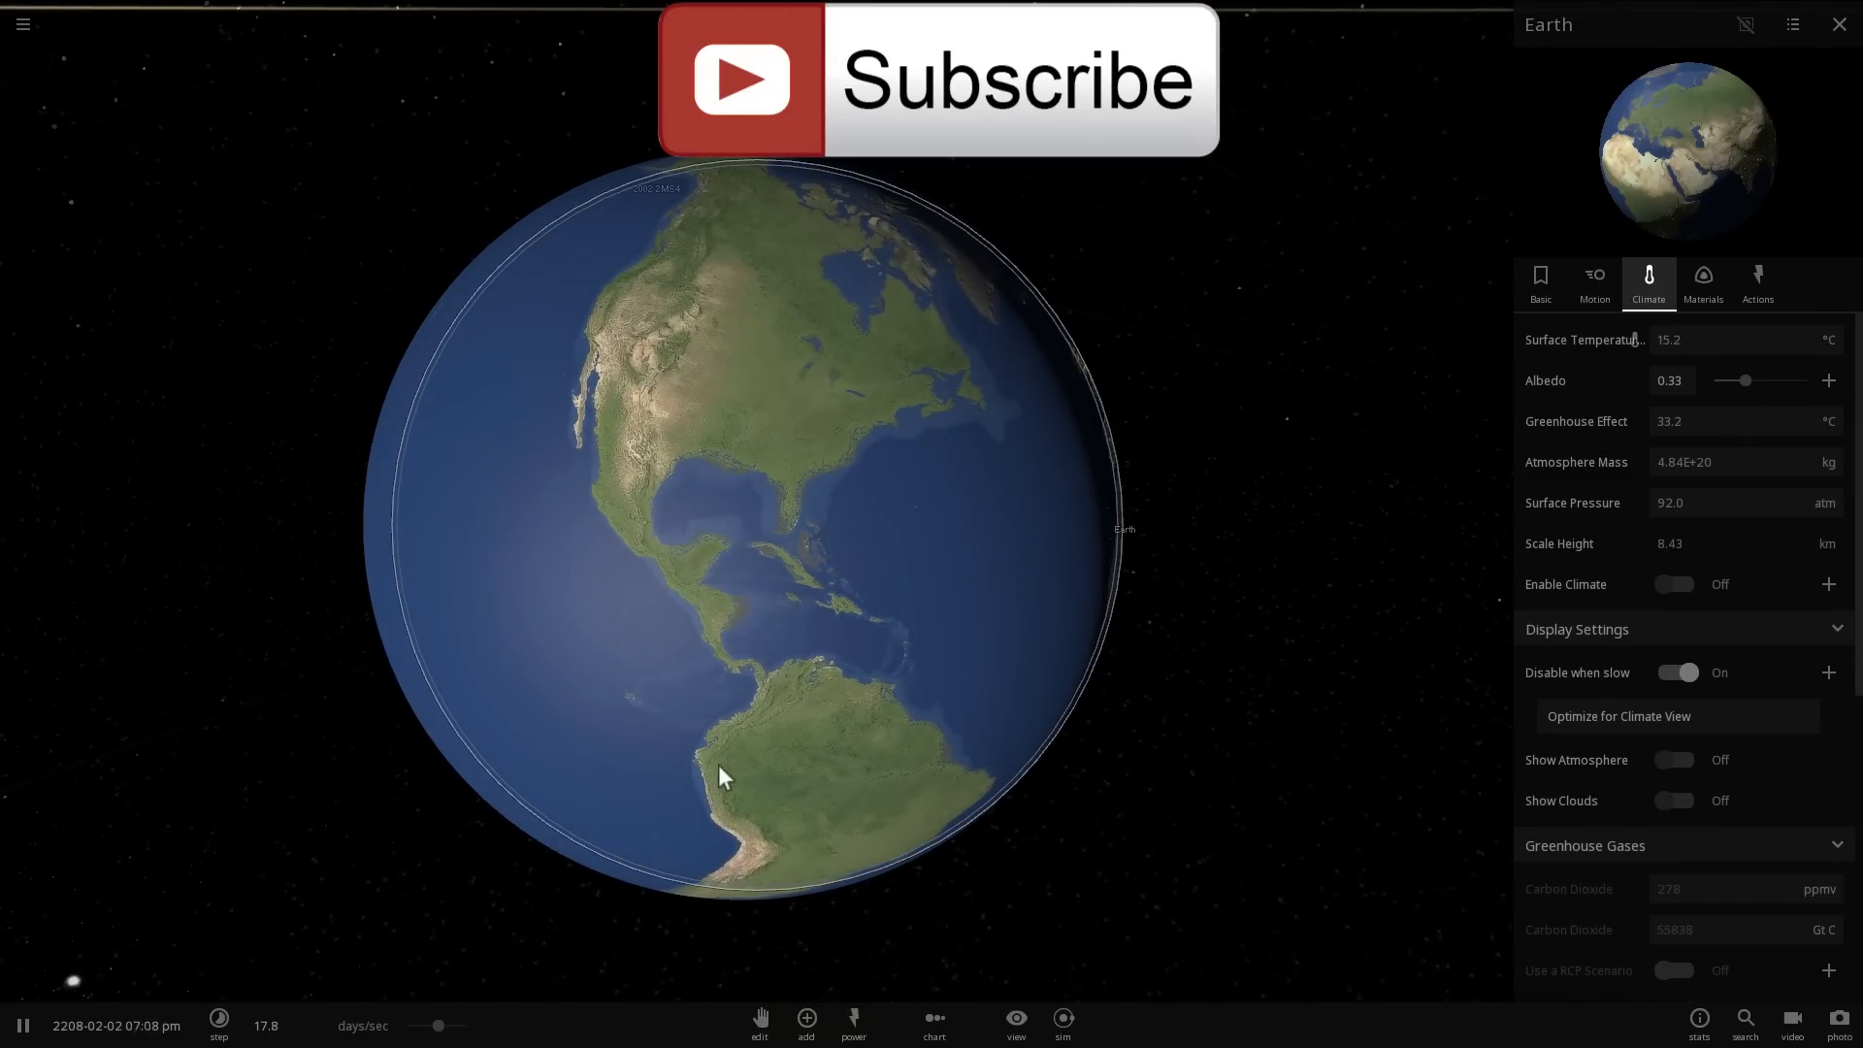
left_click(1676, 584)
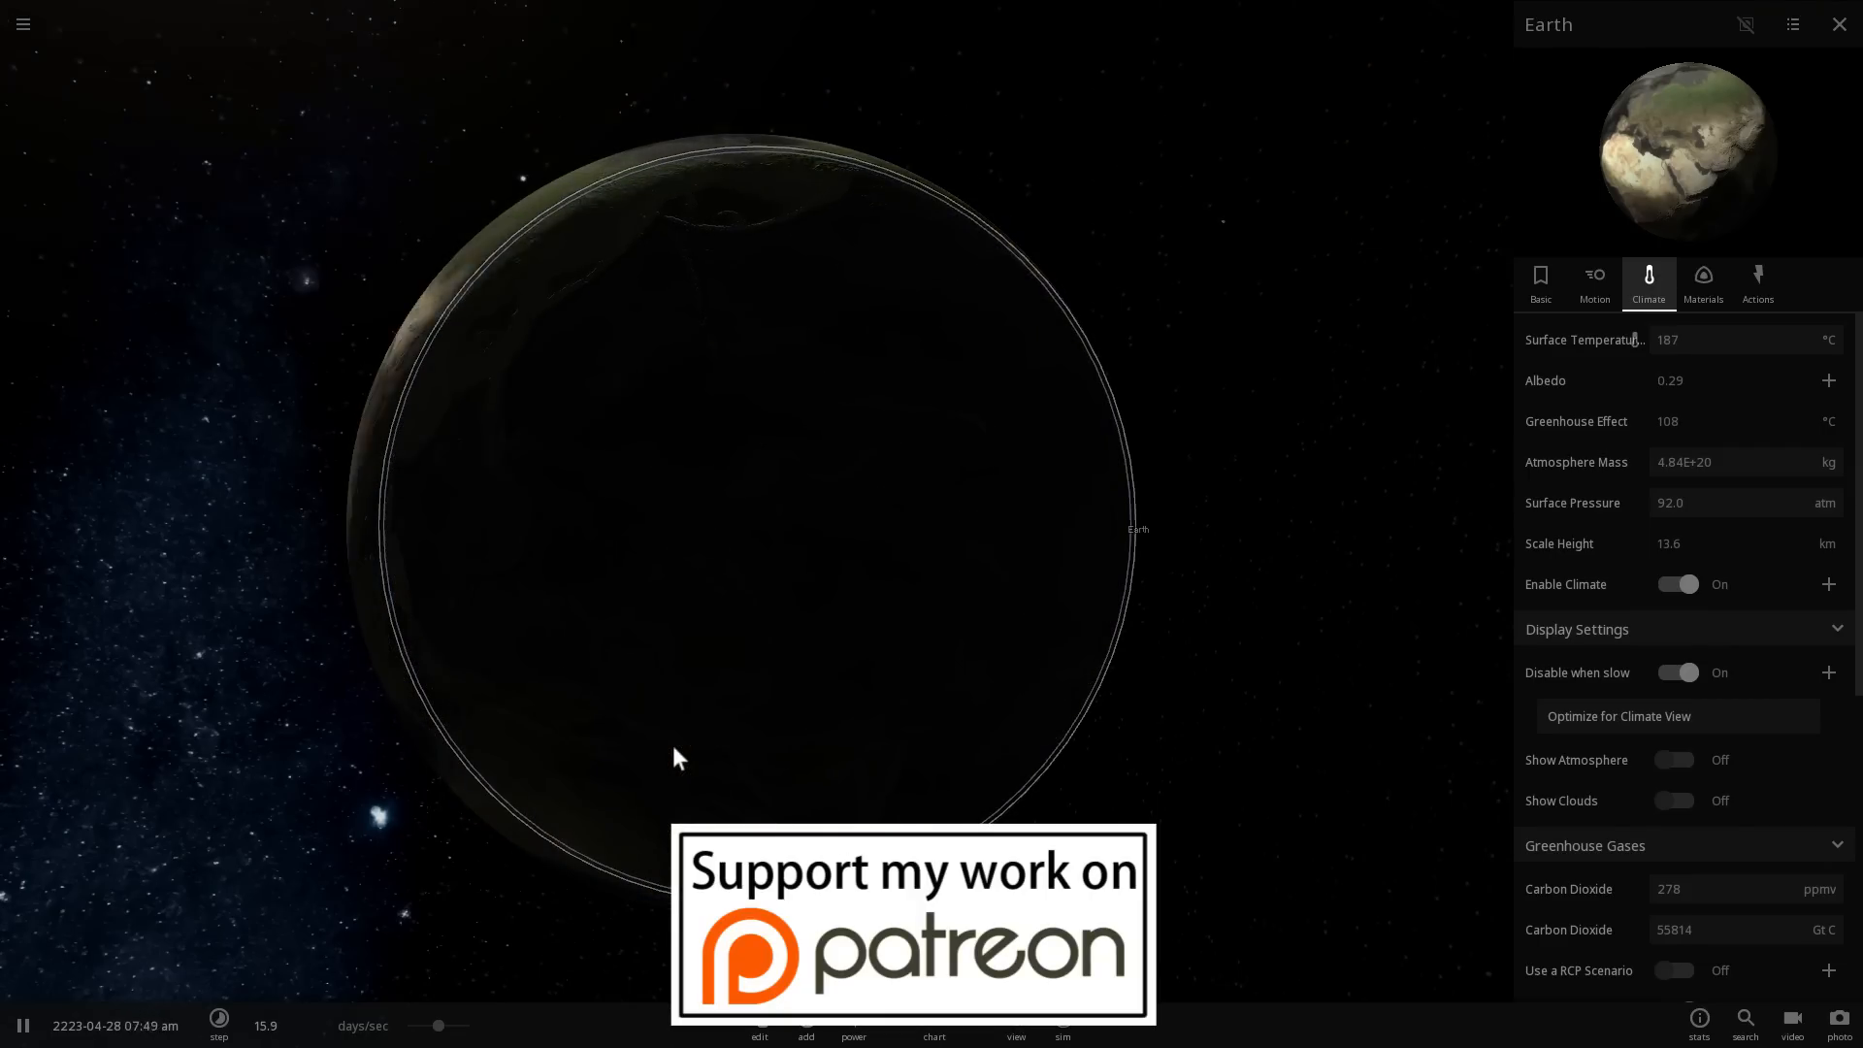
Turn off Earth's climate simulation at 277 °C surface temperature and 119 atm.
left_click(1677, 583)
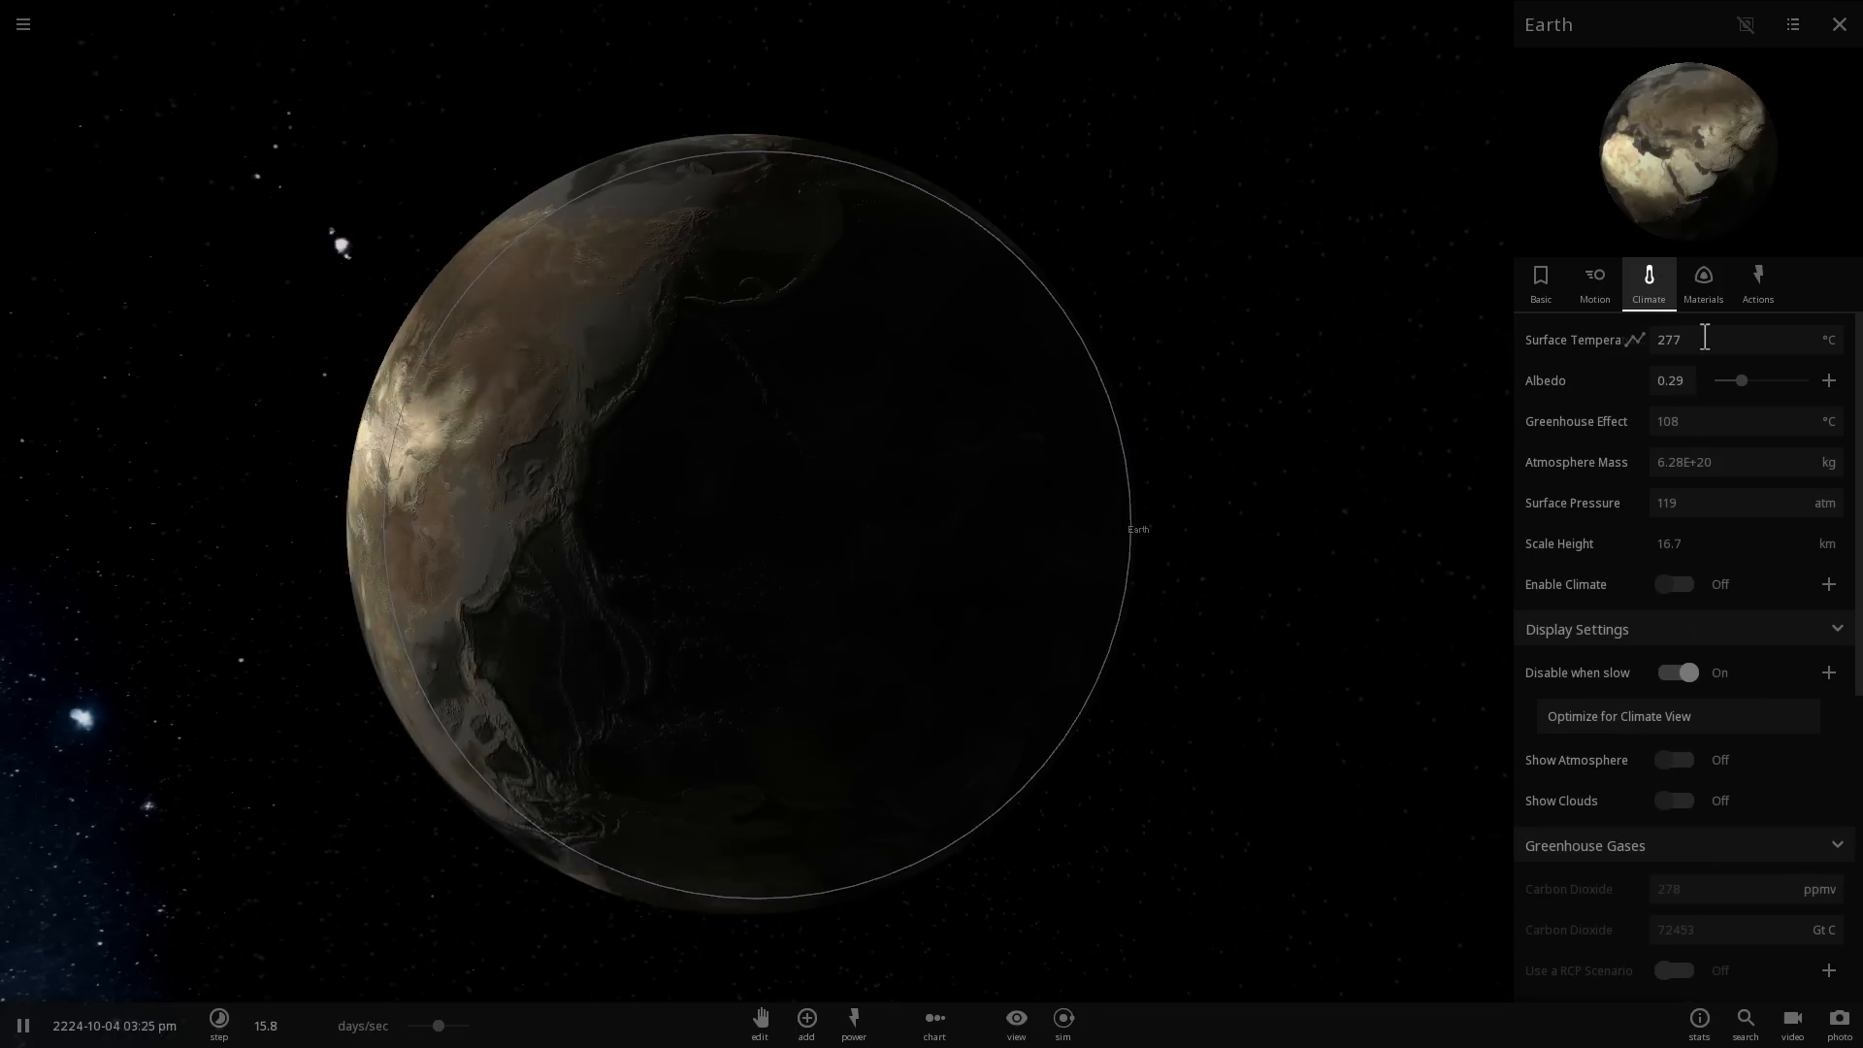
Enter 50 in Surface Temperature and adjust simulation speed as Earth heats to 685 °C.
type("50")
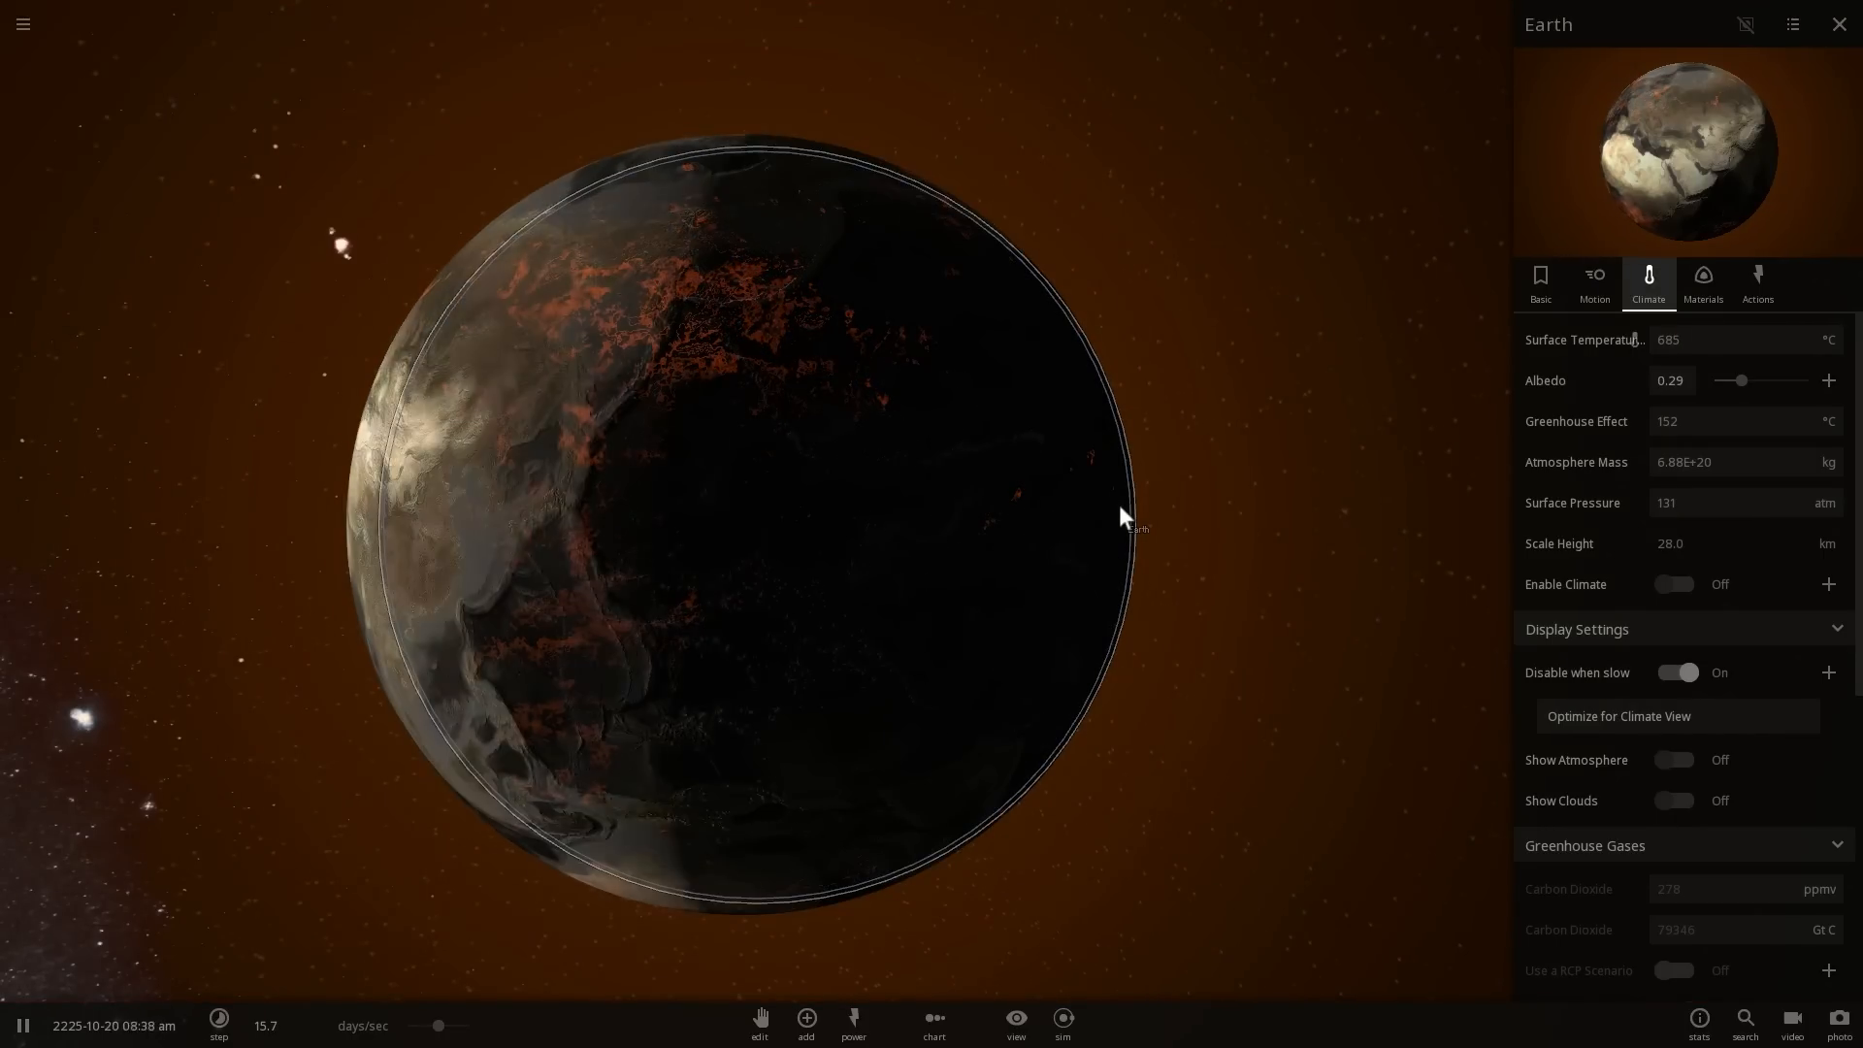
left_click_drag(438, 1025, 440, 1025)
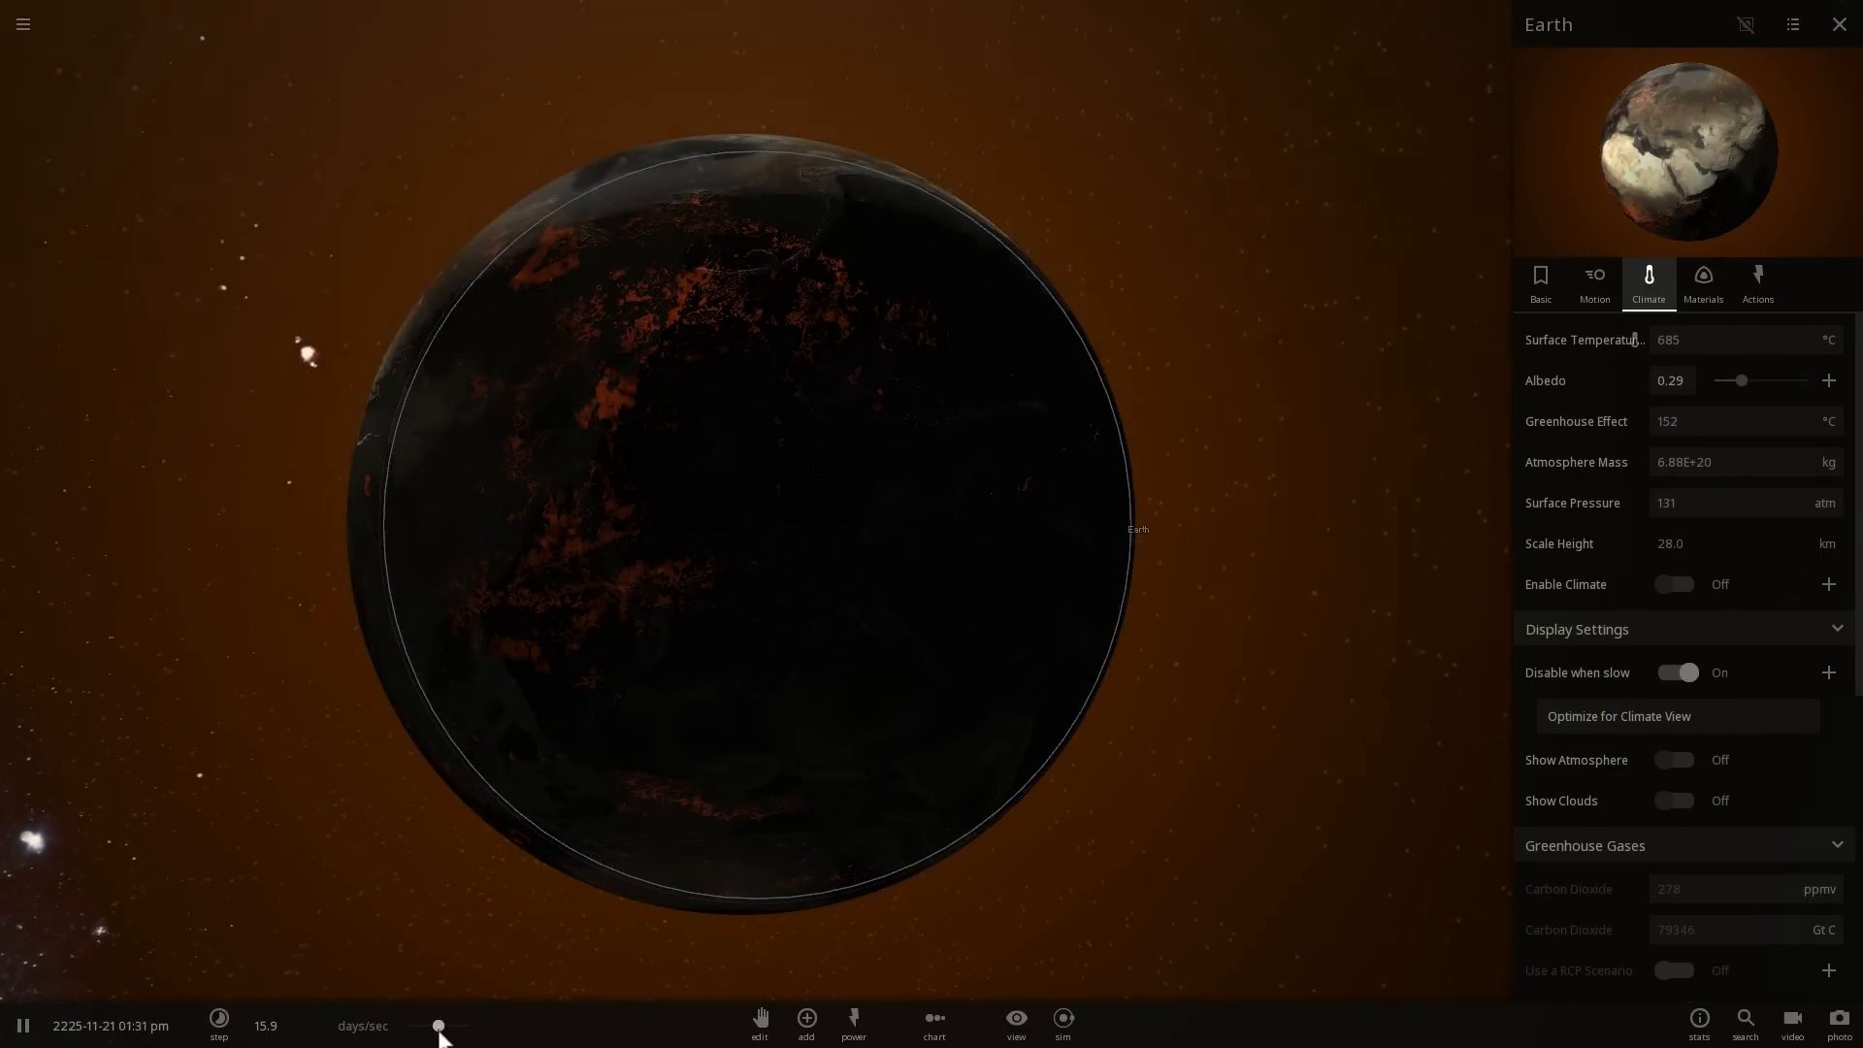